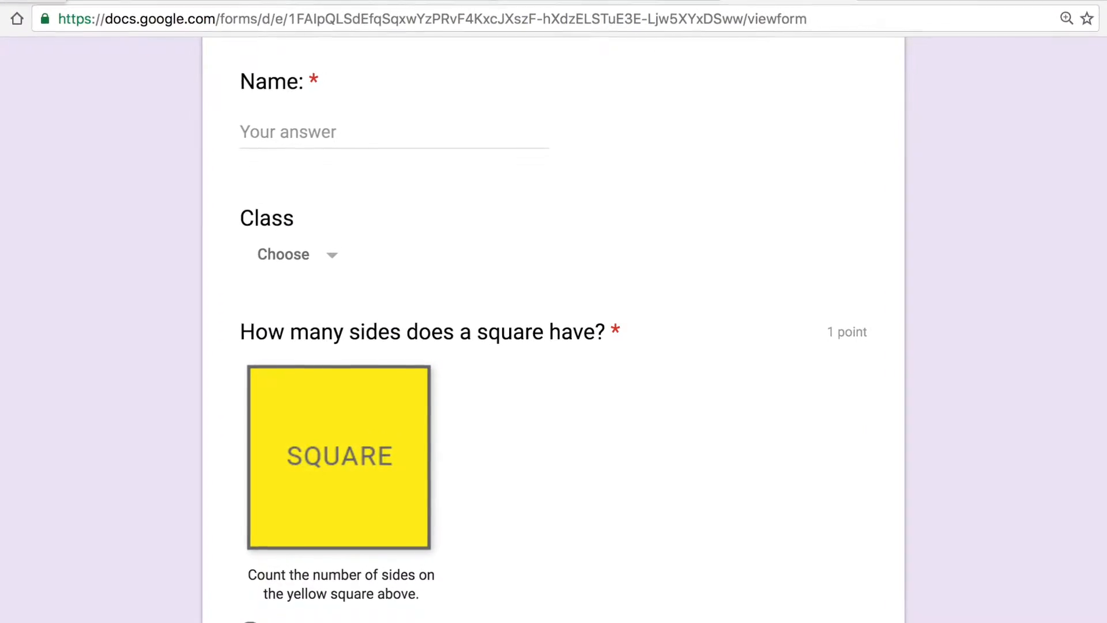
Navigate the new tab to forms.google.com from the address-bar suggestions.
scroll("down", 3)
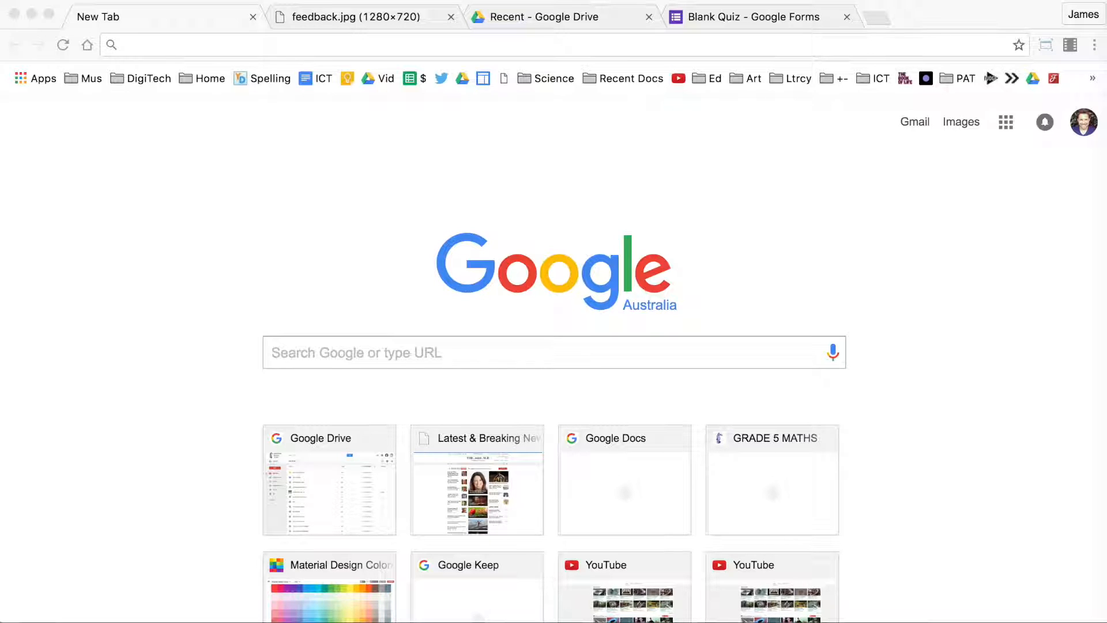
mouse_move(841, 410)
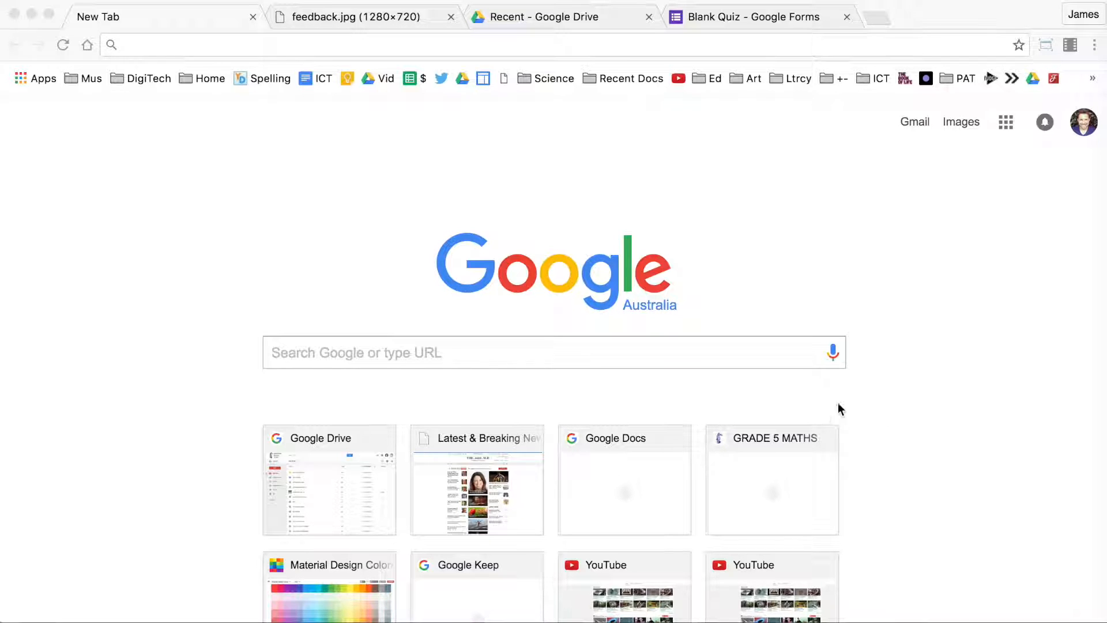
type("flickr.com")
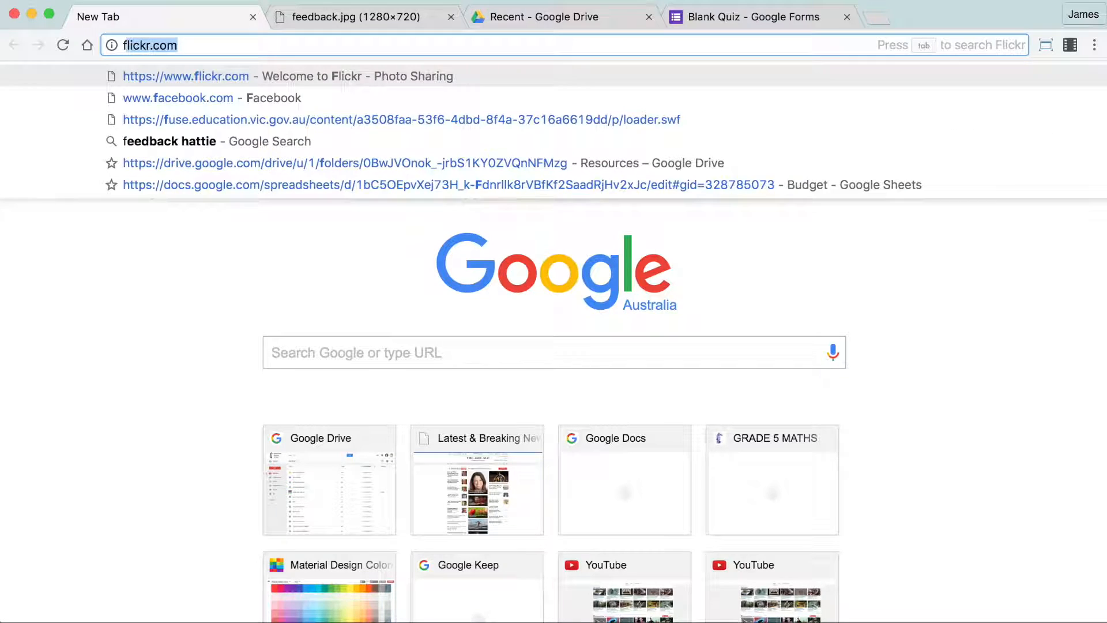
type("fonts.google.com")
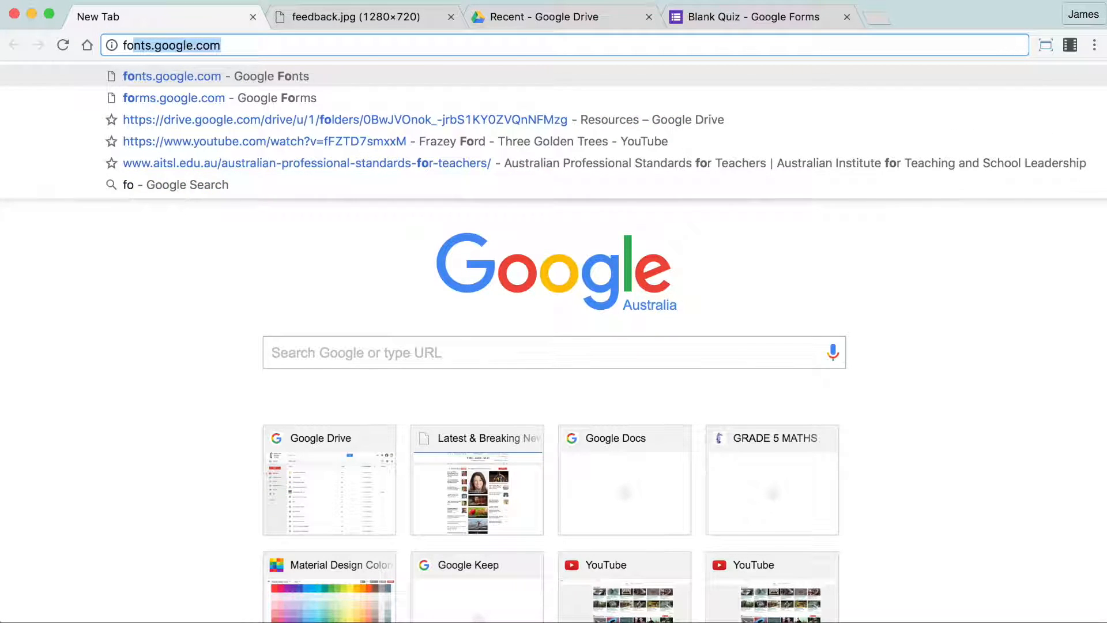
left_click(174, 97)
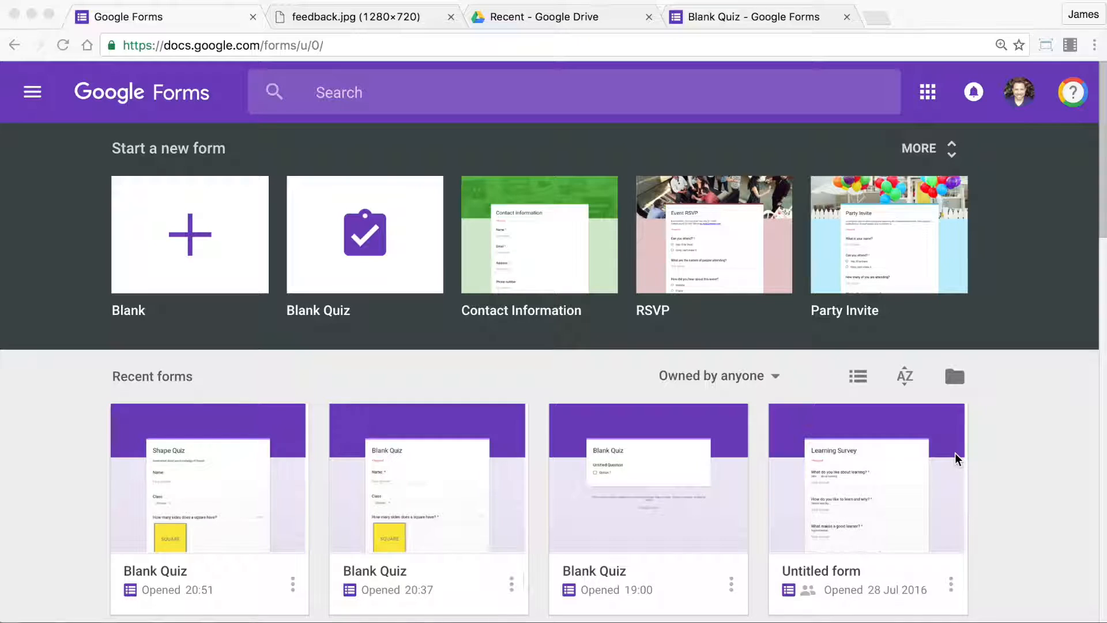
mouse_move(460, 447)
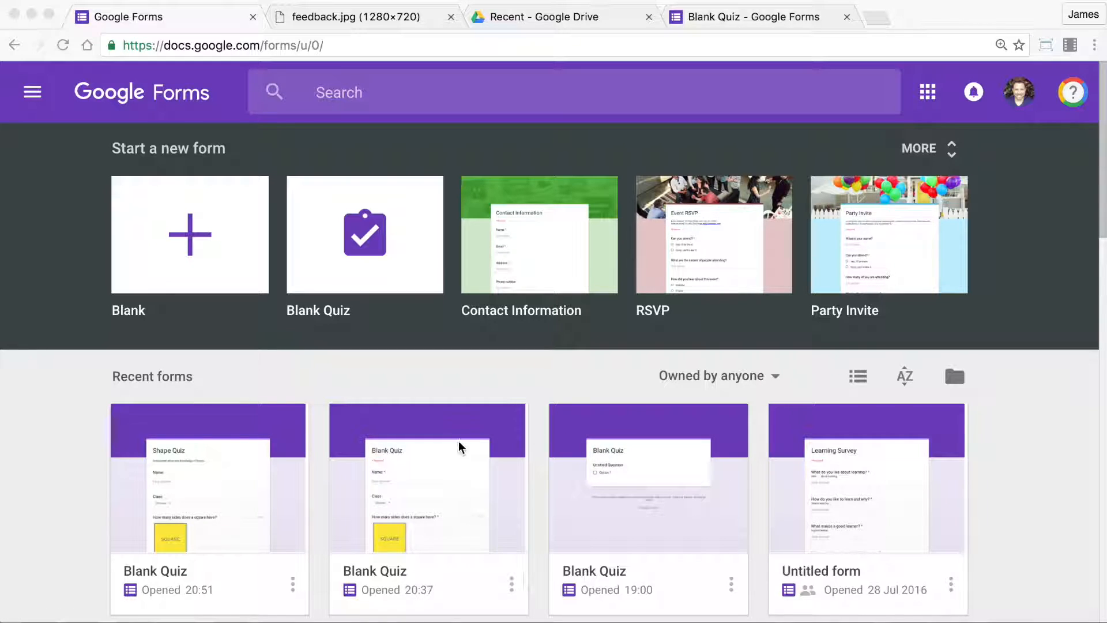
mouse_move(644, 483)
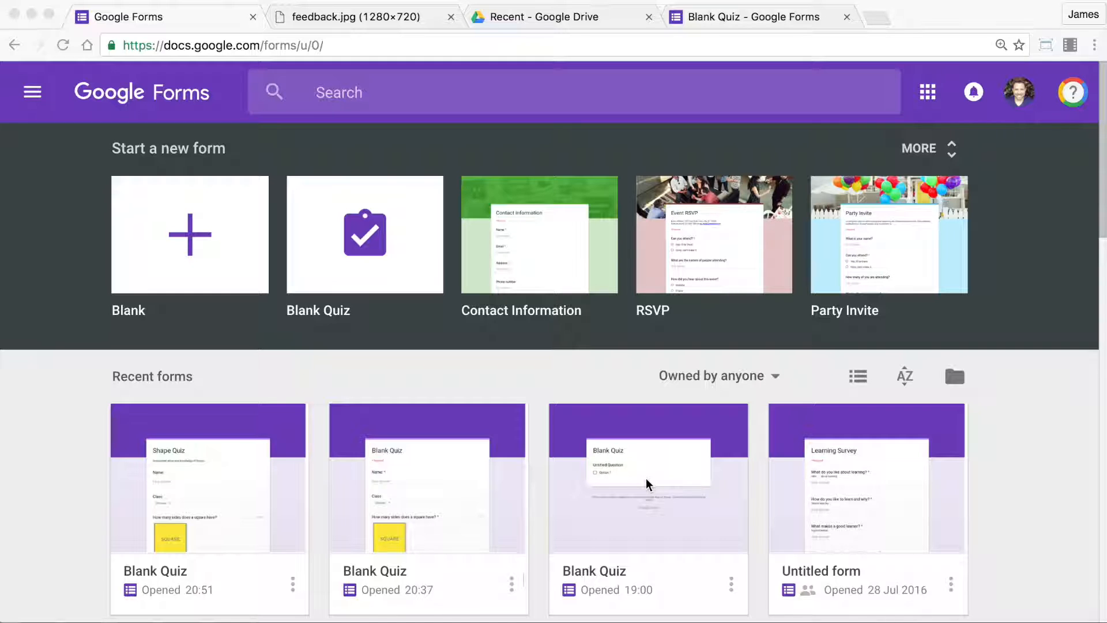
mouse_move(715, 472)
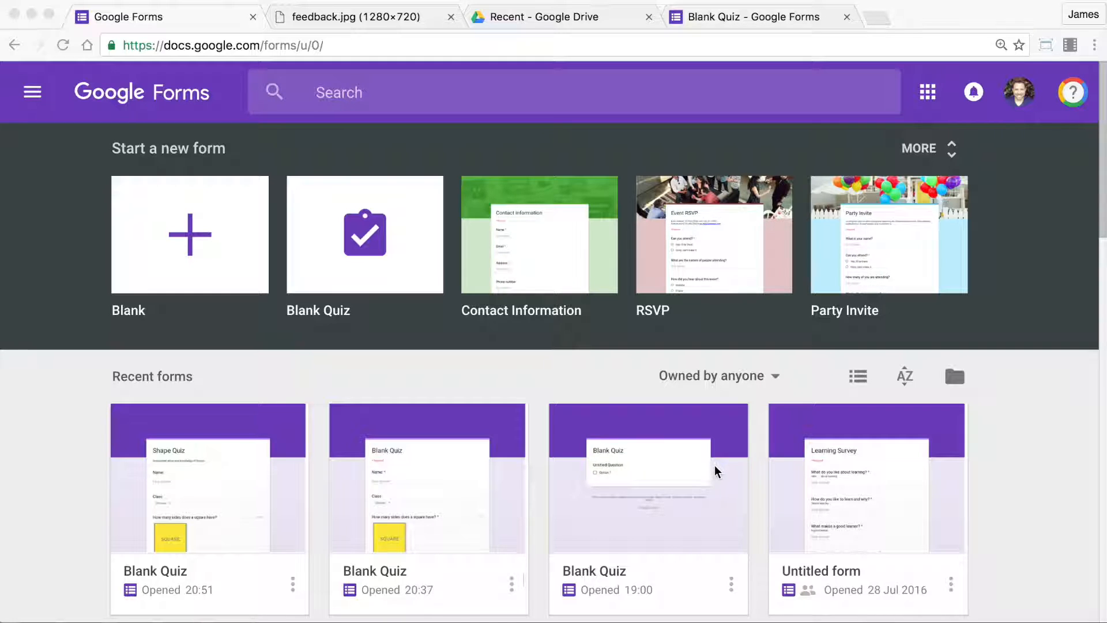
mouse_move(728, 468)
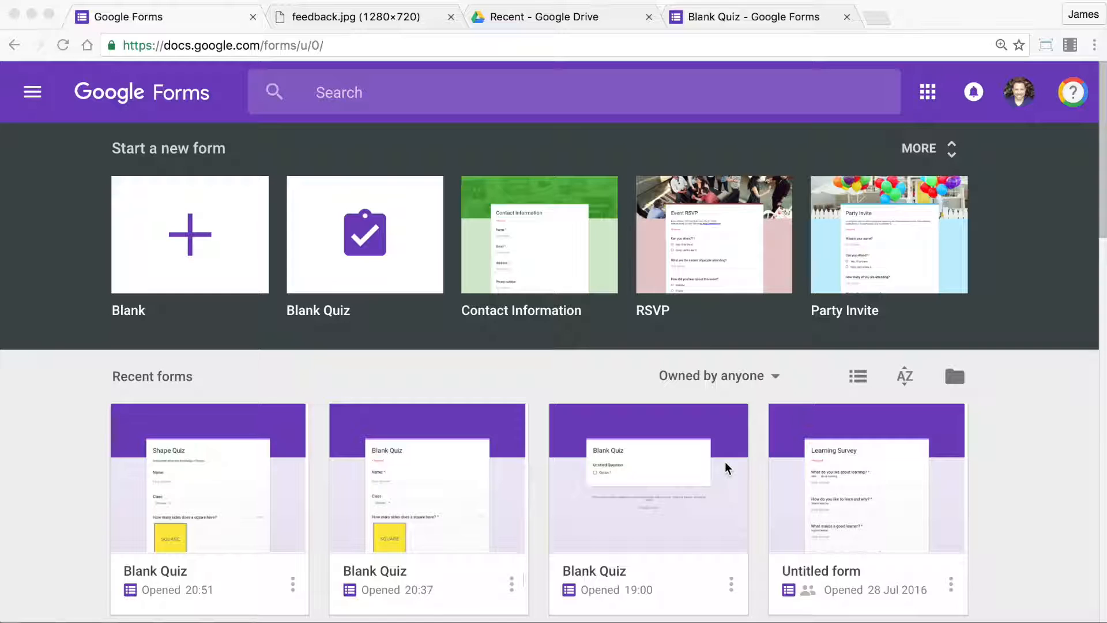
mouse_move(848, 338)
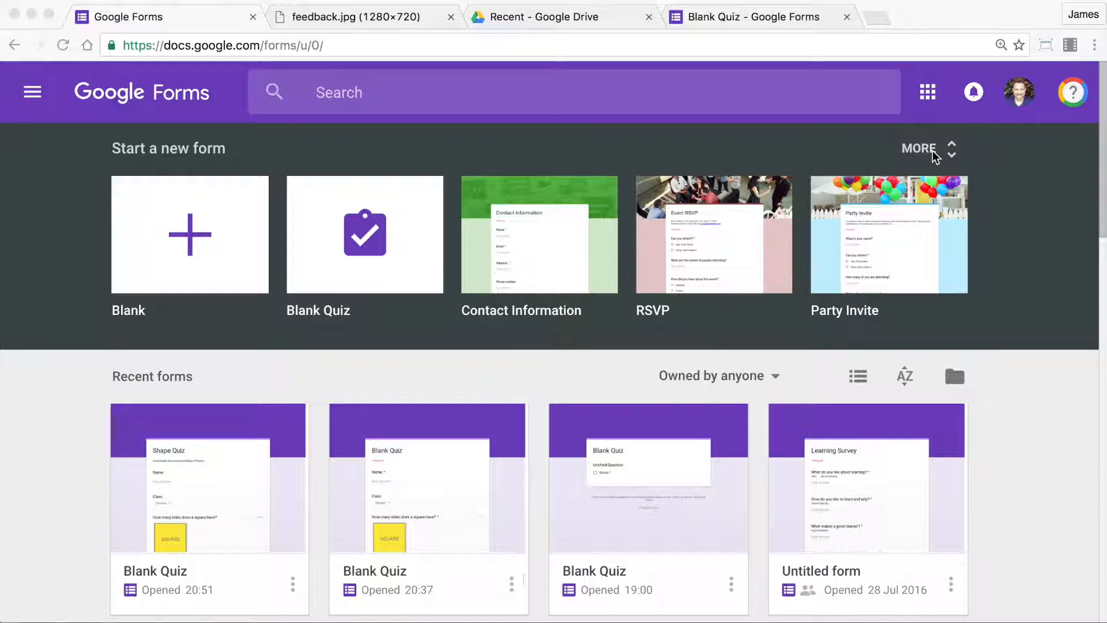
Expand the template gallery via MORE and scroll toward the Education templates.
left_click(919, 149)
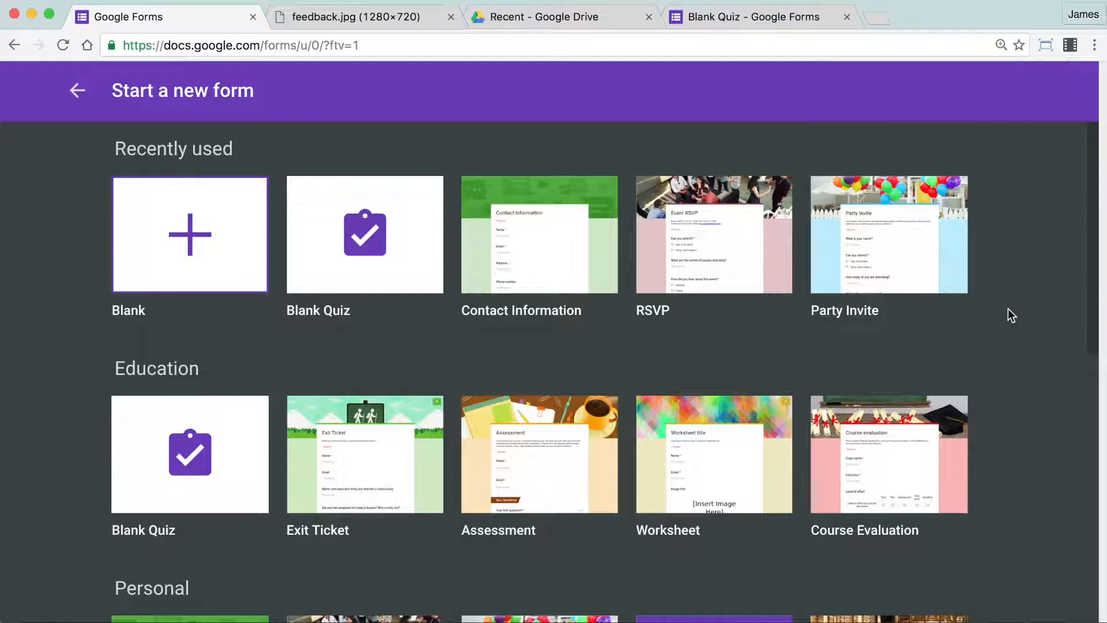
scroll("down", 3)
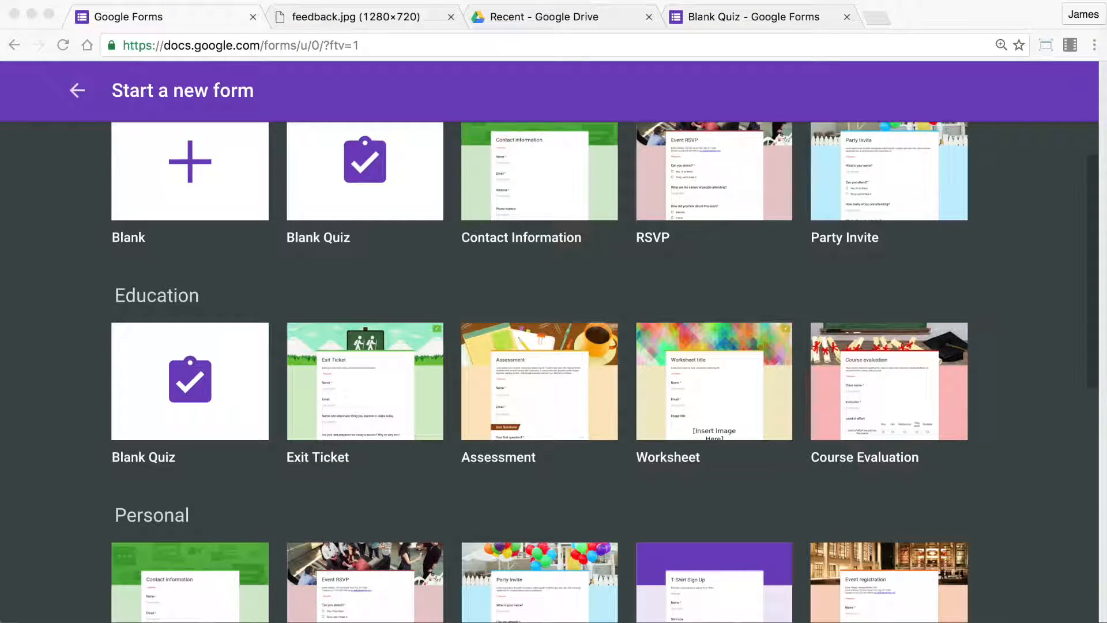
mouse_move(607, 397)
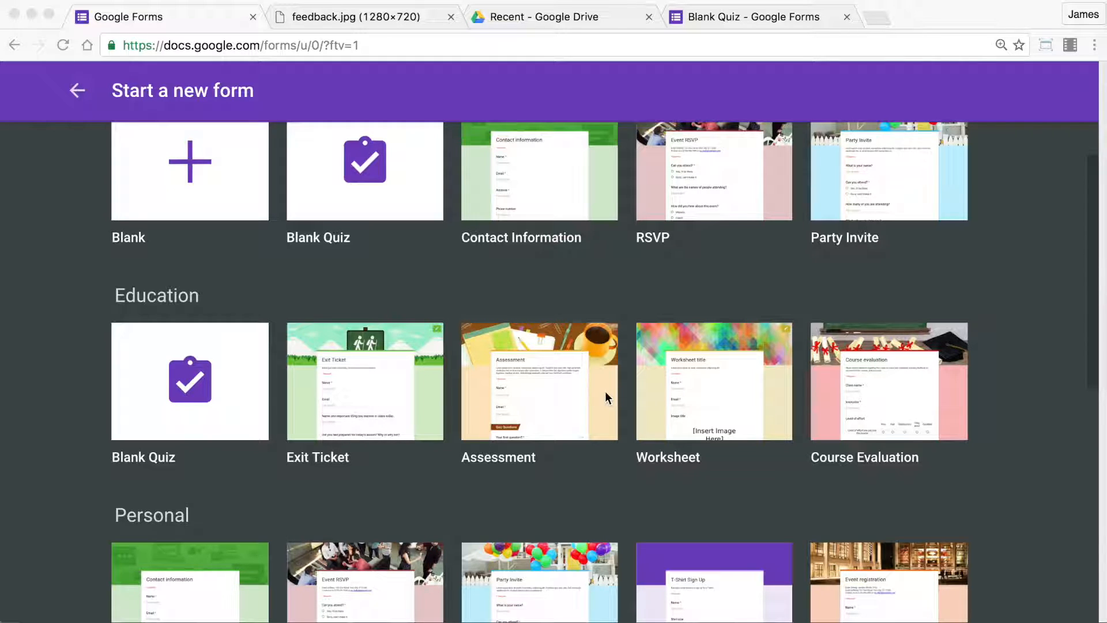
mouse_move(870, 401)
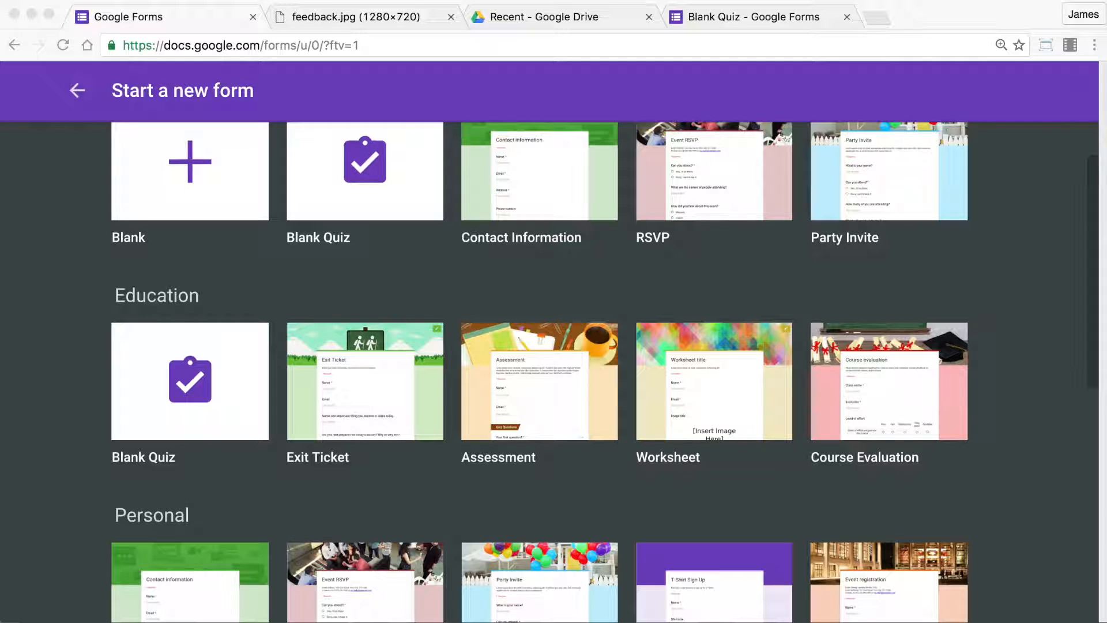
mouse_move(887, 494)
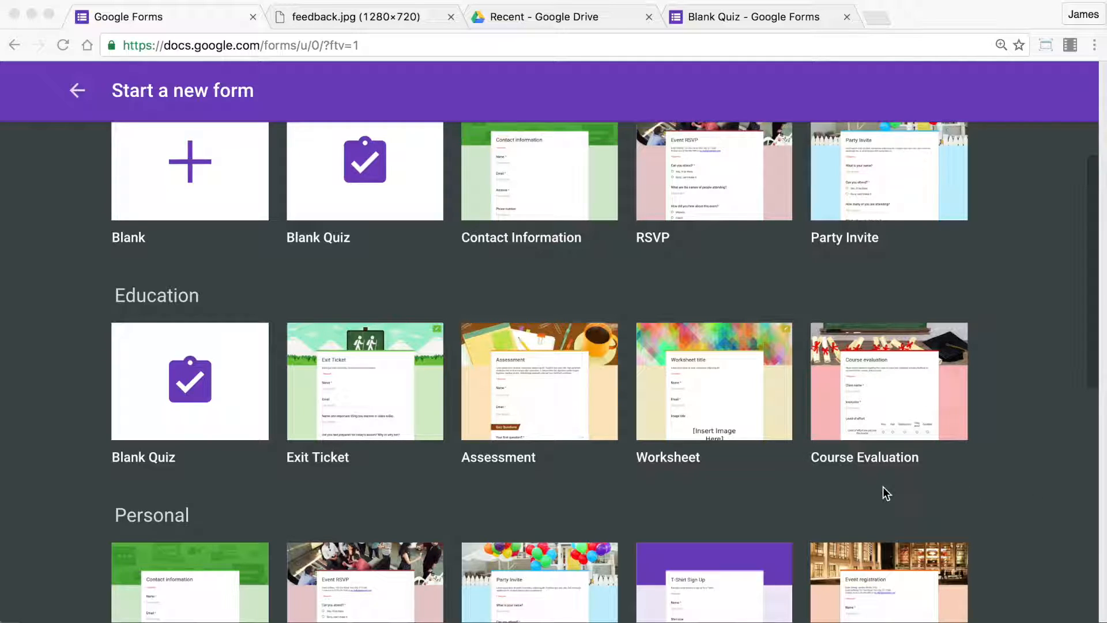
mouse_move(918, 514)
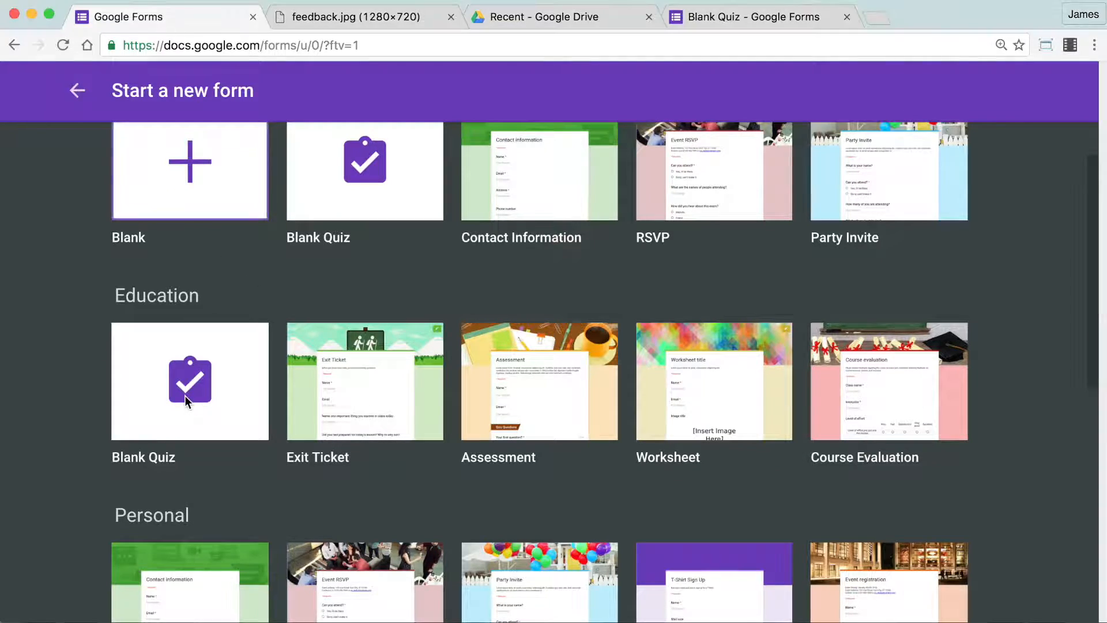
Start a Blank Quiz titled 'Shape Quiz' described 'Assessment about your knowledge of Shapes'.
left_click(189, 381)
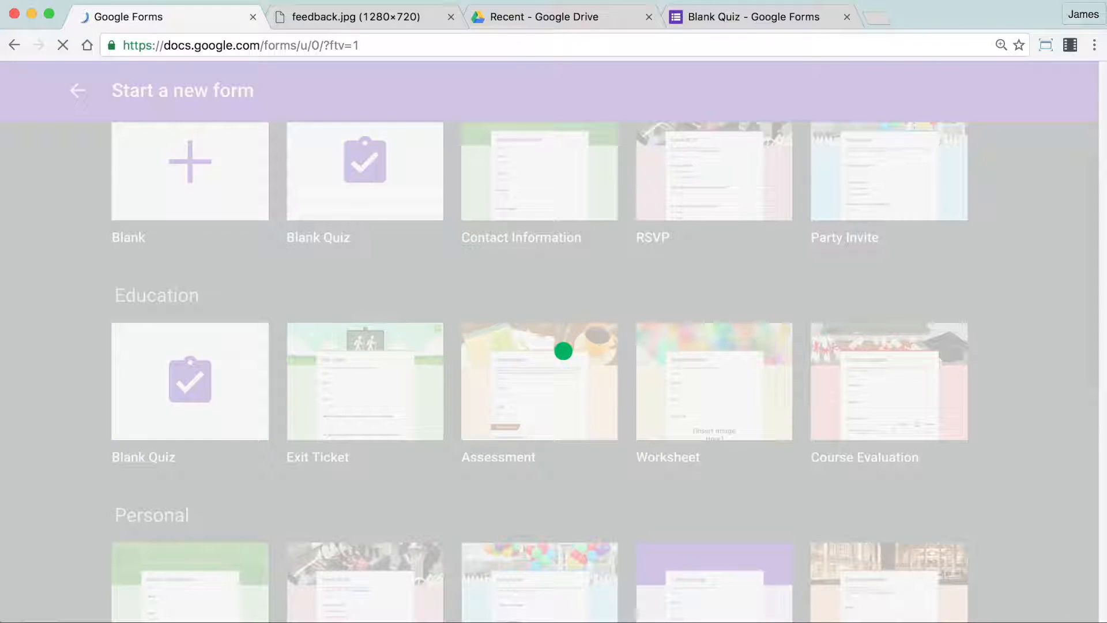
left_click(364, 171)
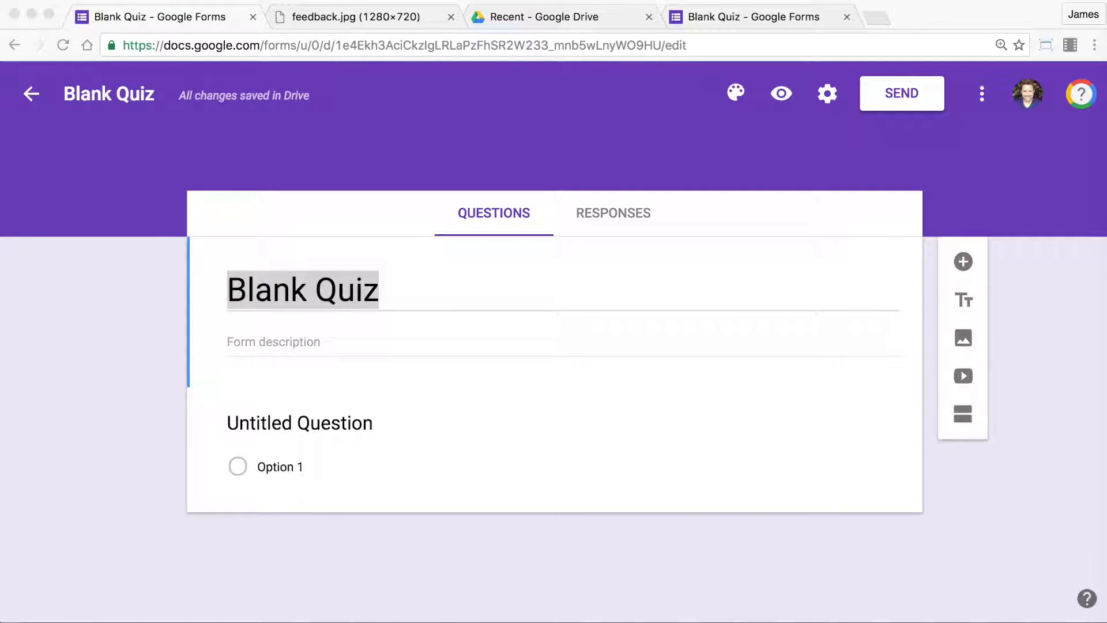
left_click(302, 290)
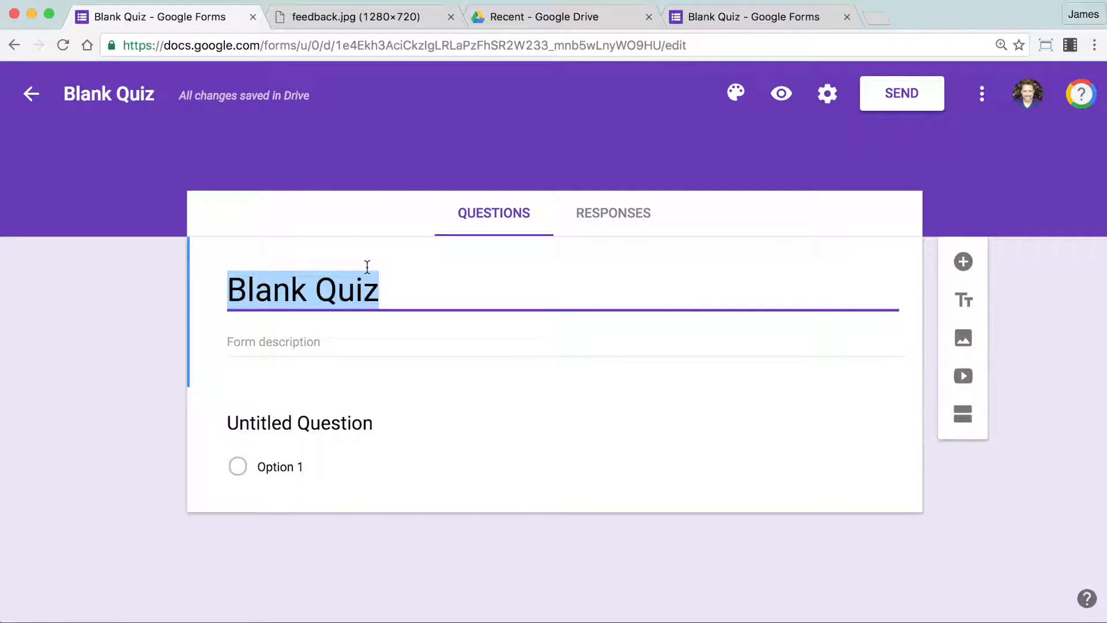
type("Shape Quiz")
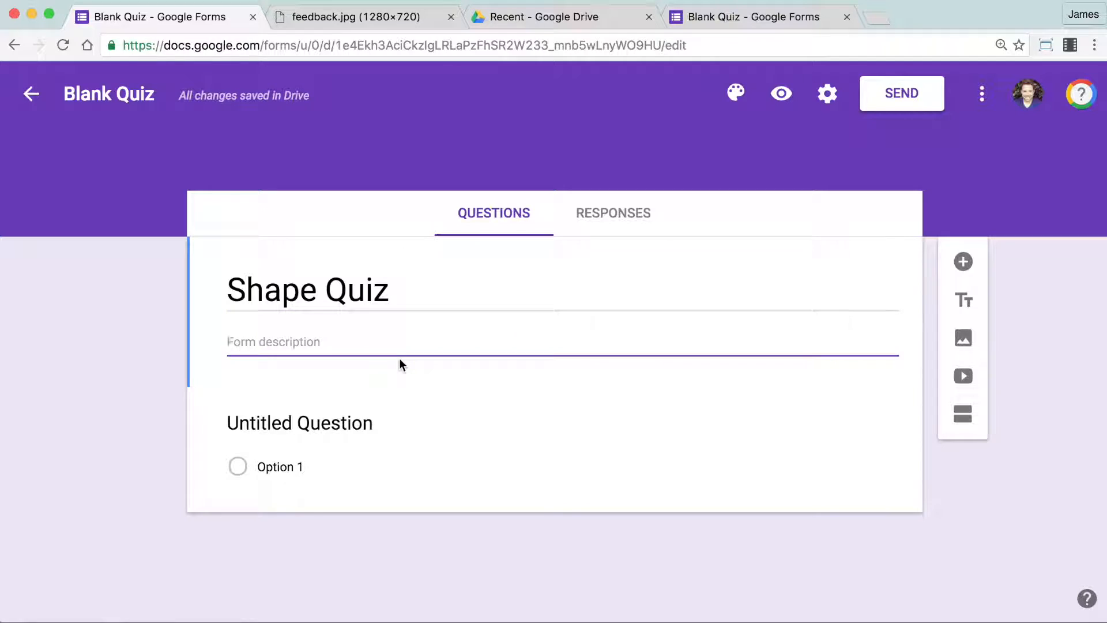
type("Assessment about your knowledge of Shapes")
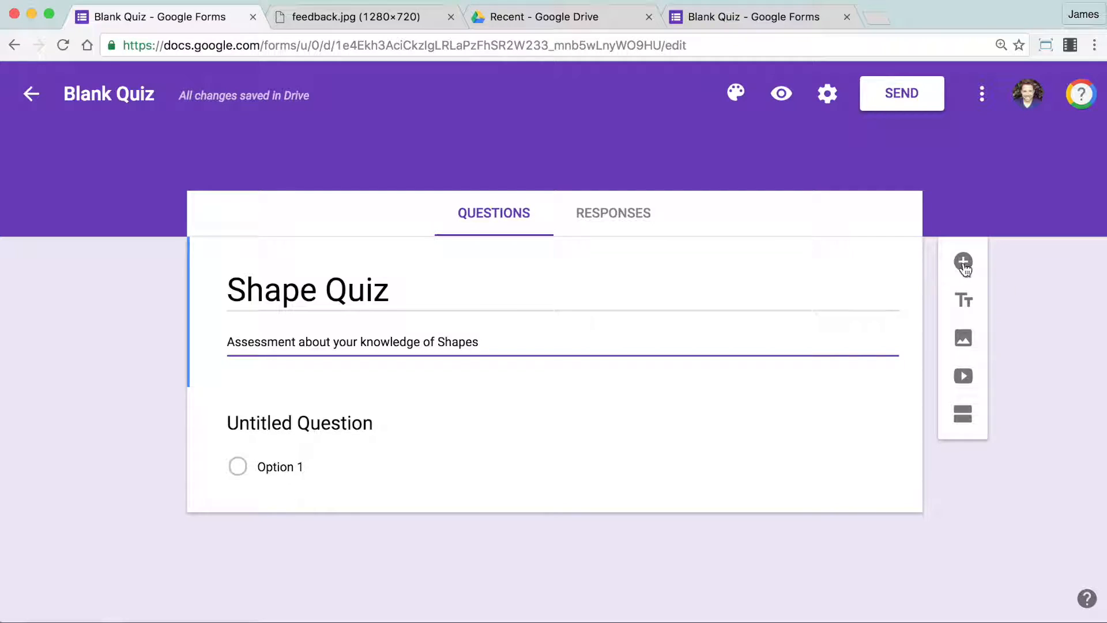
Add a short-answer question titled 'Name:'.
left_click(962, 262)
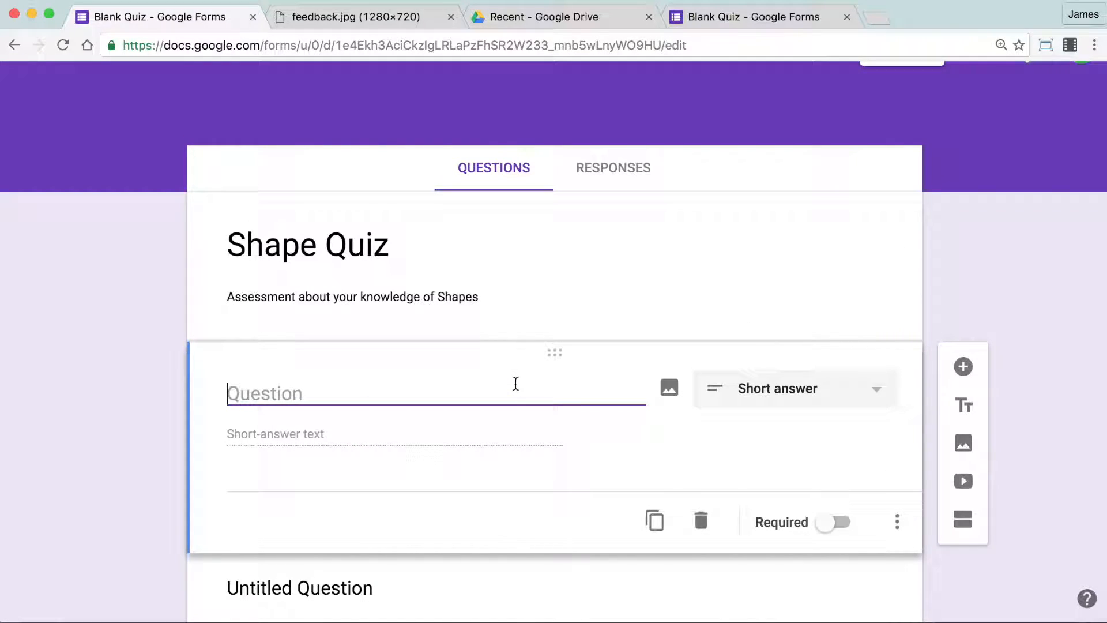
type("Name")
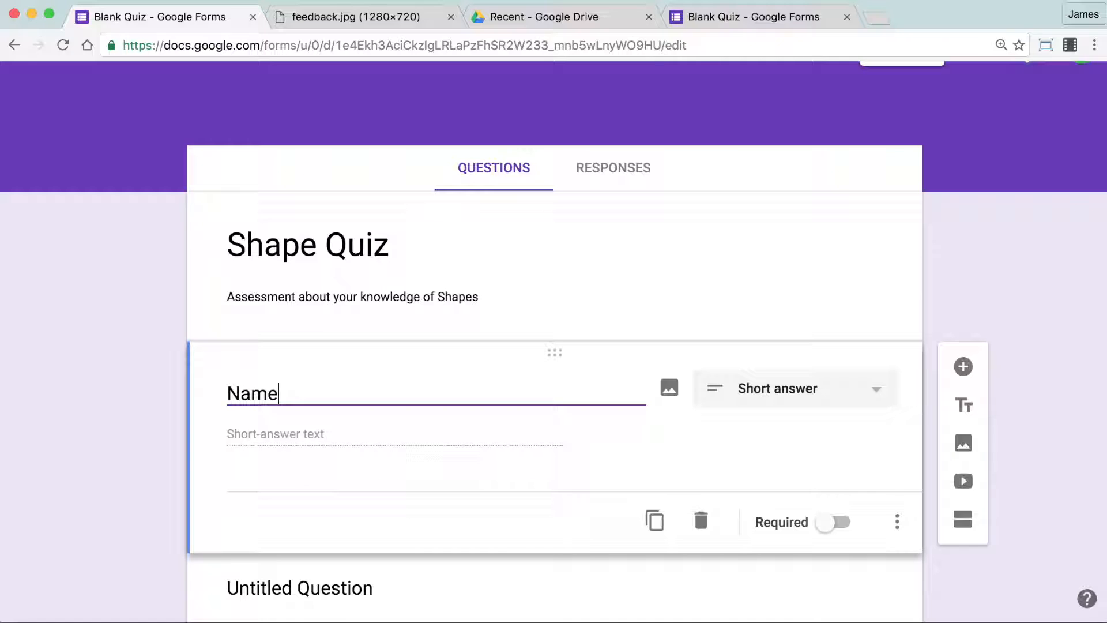
type(":")
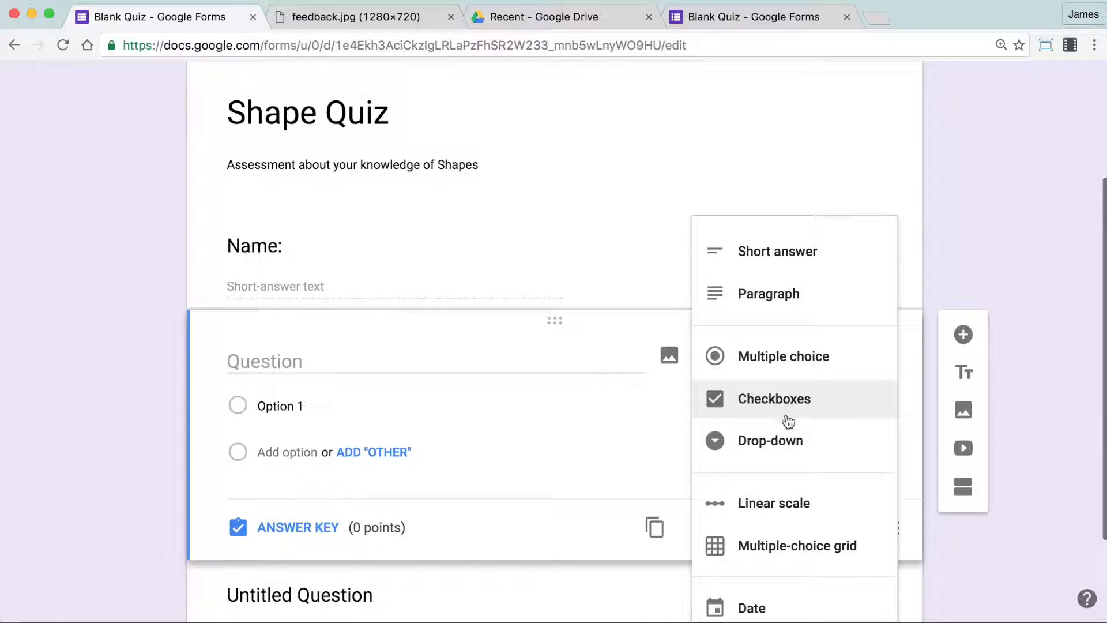
Make the new question a drop-down with class options 5J, 5C and 5K.
left_click(771, 439)
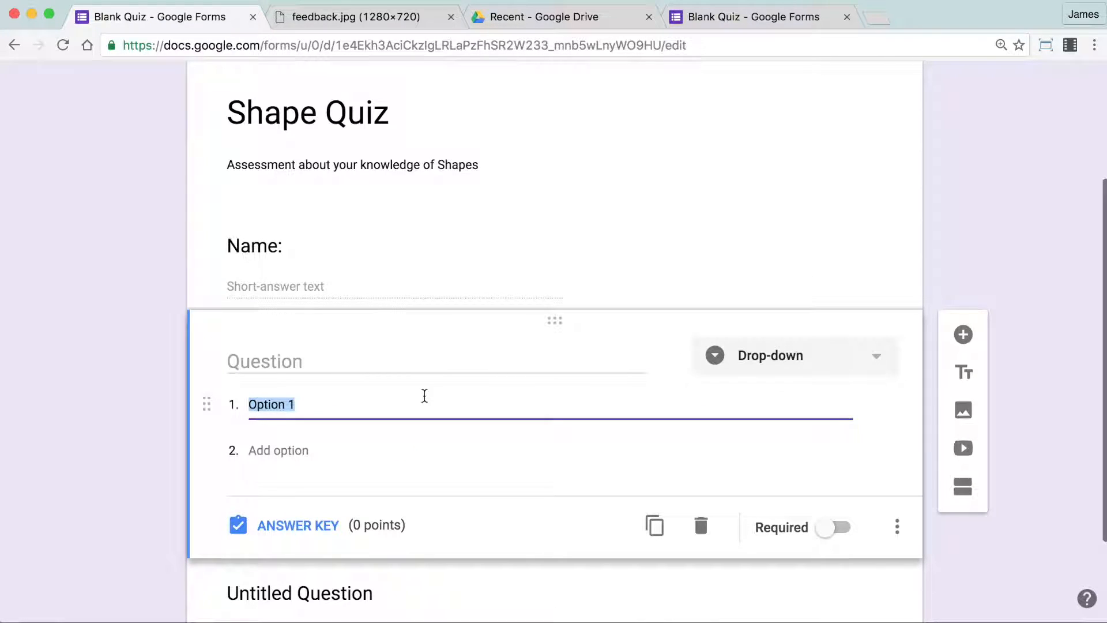
type("%")
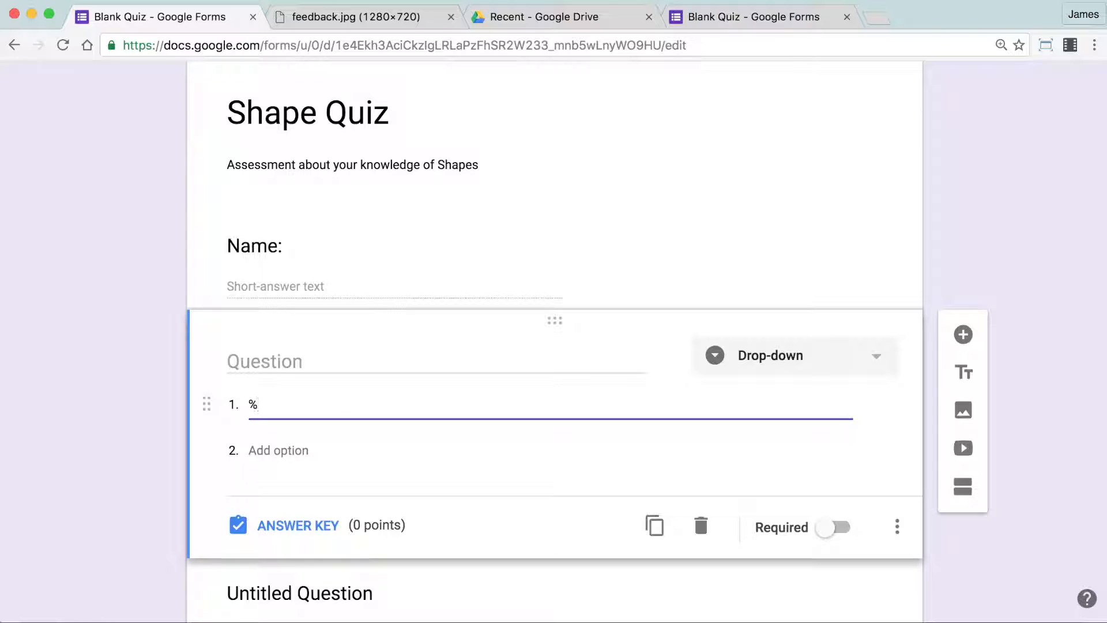
type("5")
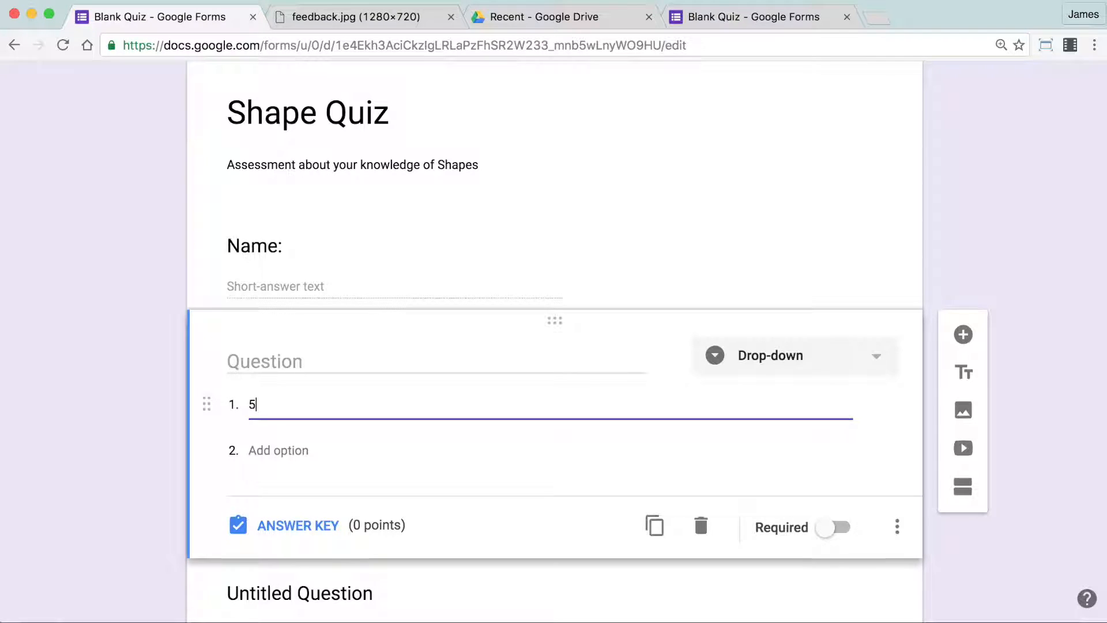
type("J")
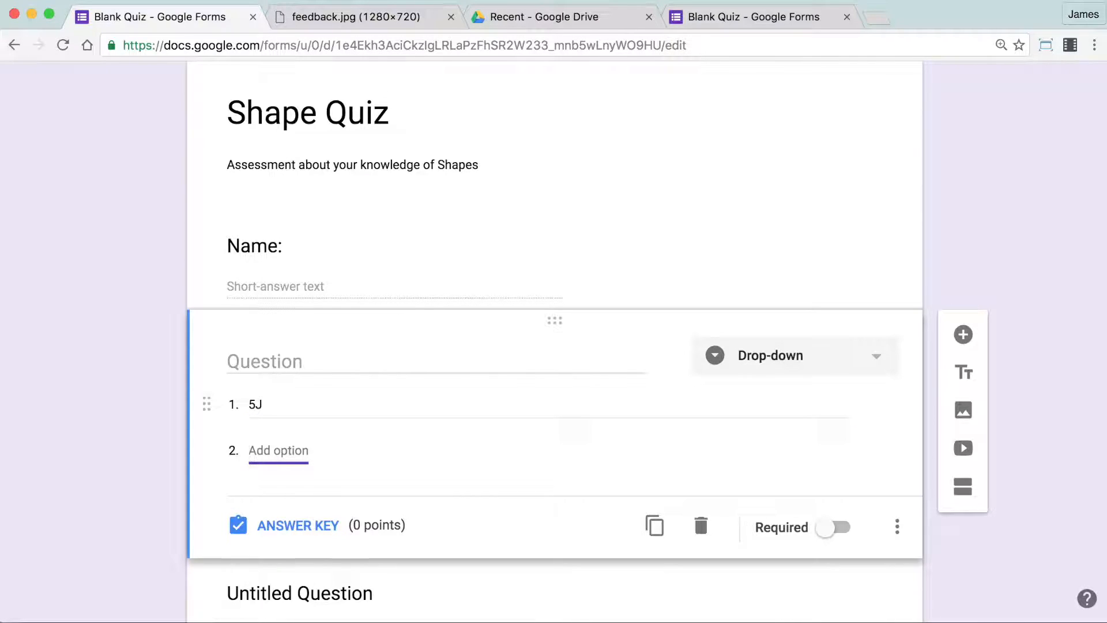
type("5C")
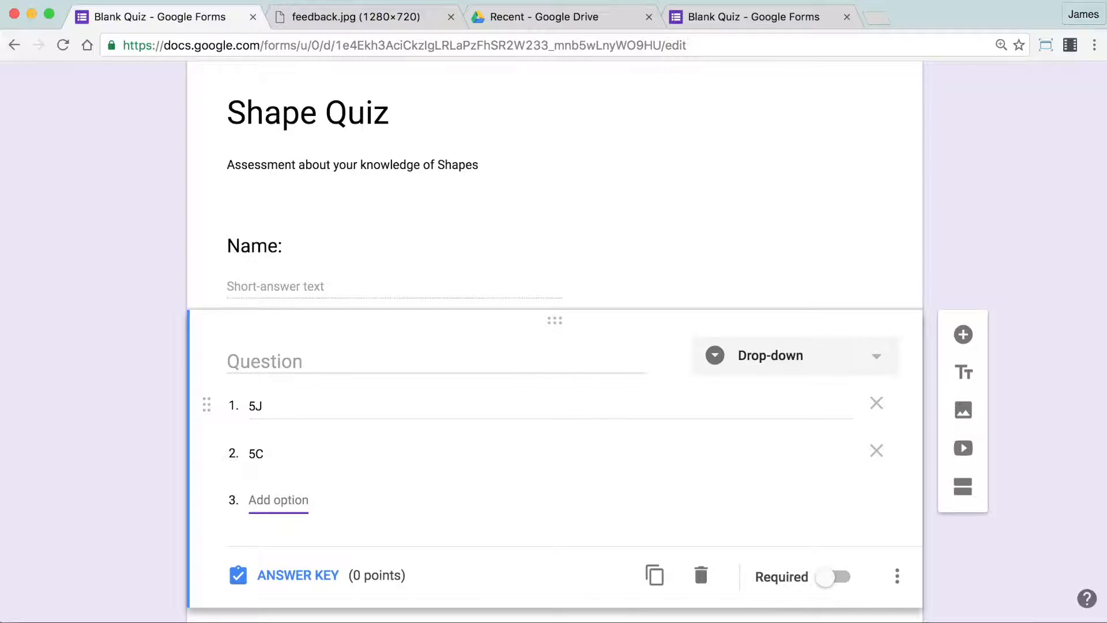
type("5K")
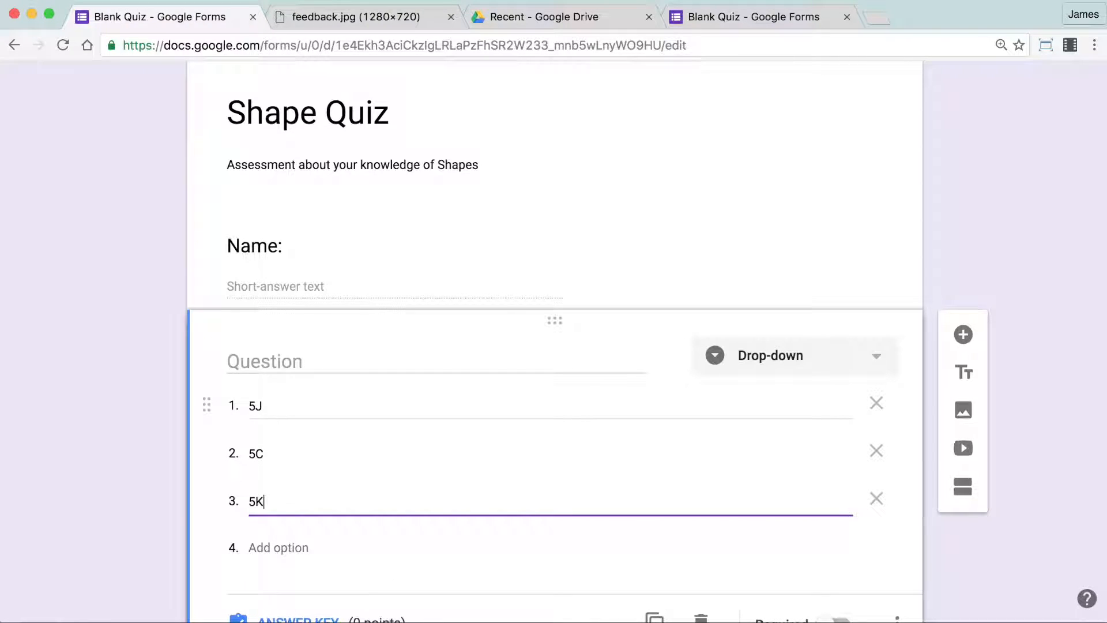
scroll("down", 3)
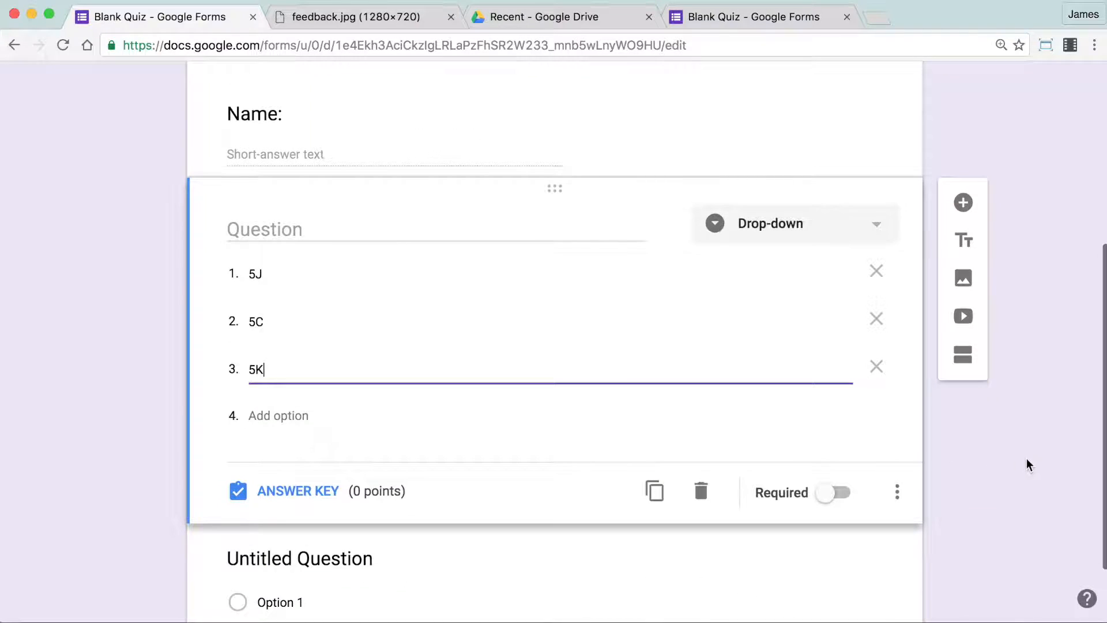
scroll("down", 3)
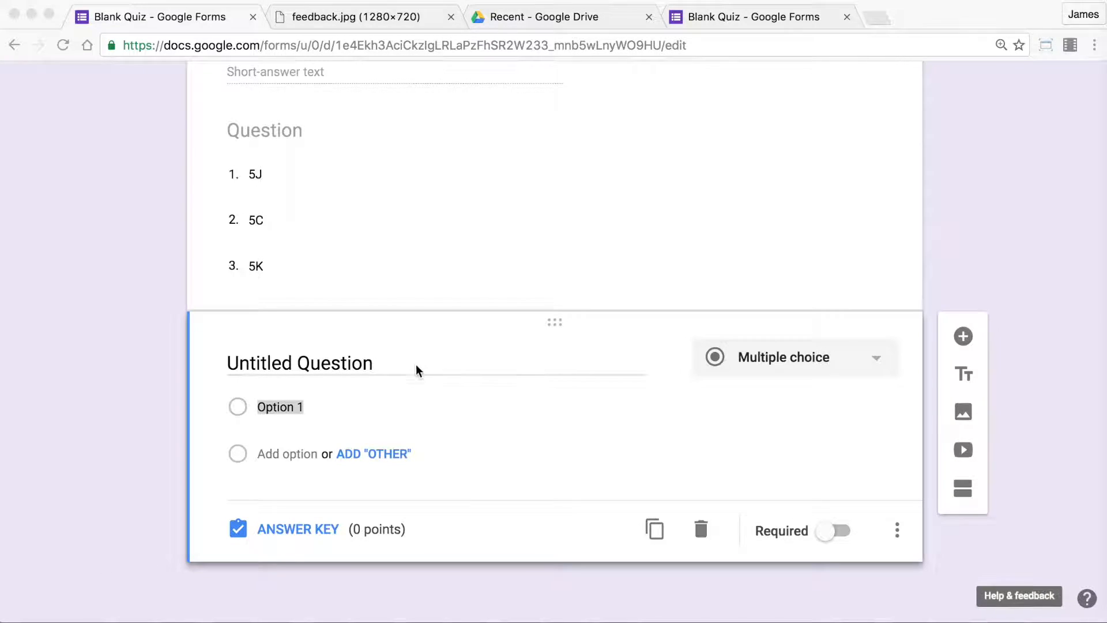
Title the multiple-choice question 'How many sides does a square have?'.
type("How many sides does a square have?")
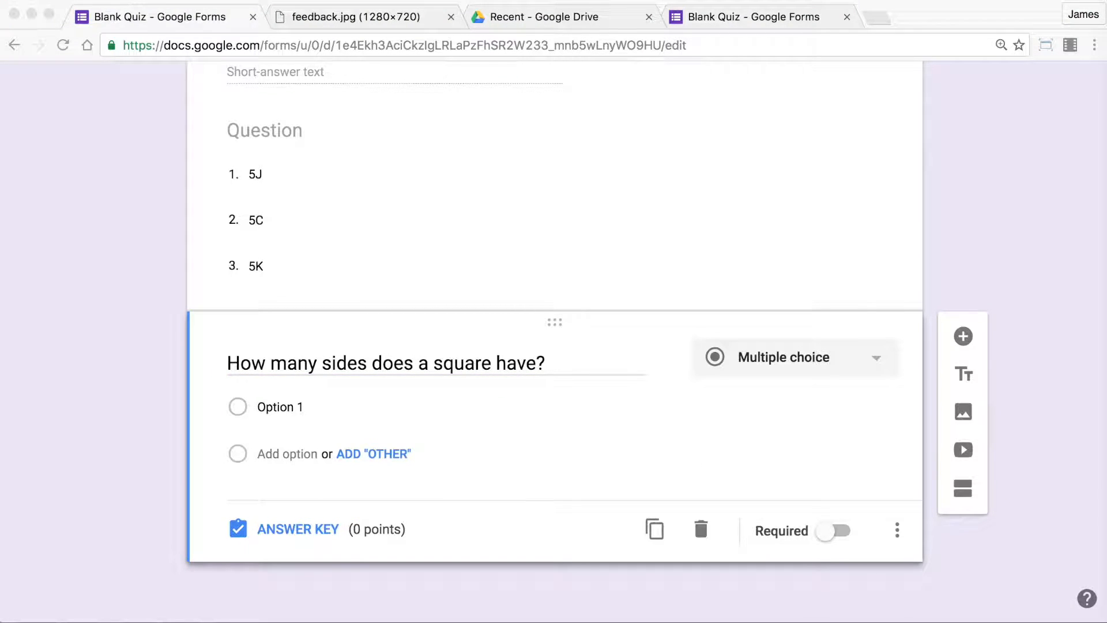
mouse_move(850, 501)
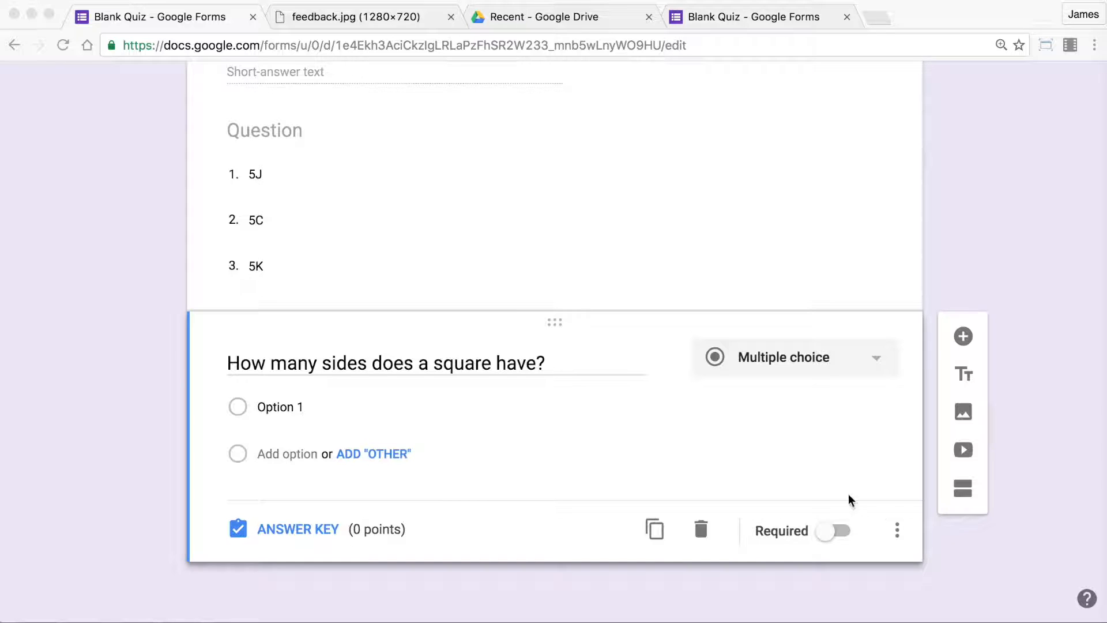
mouse_move(769, 439)
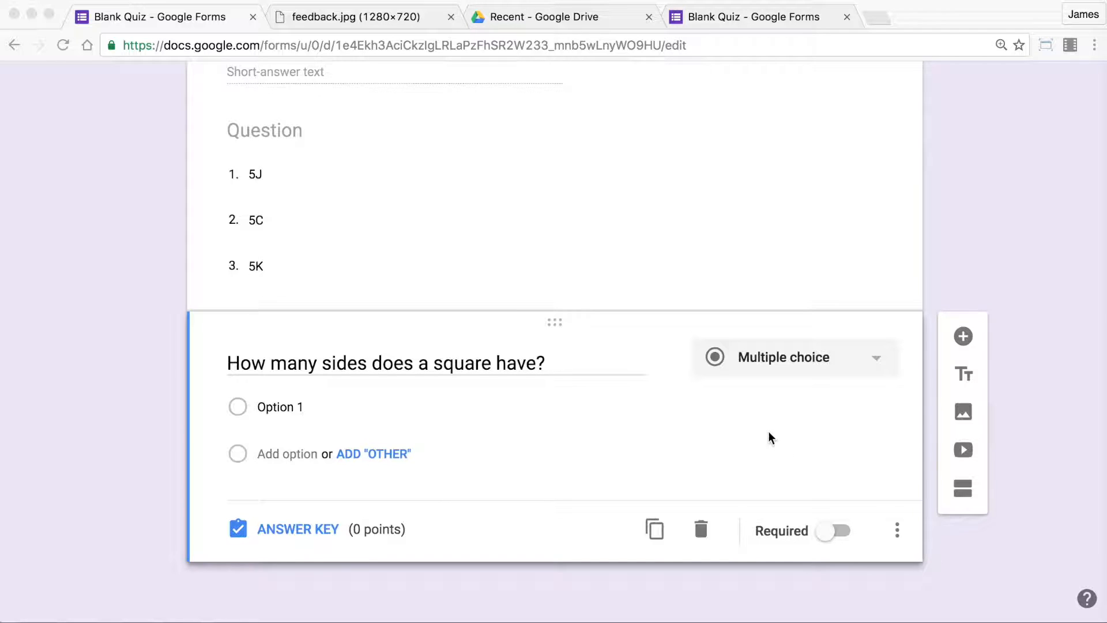
mouse_move(751, 443)
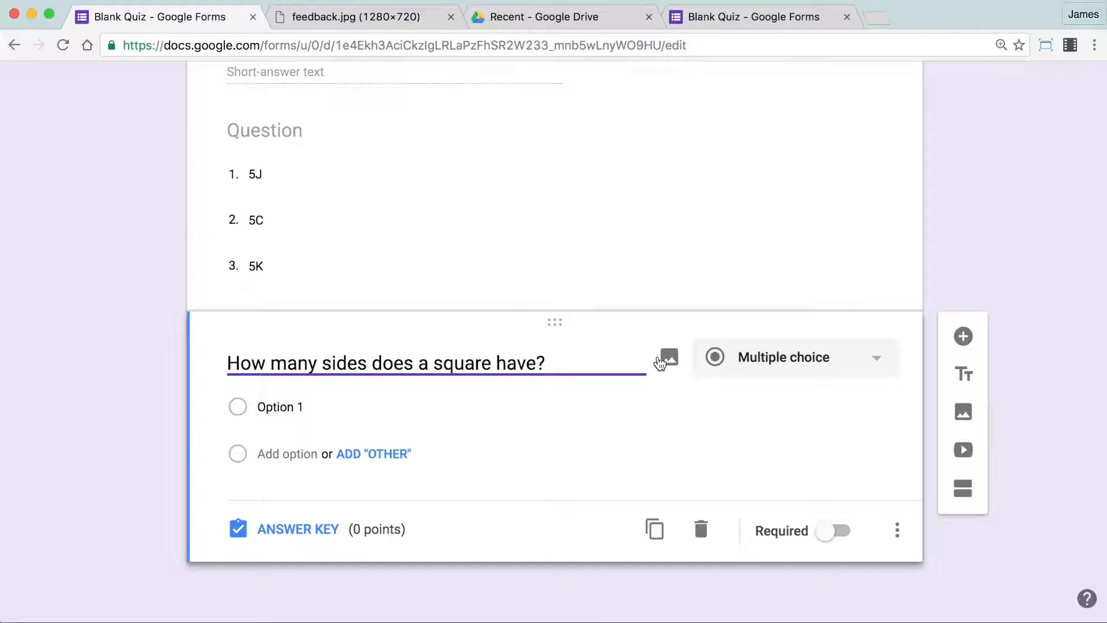
Upload the yellow square image from the computer to the square question.
left_click(666, 357)
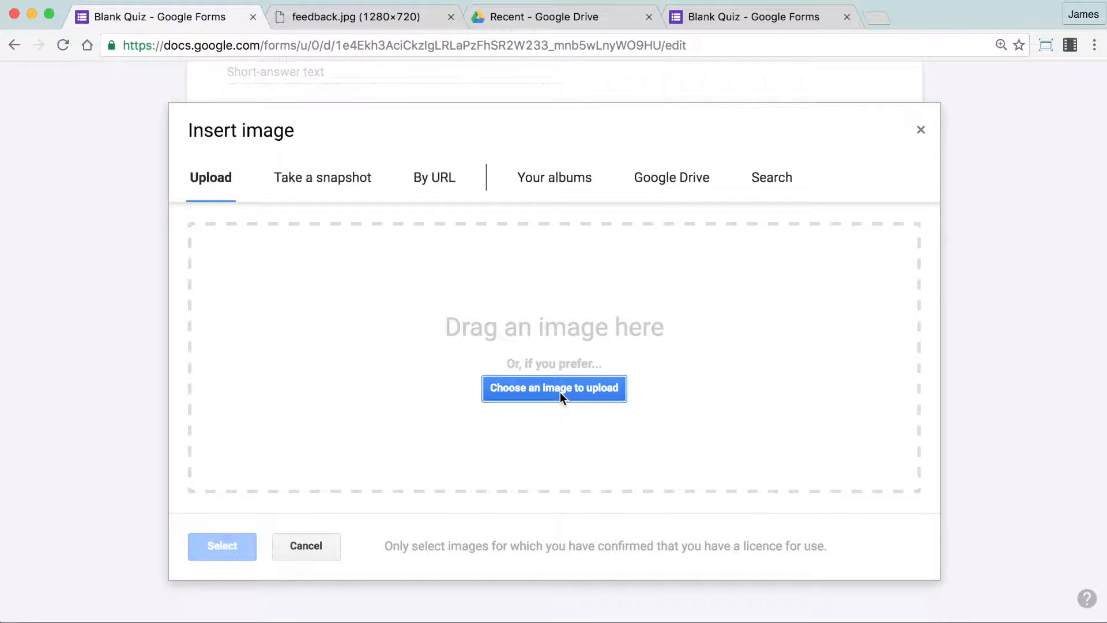
left_click(553, 387)
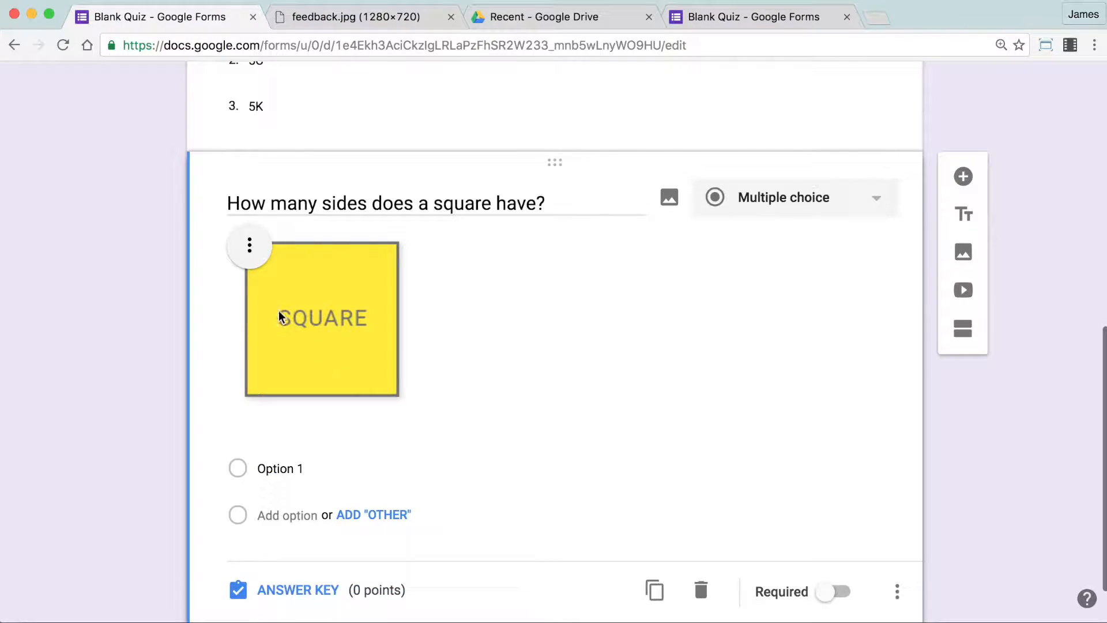
mouse_move(249, 253)
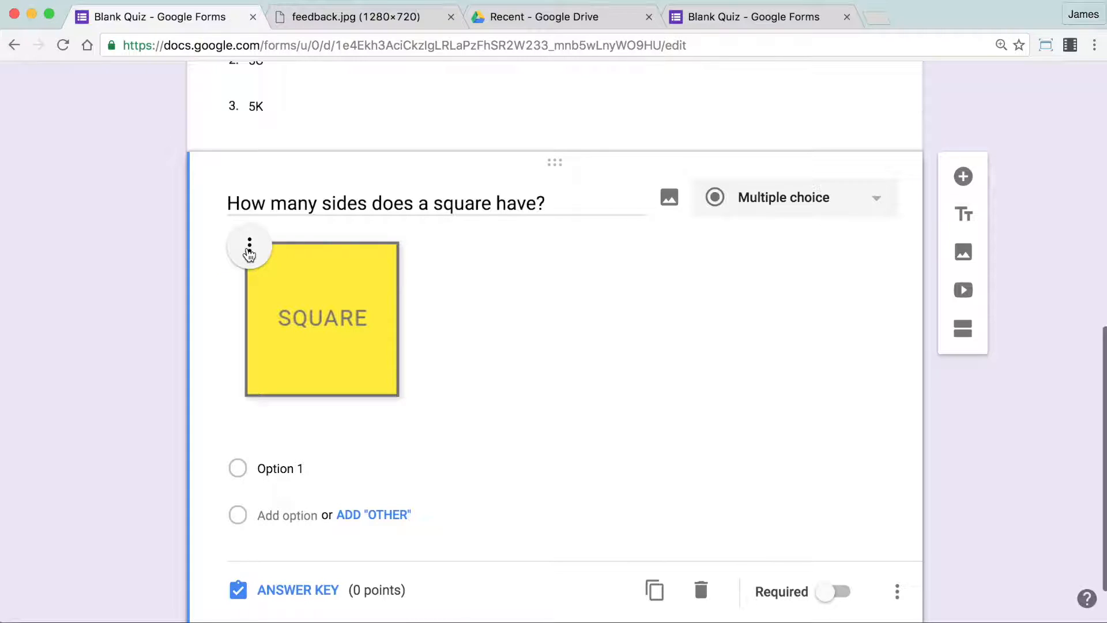
Caption the image 'Count the number of sides on the yellow square above.' and add option 3.
left_click(249, 247)
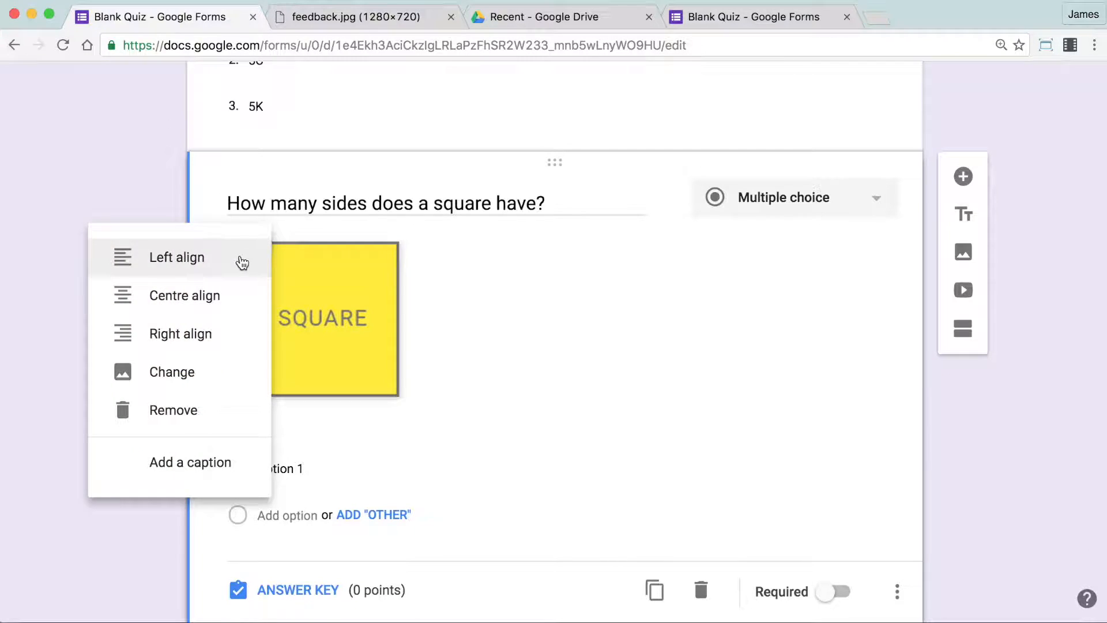
mouse_move(189, 461)
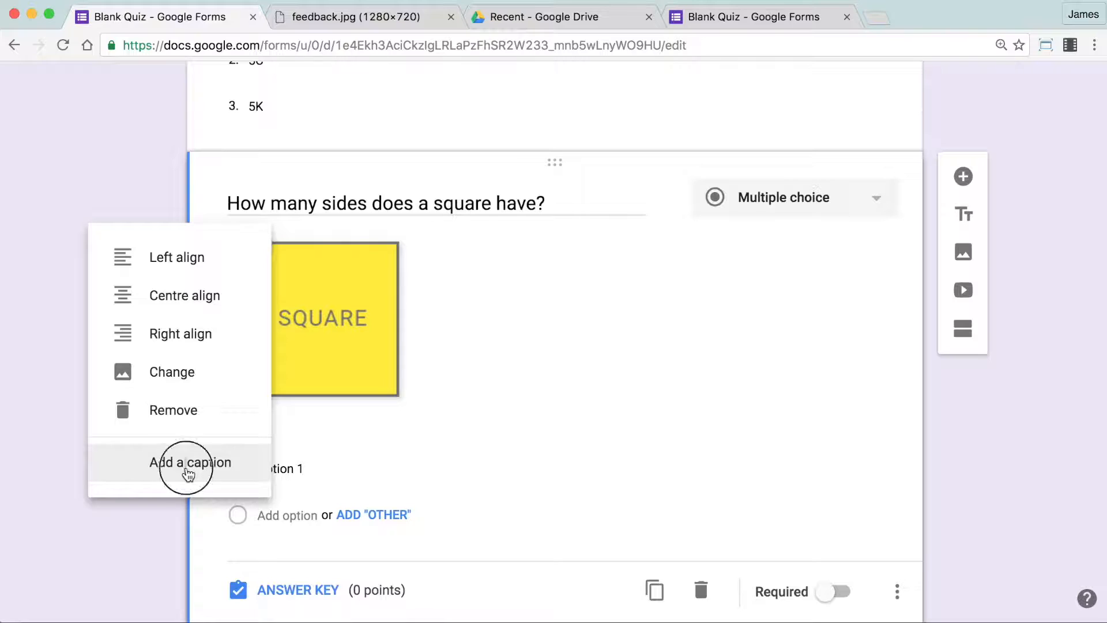
left_click(190, 463)
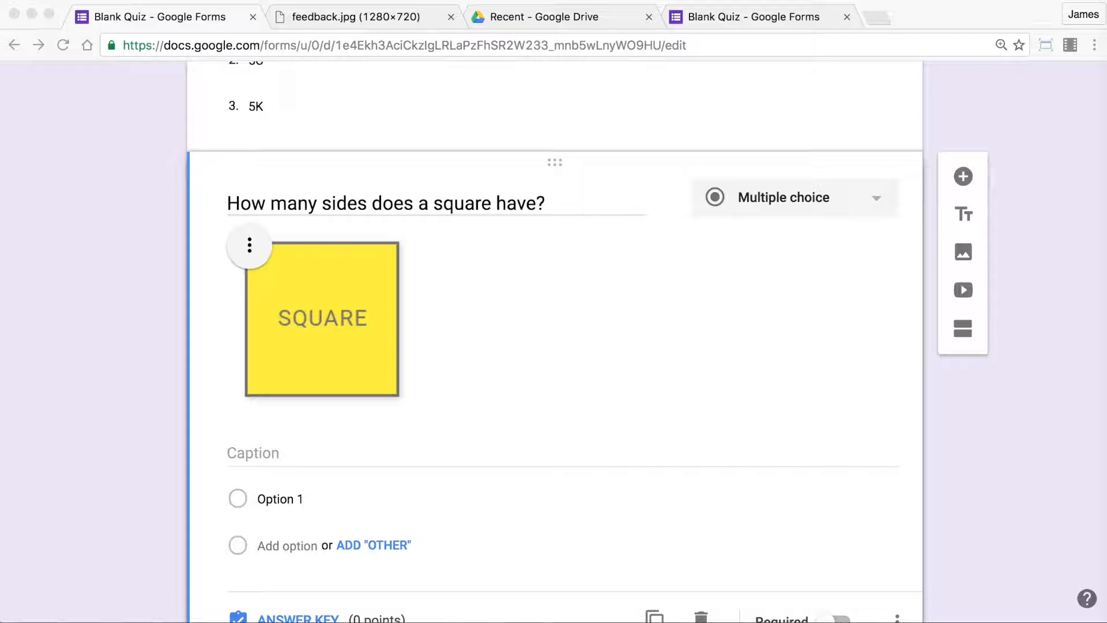
left_click(407, 452)
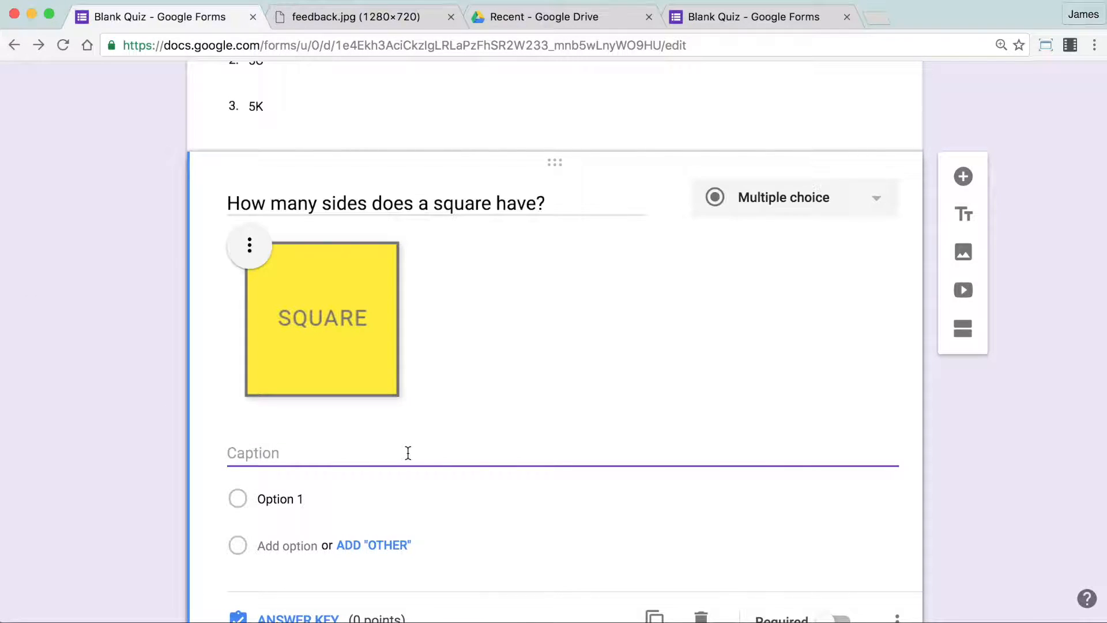
type("Count the number of sides on the yellow square above.")
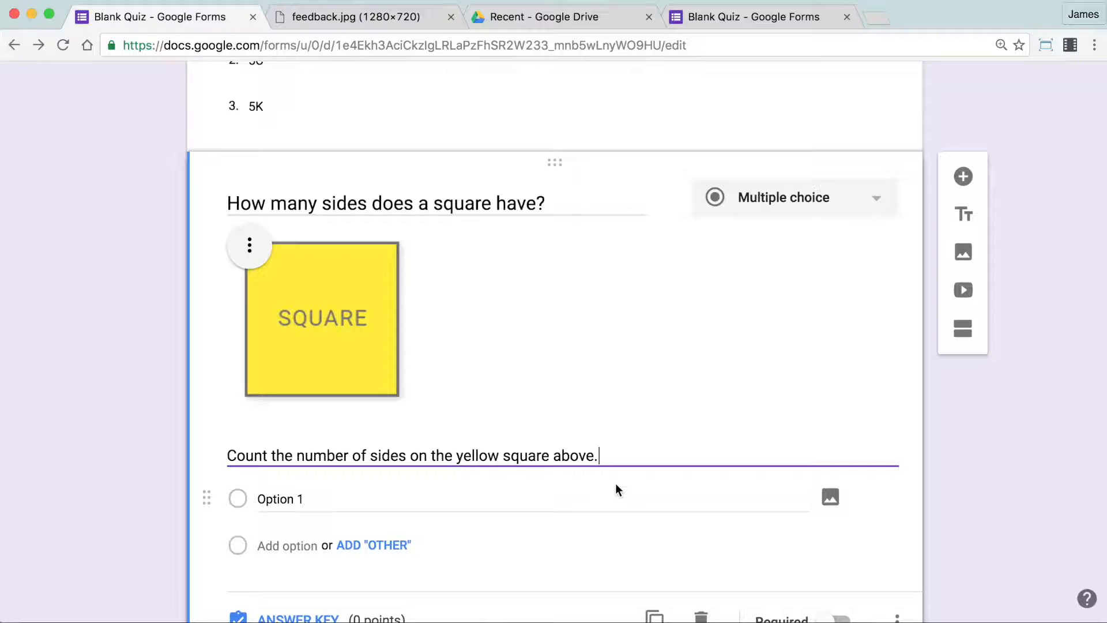
scroll("down", 3)
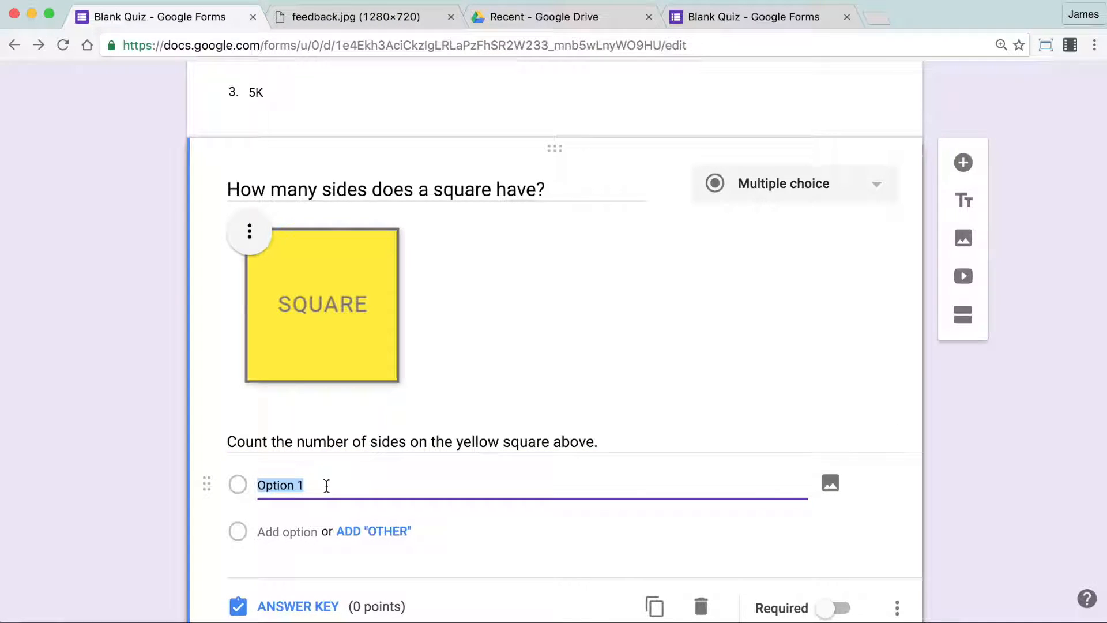
type("3")
type("5")
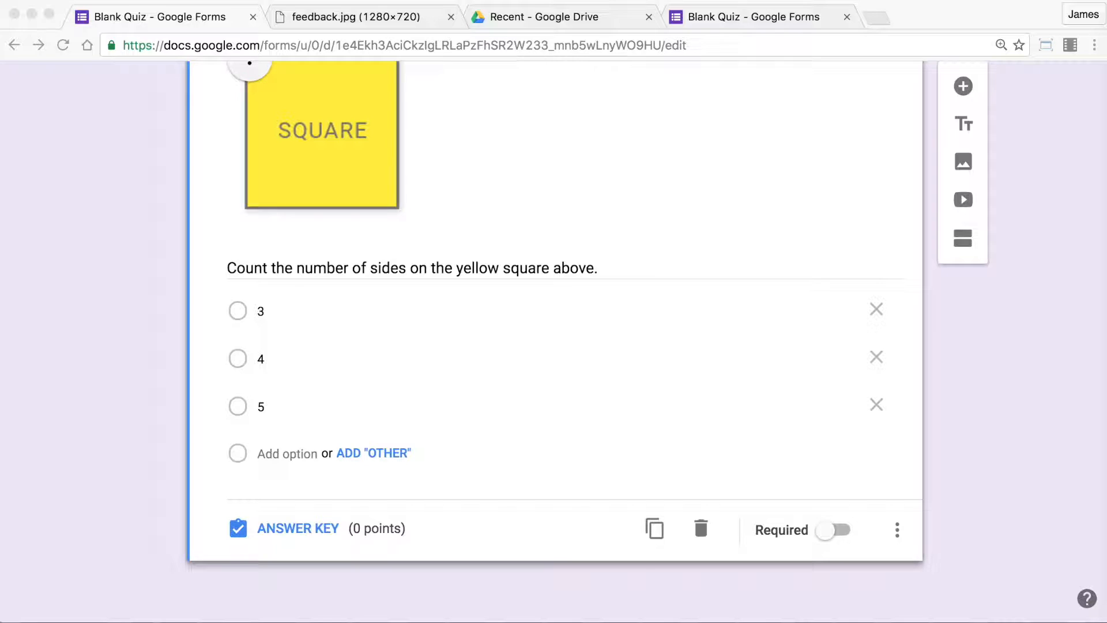
mouse_move(203, 608)
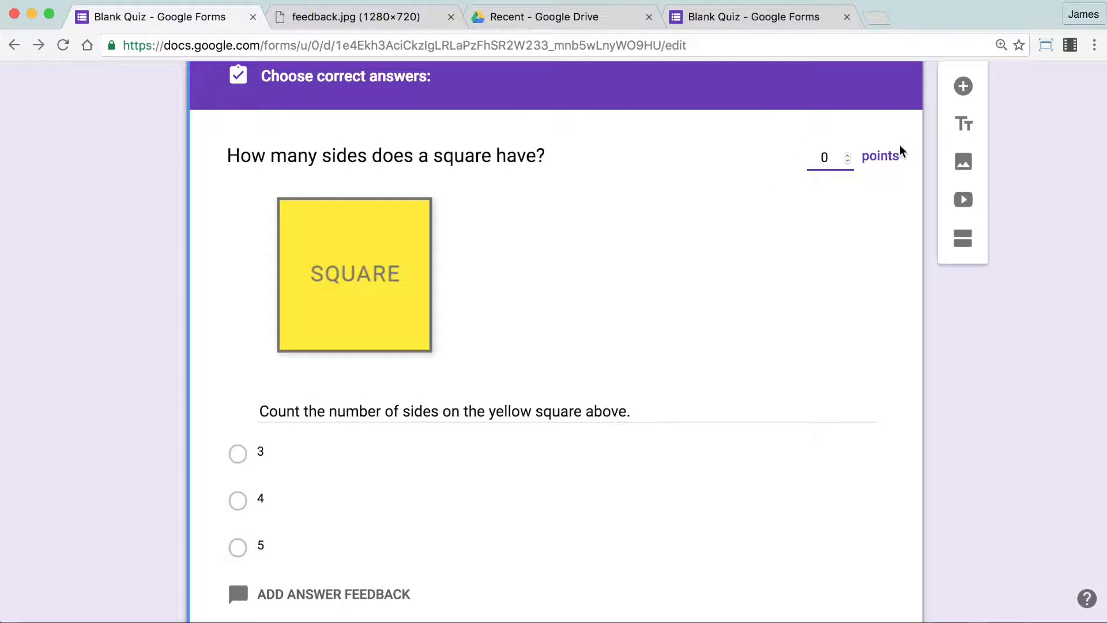
In the answer key, set 1 point and mark 4 as the correct answer.
type("1")
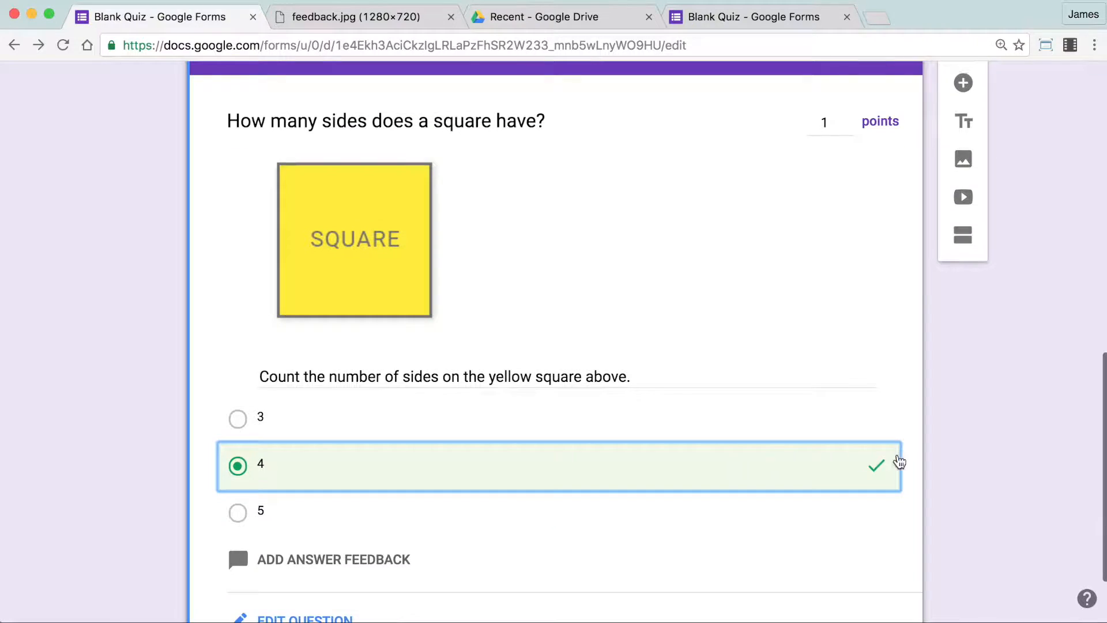
left_click(334, 559)
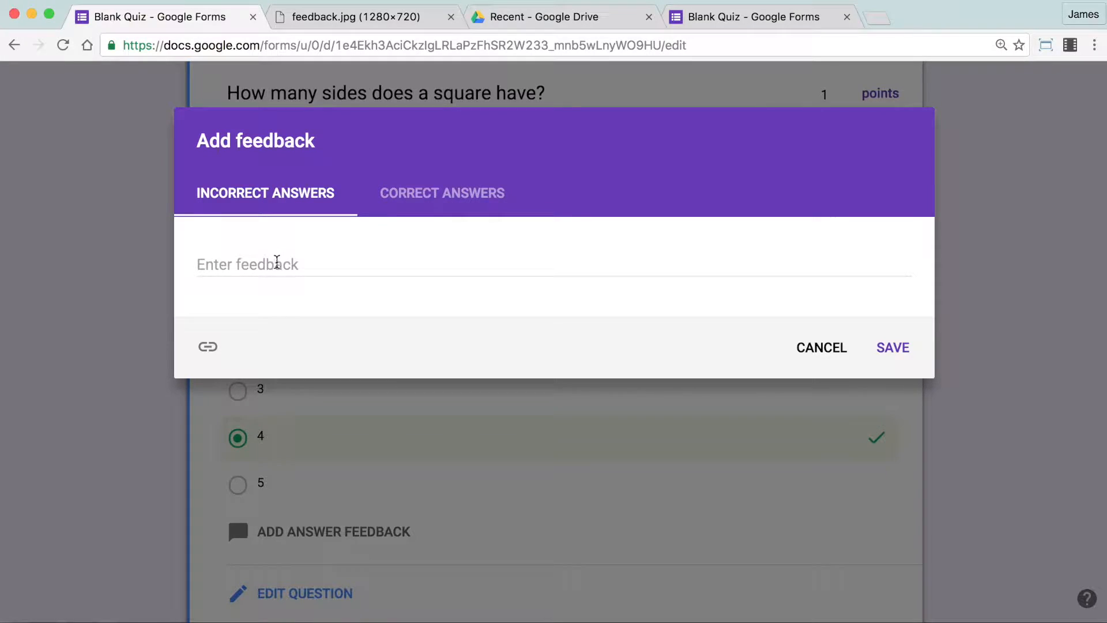
Write incorrect-answer feedback about four equal sides with a 'Khan Academy - Shapes' link.
type("A square has four equal sides. Click on the link below for more information.")
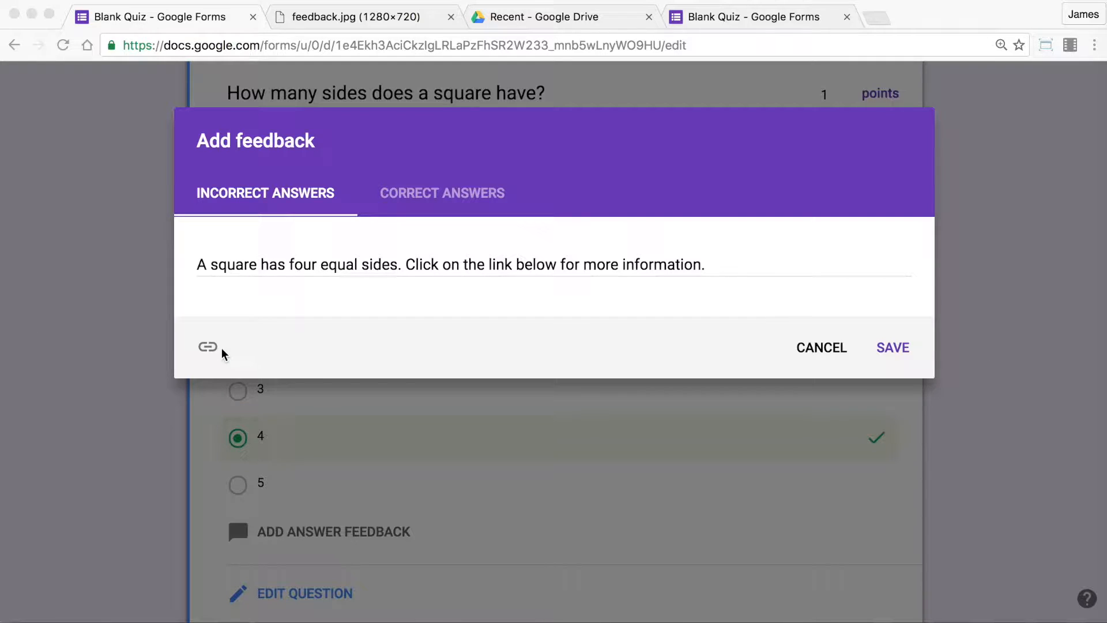
left_click(207, 346)
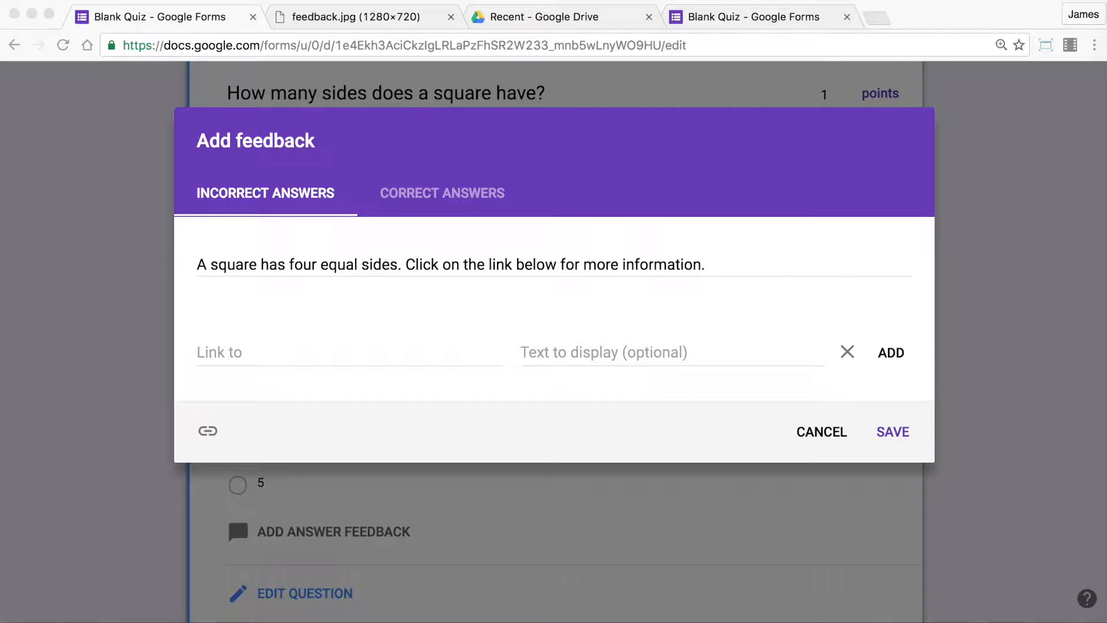
left_click(346, 353)
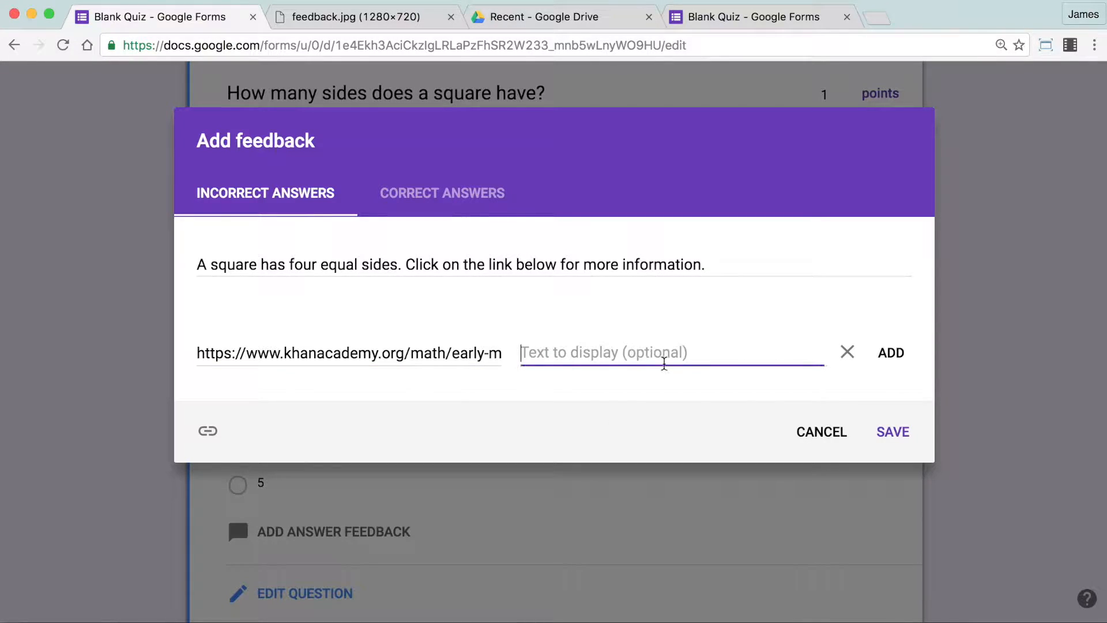
type("Khan Academy - Shapes")
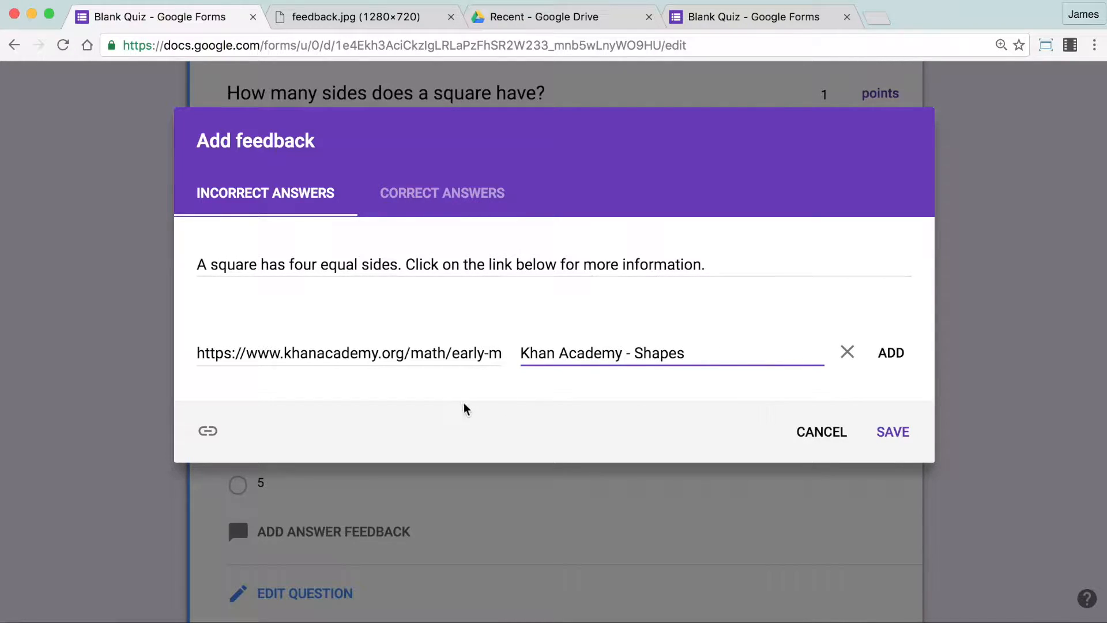
mouse_move(819, 301)
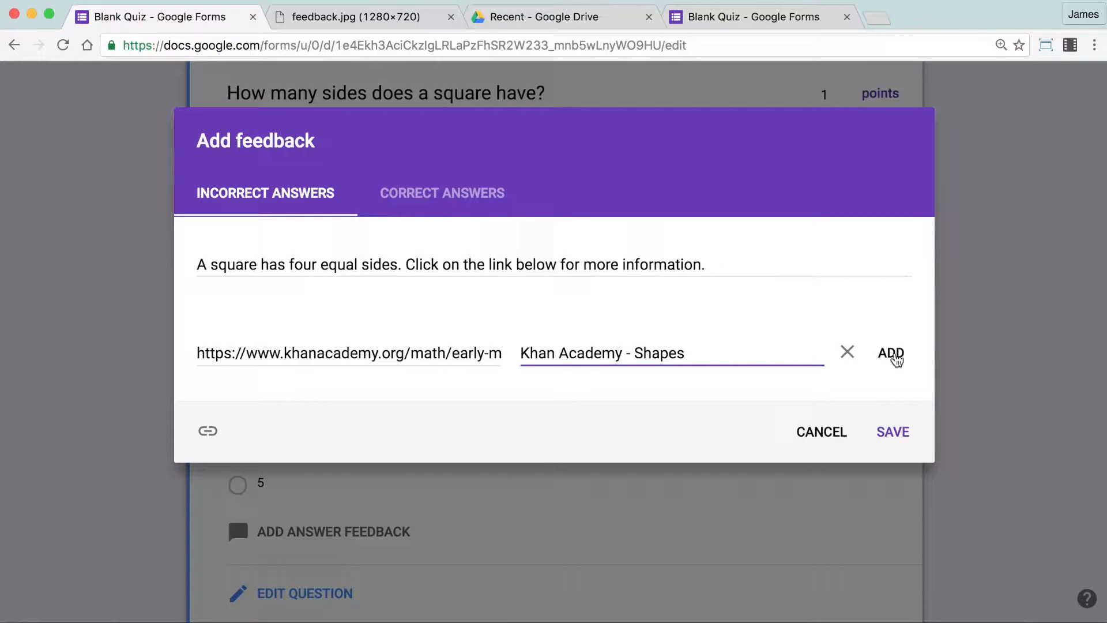
left_click(891, 353)
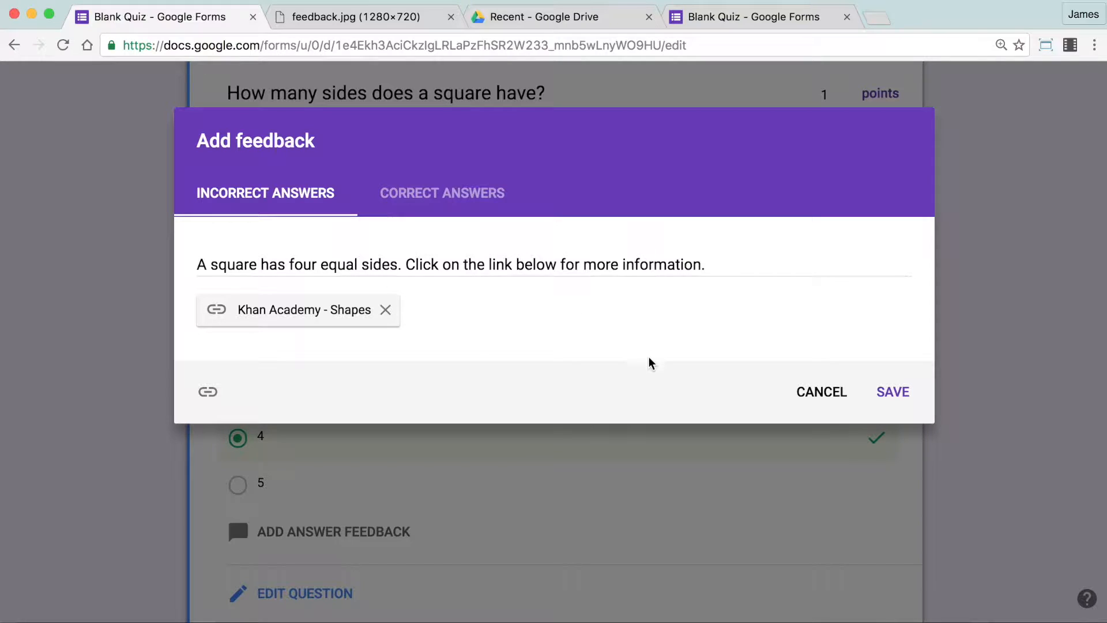
mouse_move(472, 242)
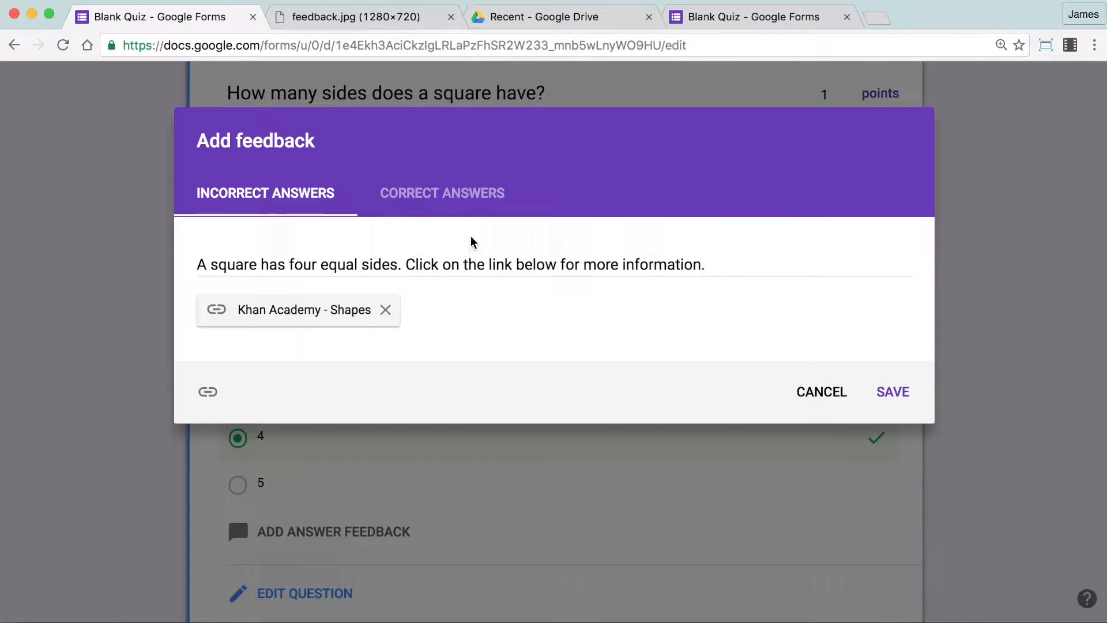
Set correct-answer feedback 'Well done. A square has four equal sides.' and save.
left_click(442, 193)
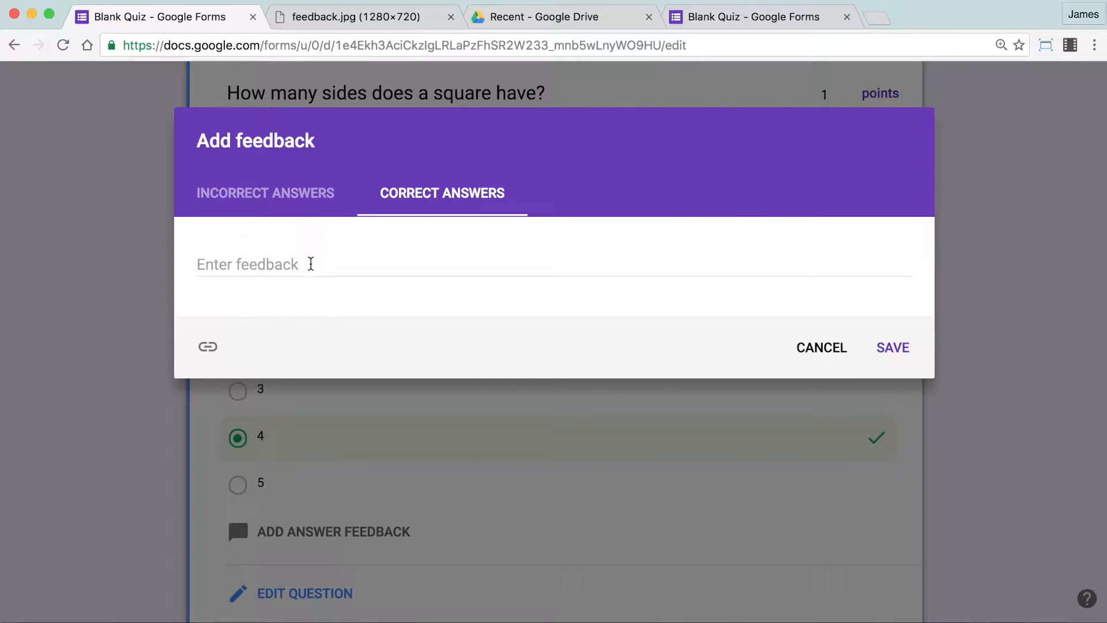
type("Well done. A square has four equal sides.")
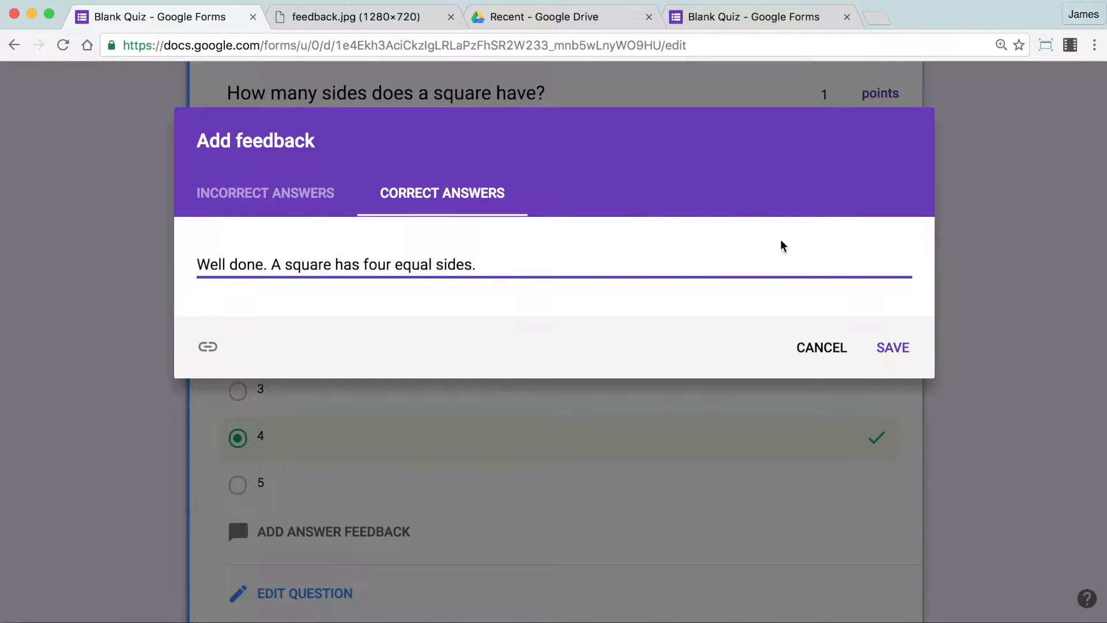
left_click(891, 347)
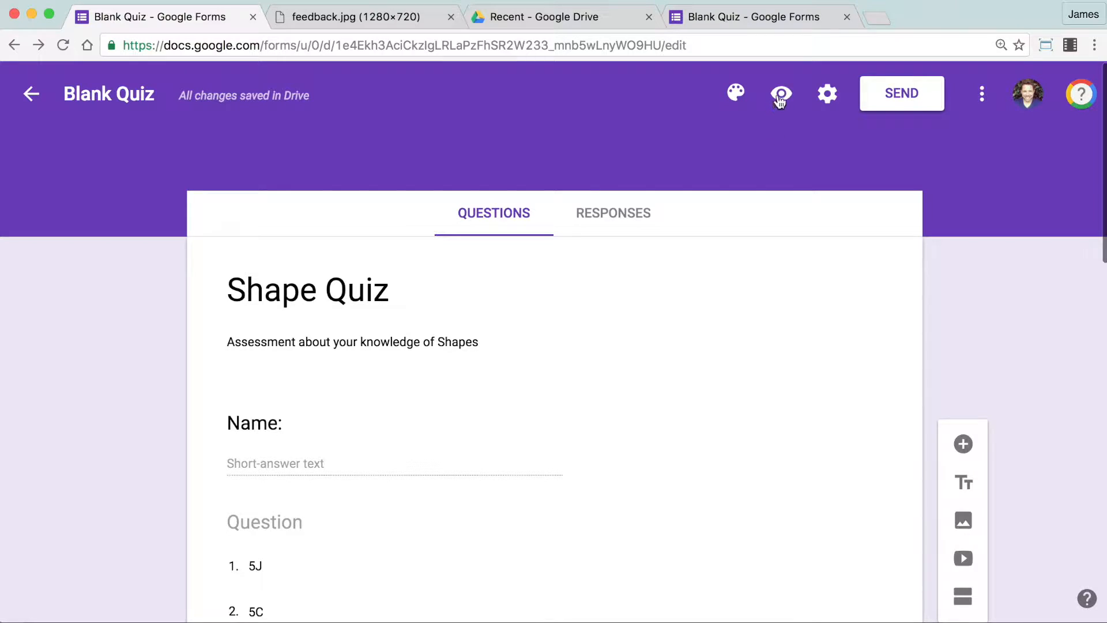
mouse_move(781, 94)
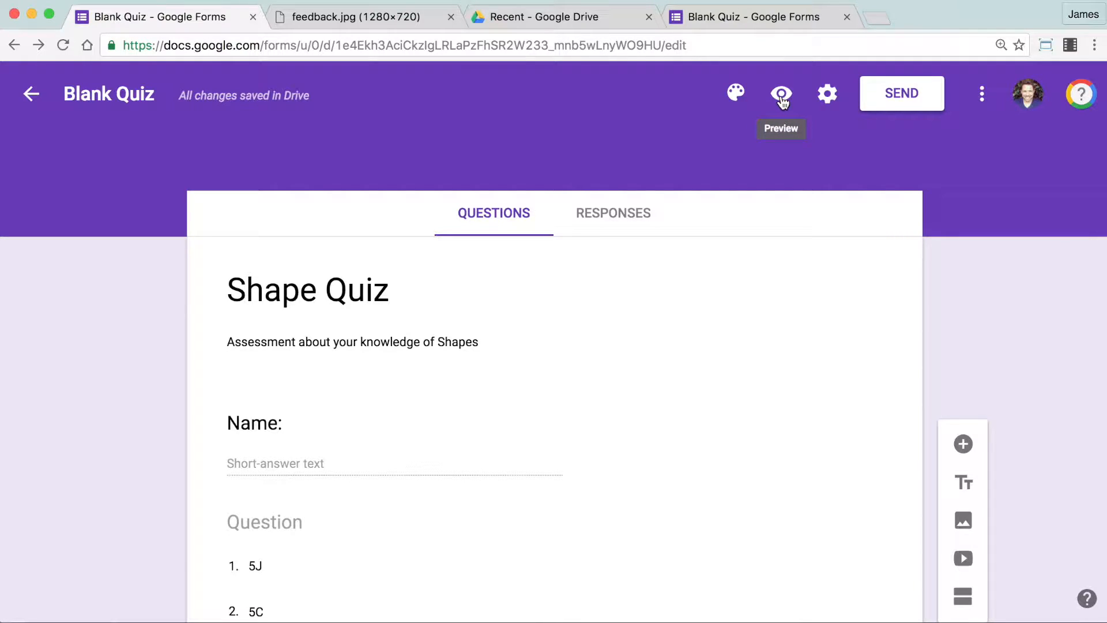
Preview the Shape Quiz and submit a test response as 'Jam', class 5J, answering 3.
left_click(781, 93)
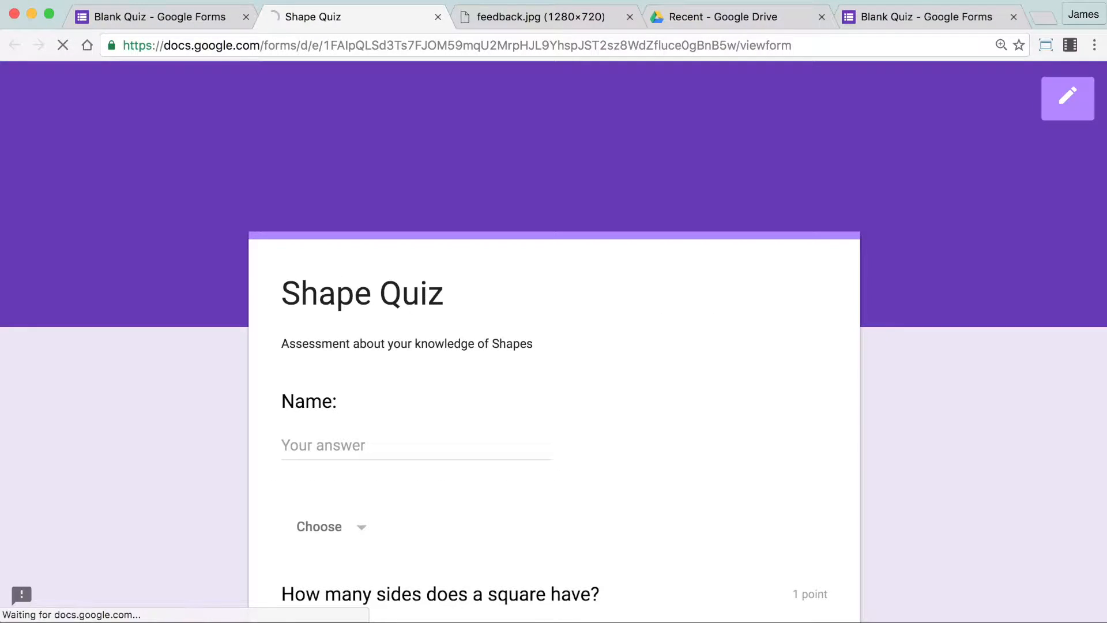
scroll("down", 3)
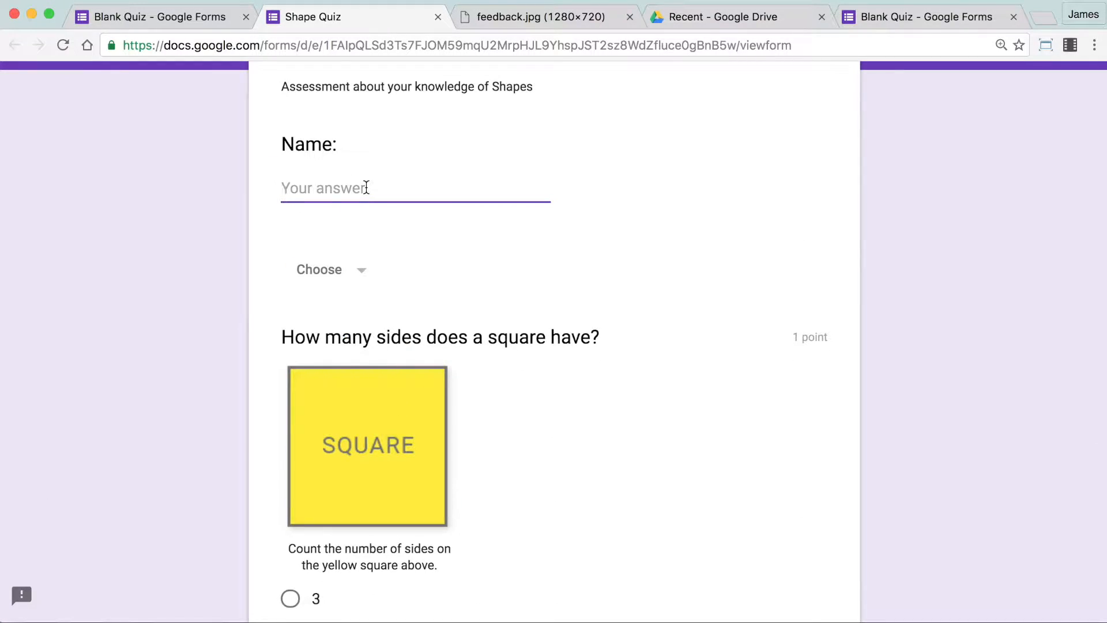
type("Jam")
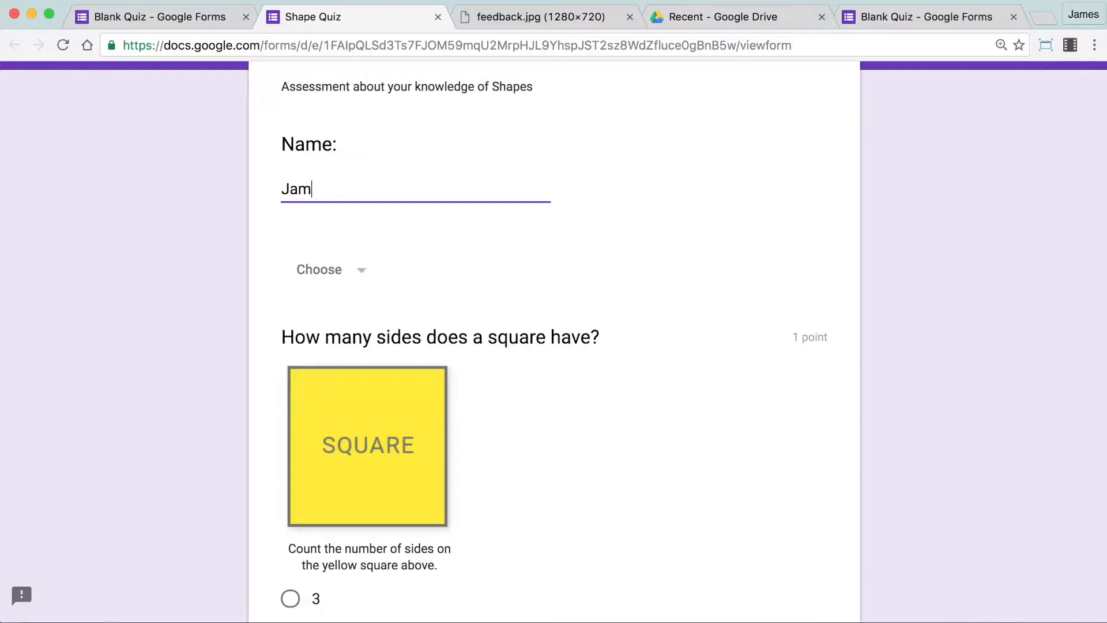
left_click(318, 268)
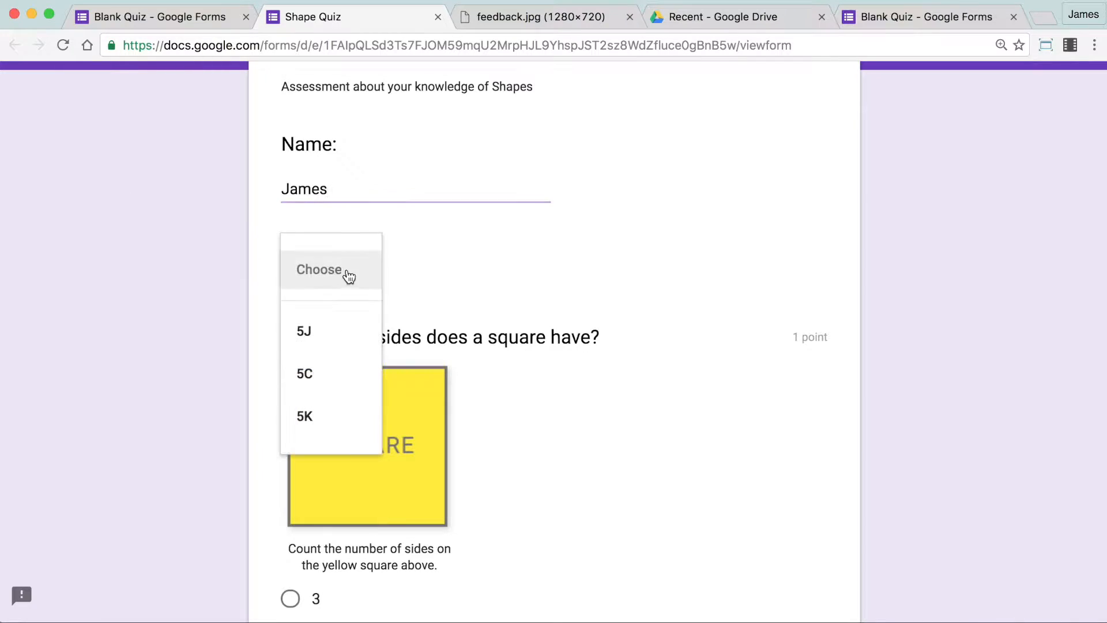
left_click(303, 331)
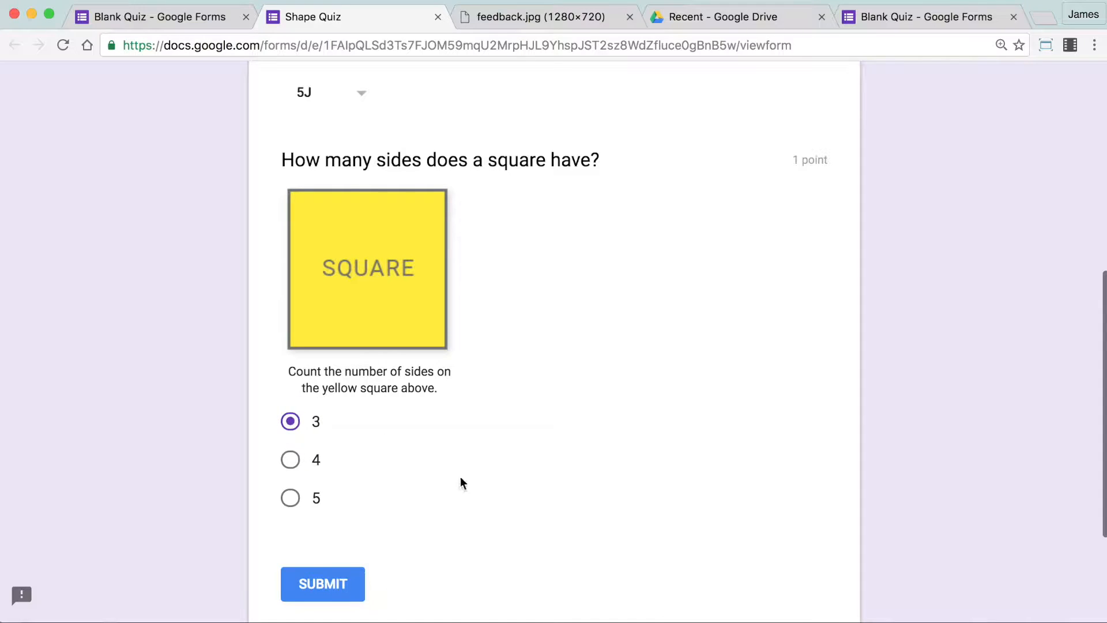
left_click(322, 584)
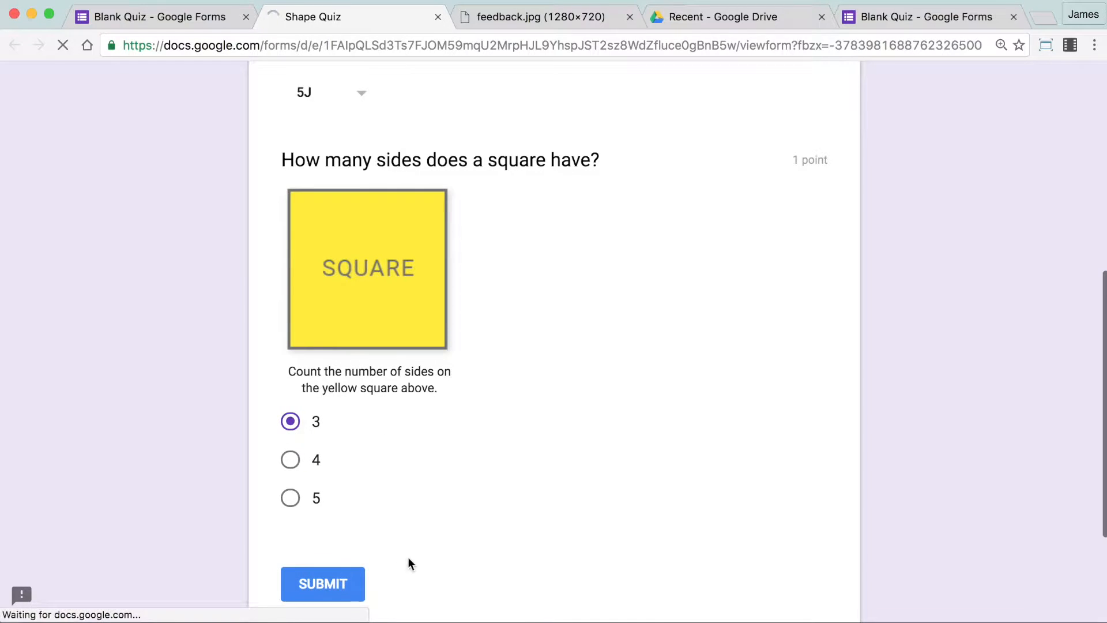
left_click(321, 584)
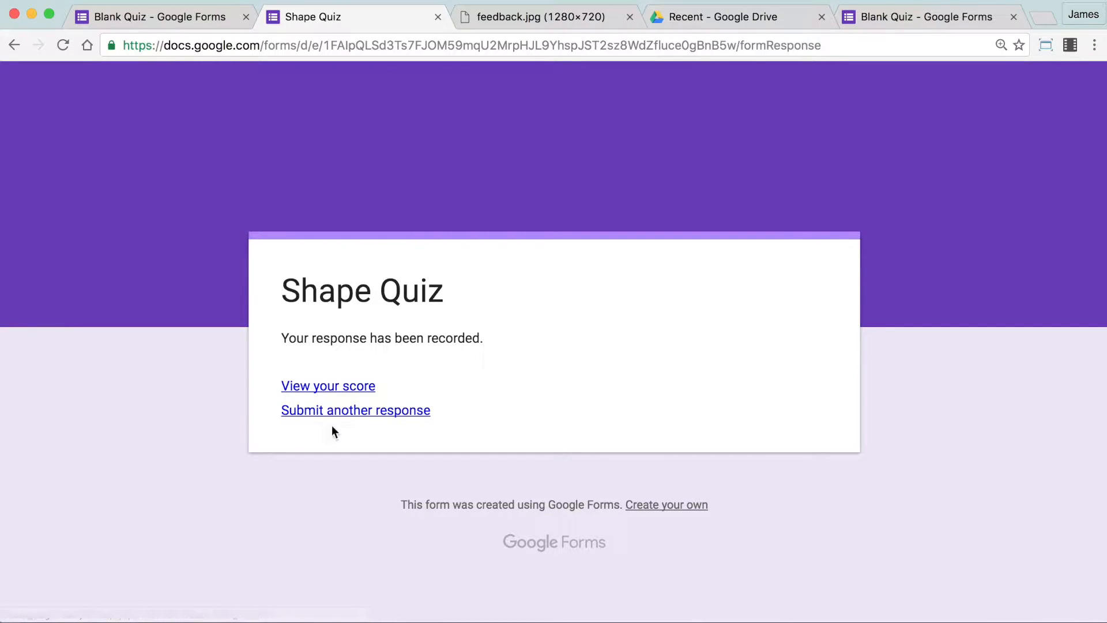
mouse_move(327, 386)
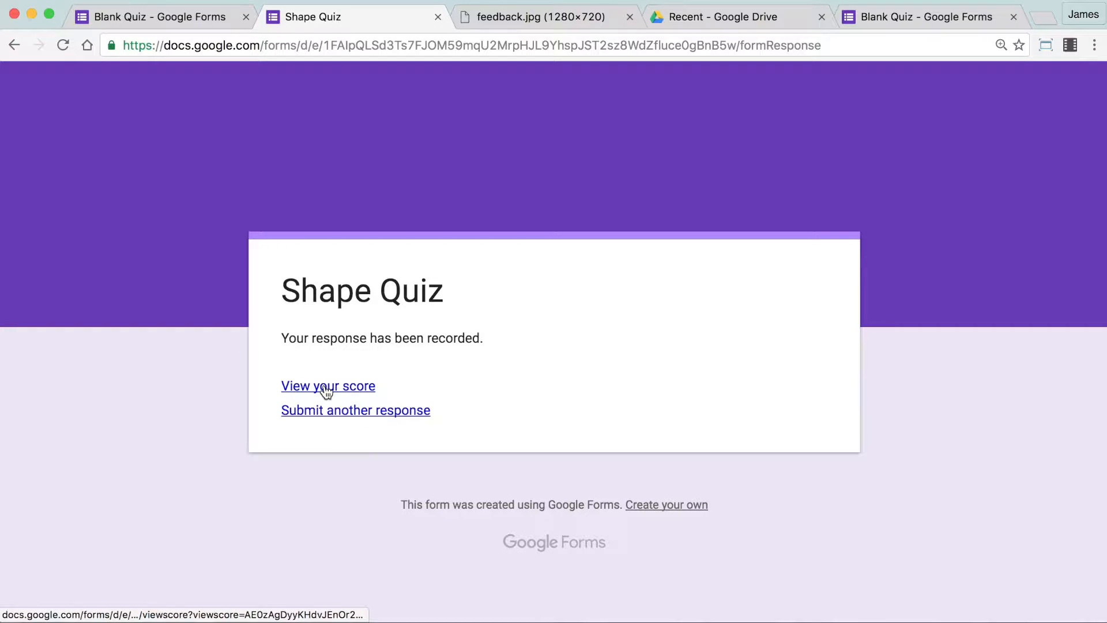
View the 0/1 score with correct answer 4 and follow the Khan Academy - Shapes feedback link.
left_click(327, 386)
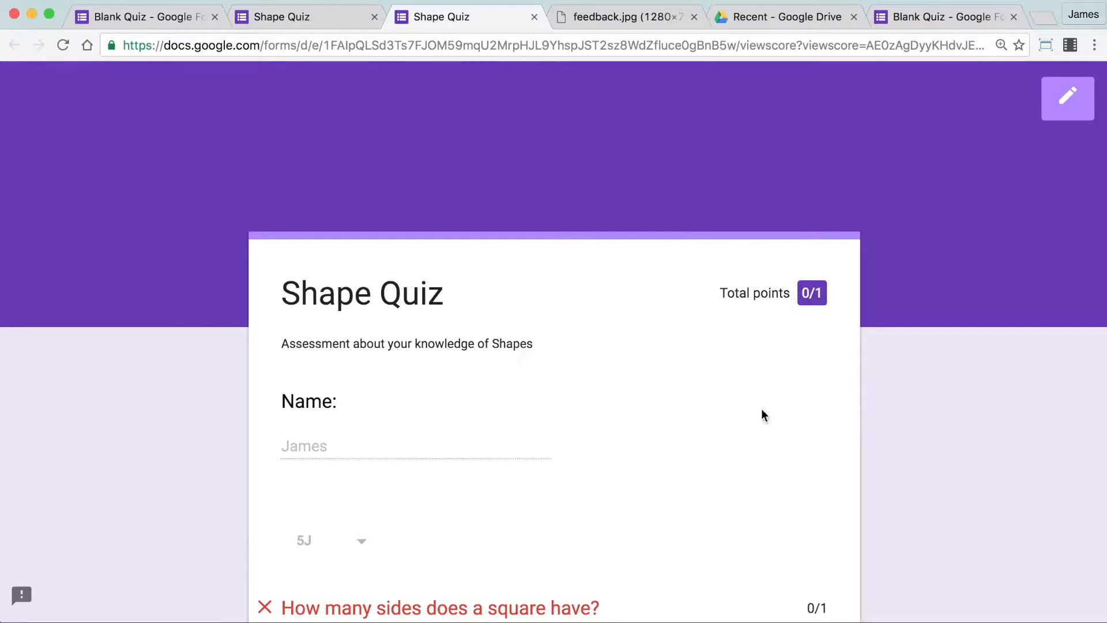
scroll("down", 3)
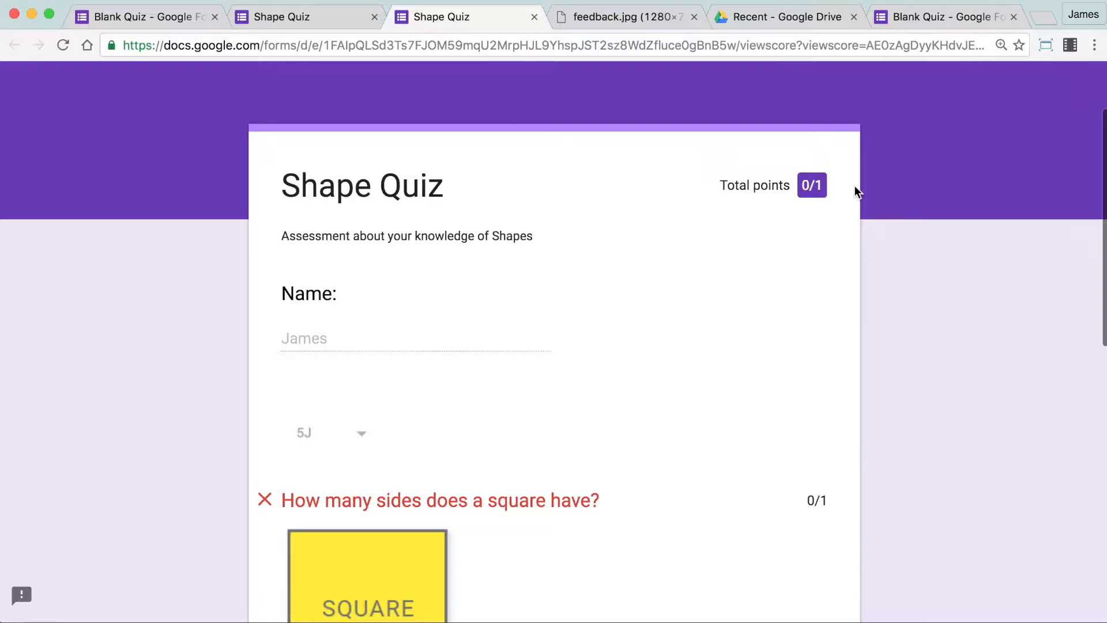
scroll("down", 3)
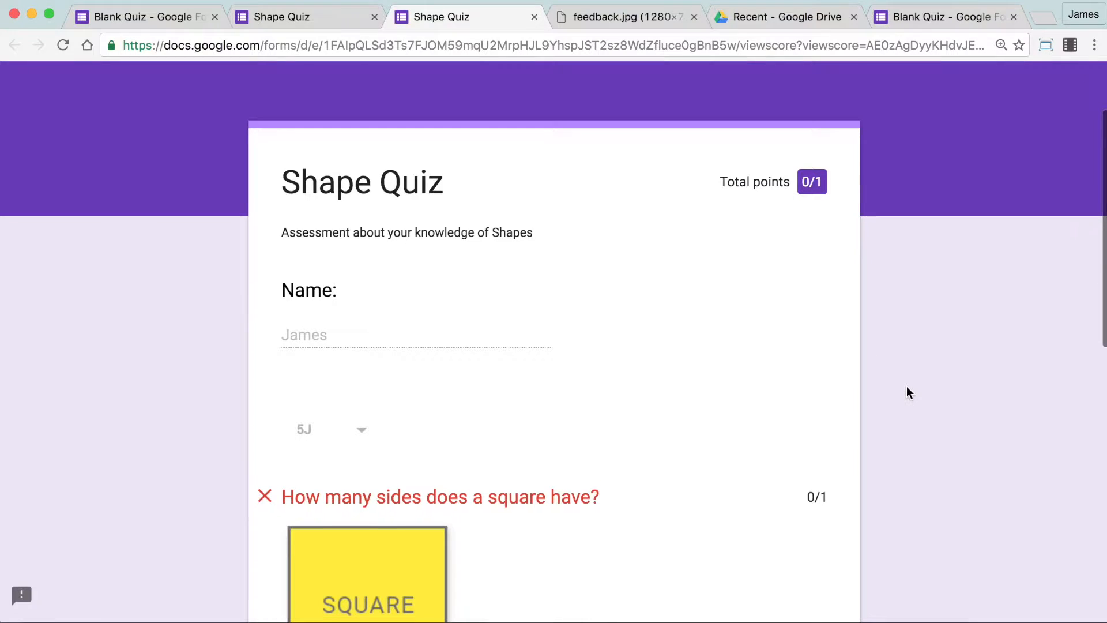
scroll("down", 3)
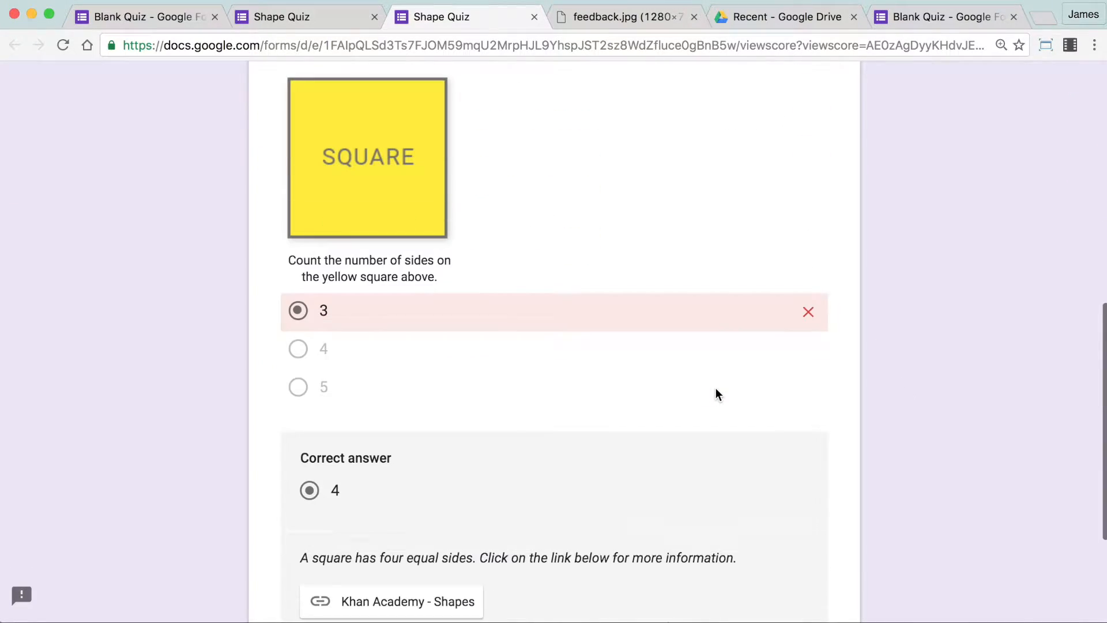
scroll("down", 3)
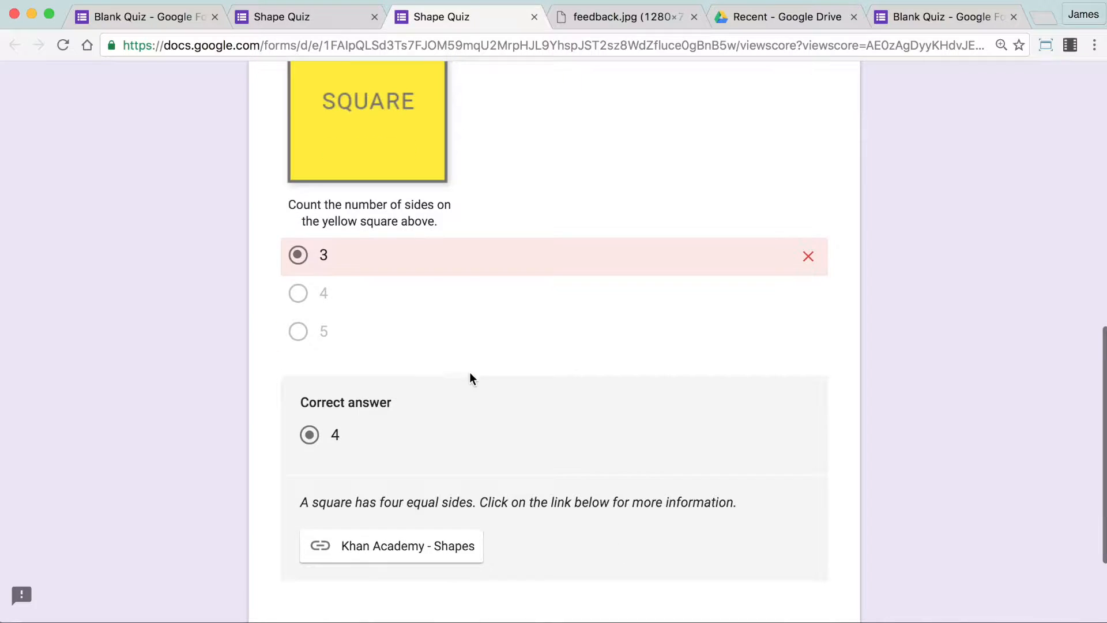
mouse_move(408, 546)
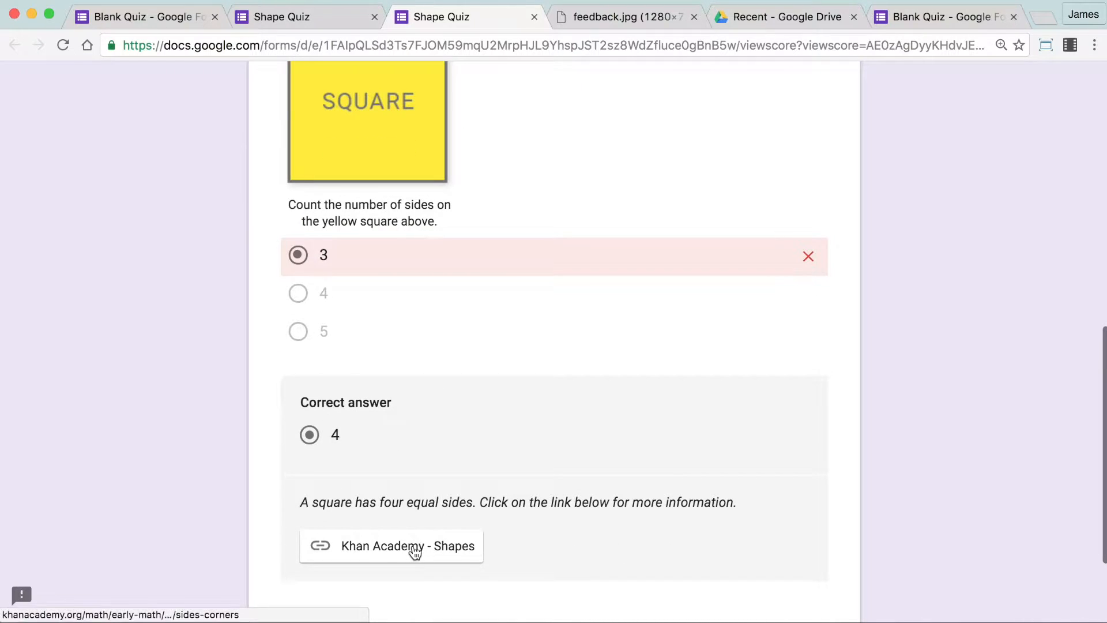
left_click(407, 546)
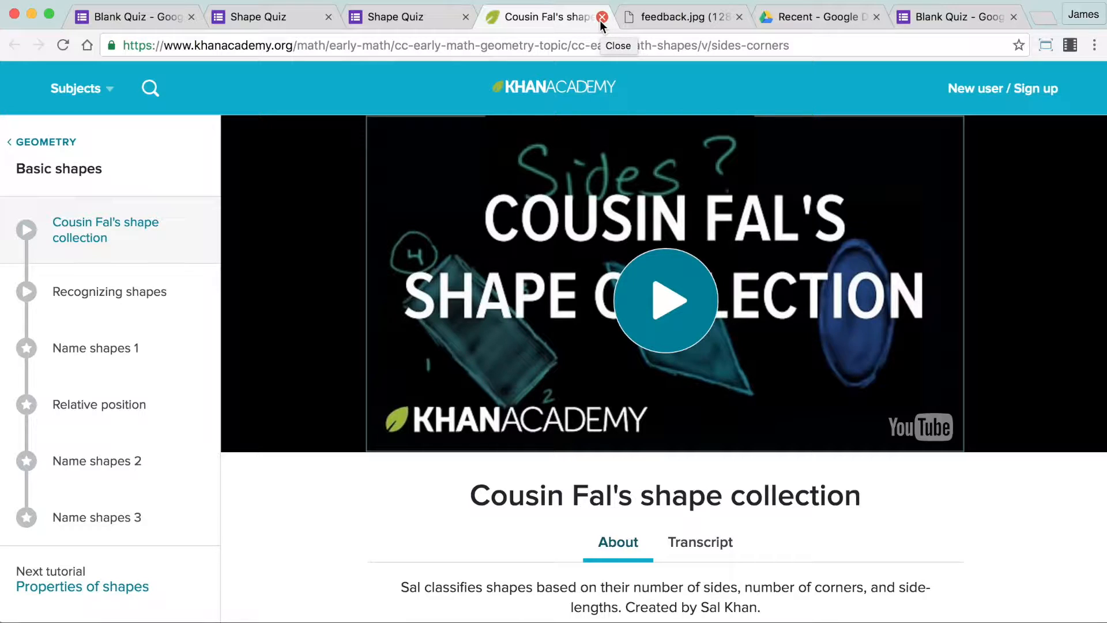
Close the Khan Academy shapes video tab, returning to the scored quiz response.
left_click(602, 16)
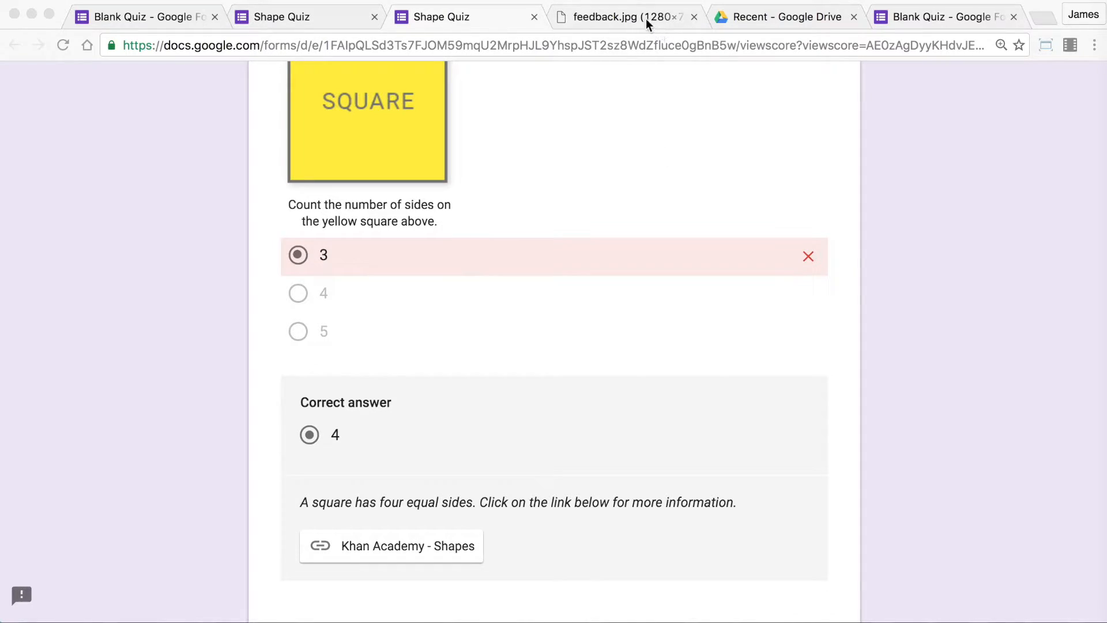
Show the bit.ly/hattiefeedback image, then return to the Blank Quiz editor.
left_click(622, 16)
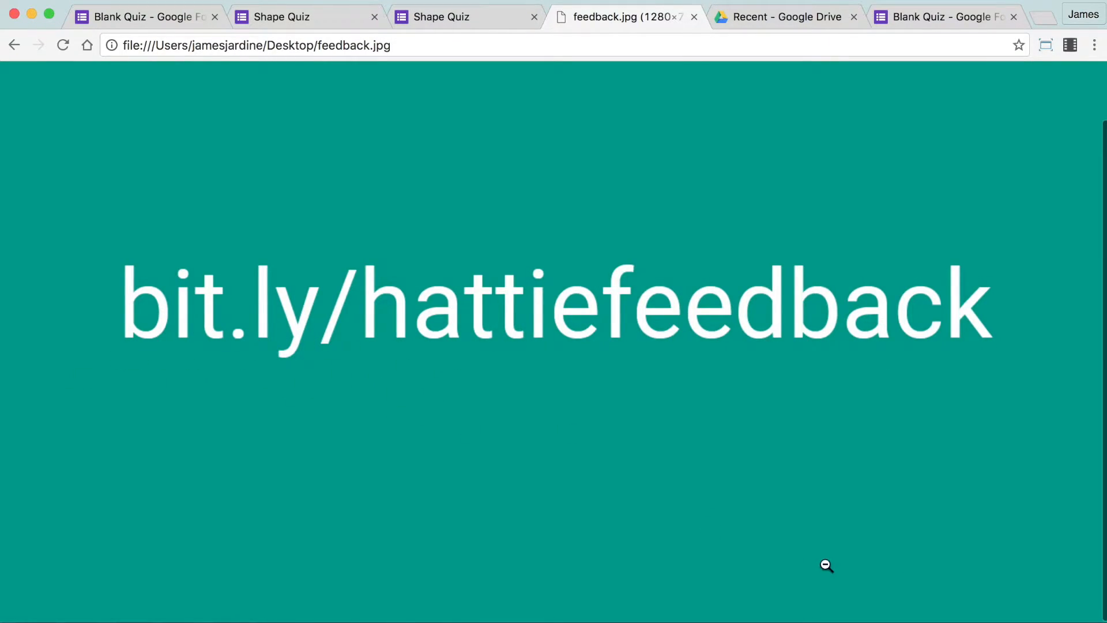
mouse_move(826, 566)
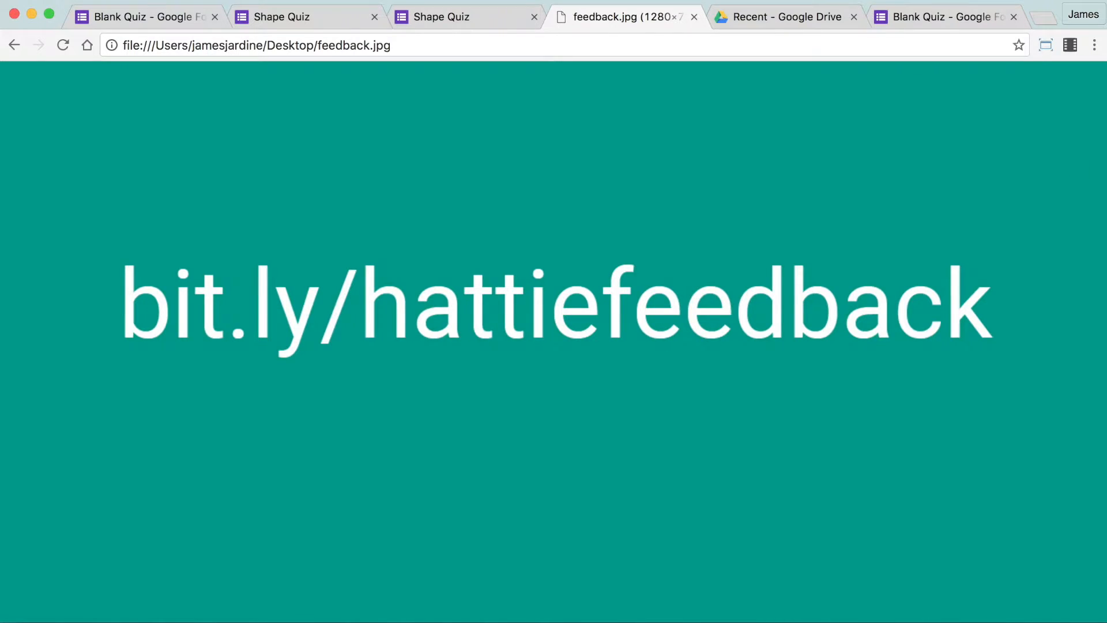
left_click(942, 16)
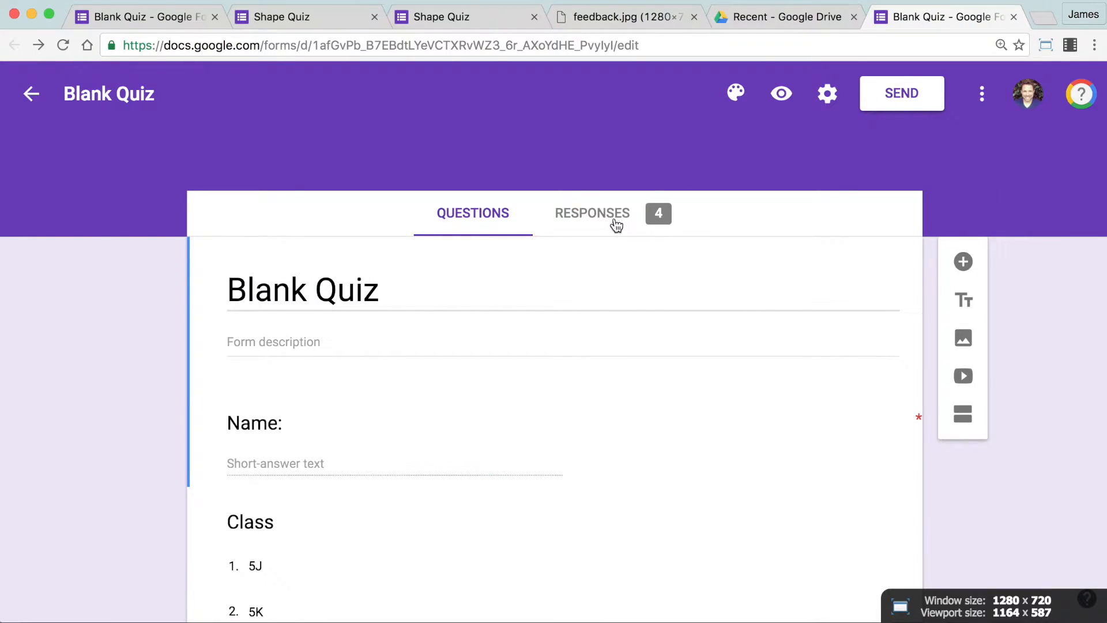
Review the Blank Quiz summary: 2.5/5 average, points chart, respondent names and class 5J at 100%.
left_click(592, 213)
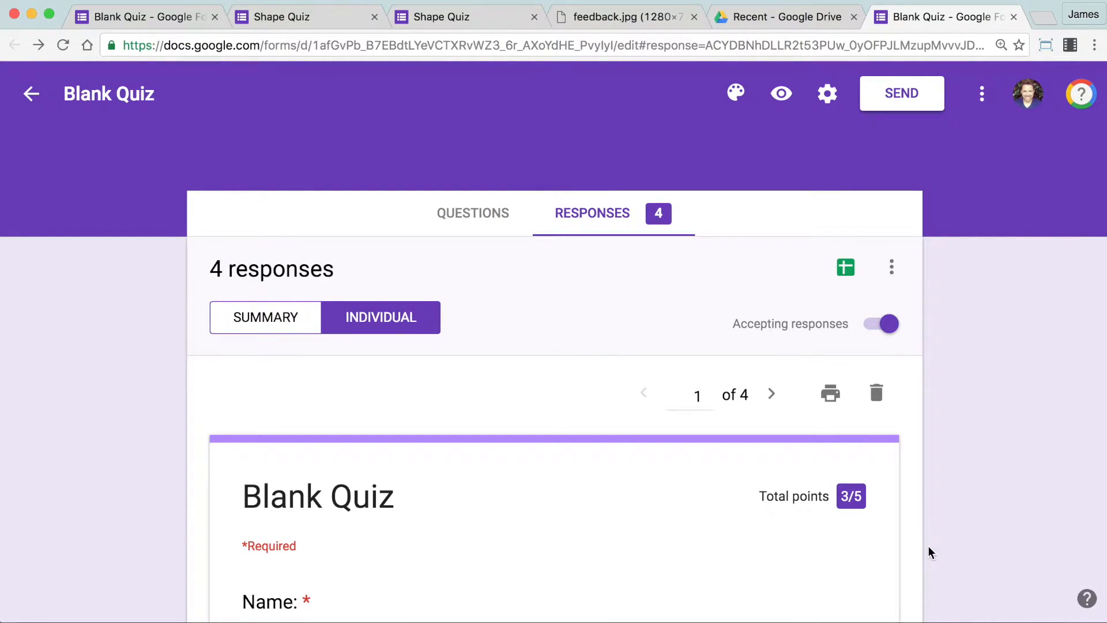
left_click(265, 317)
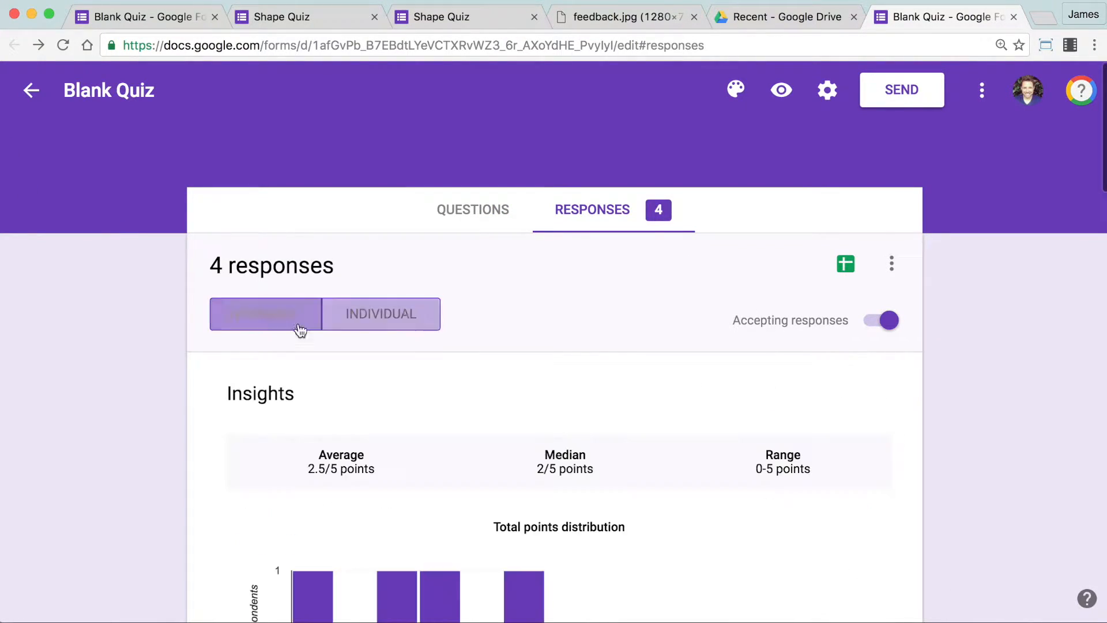
scroll("down", 3)
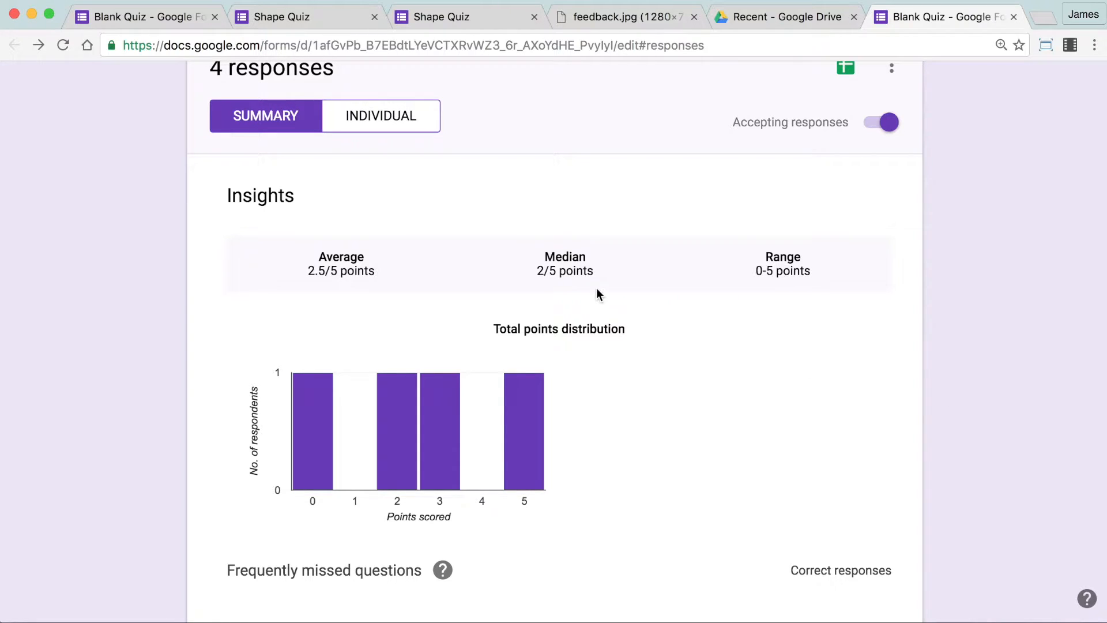
mouse_move(376, 284)
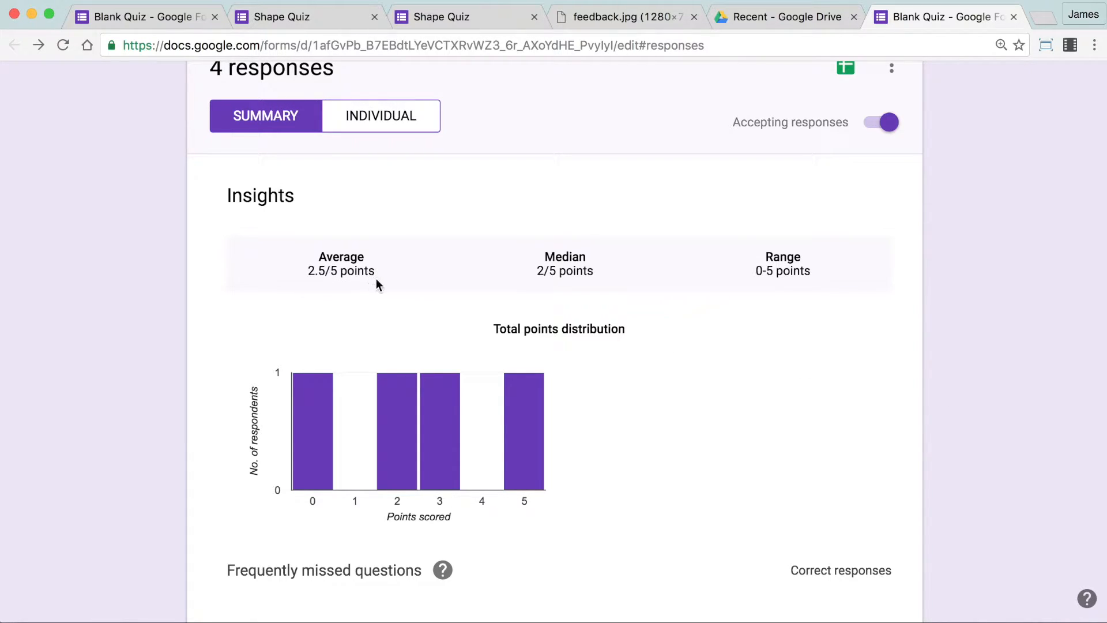
mouse_move(471, 323)
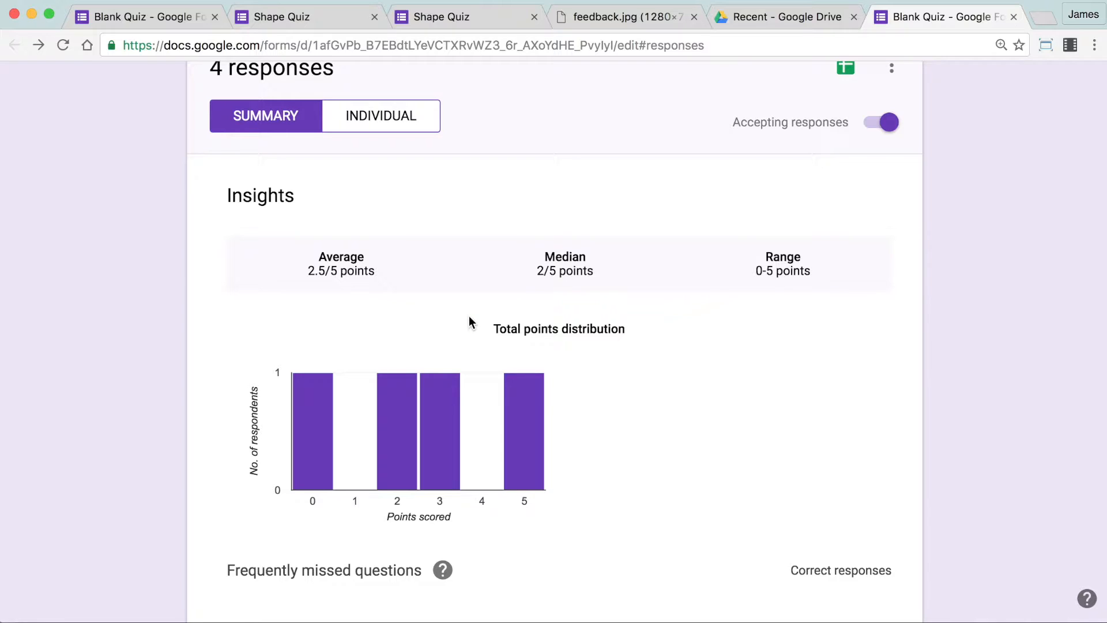
mouse_move(484, 323)
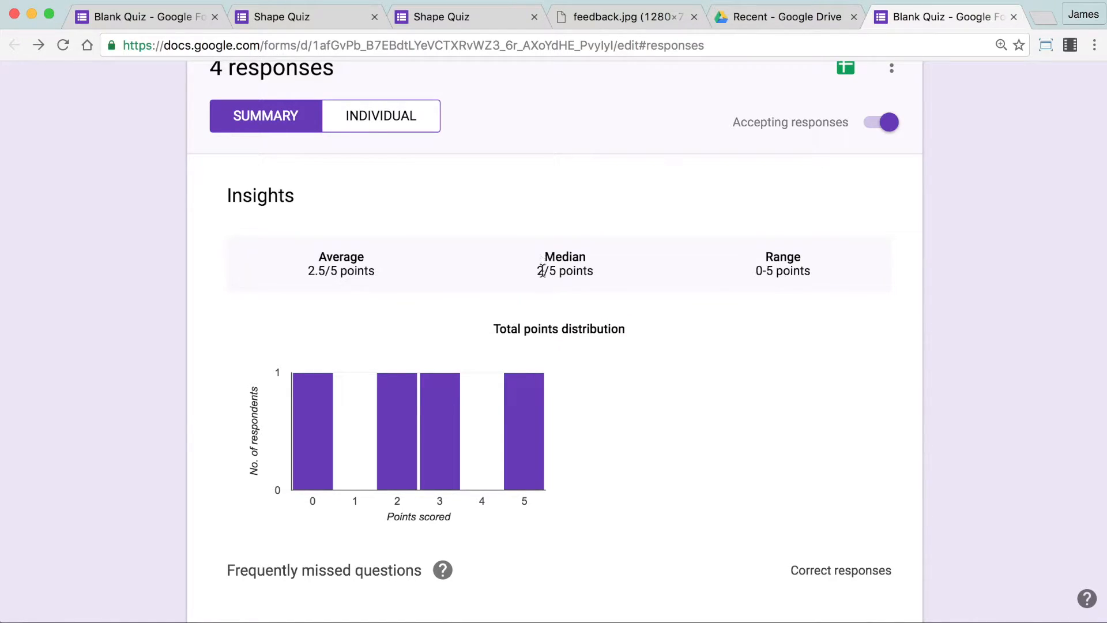
mouse_move(652, 301)
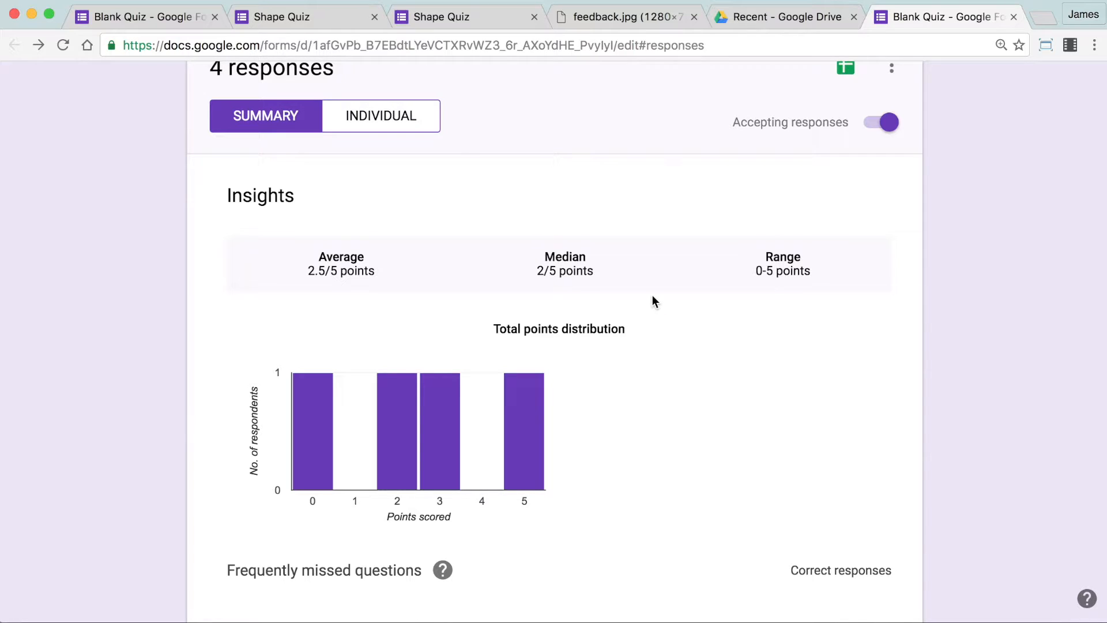
mouse_move(750, 360)
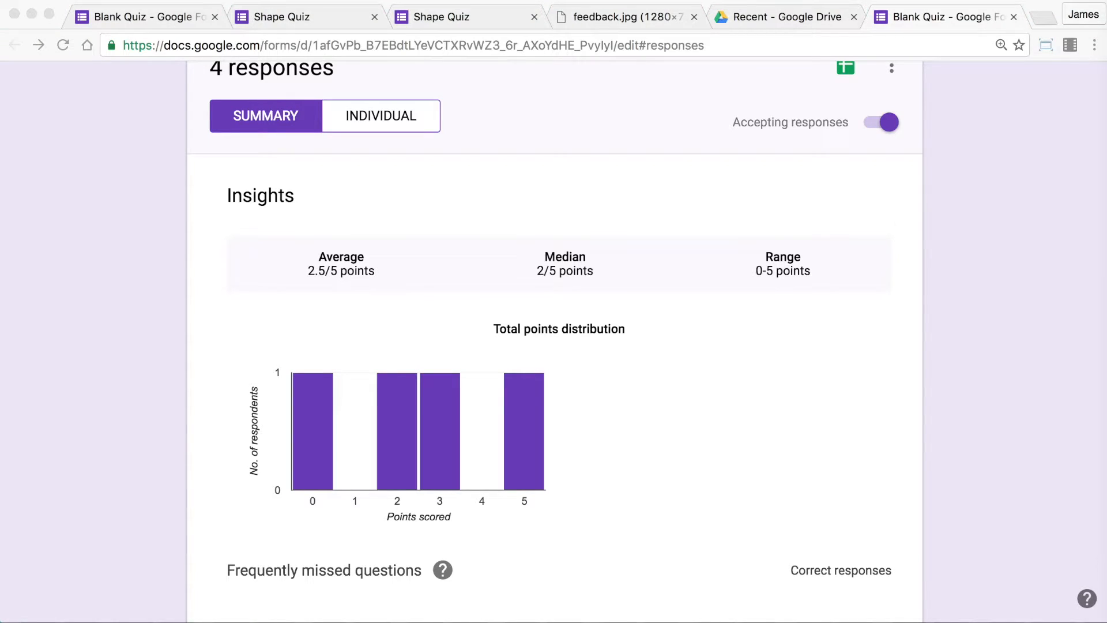
scroll("down", 3)
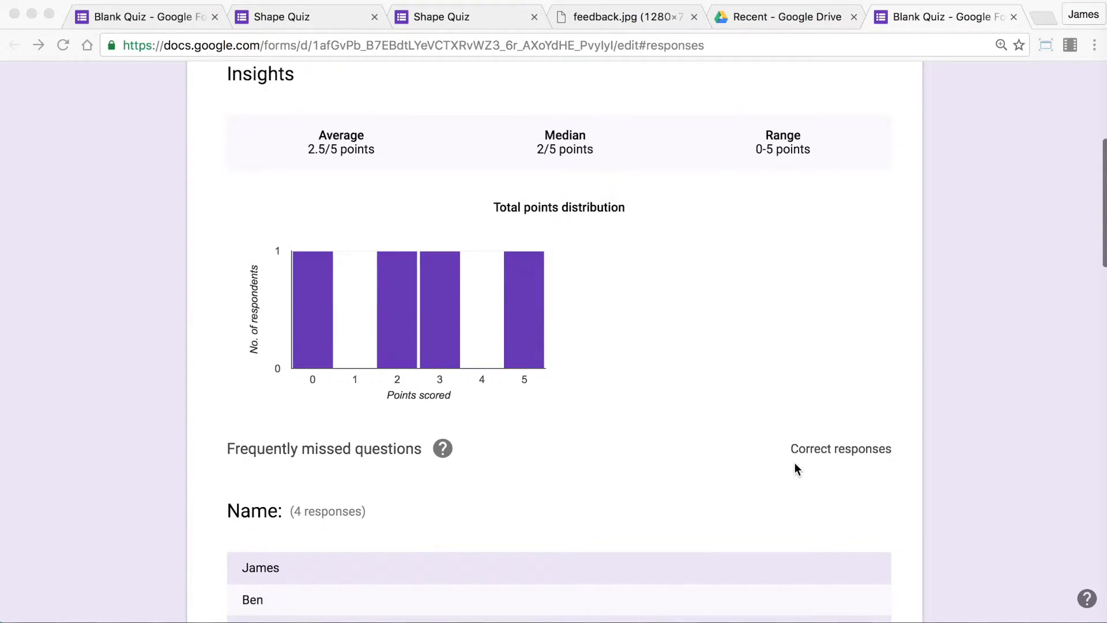
scroll("down", 3)
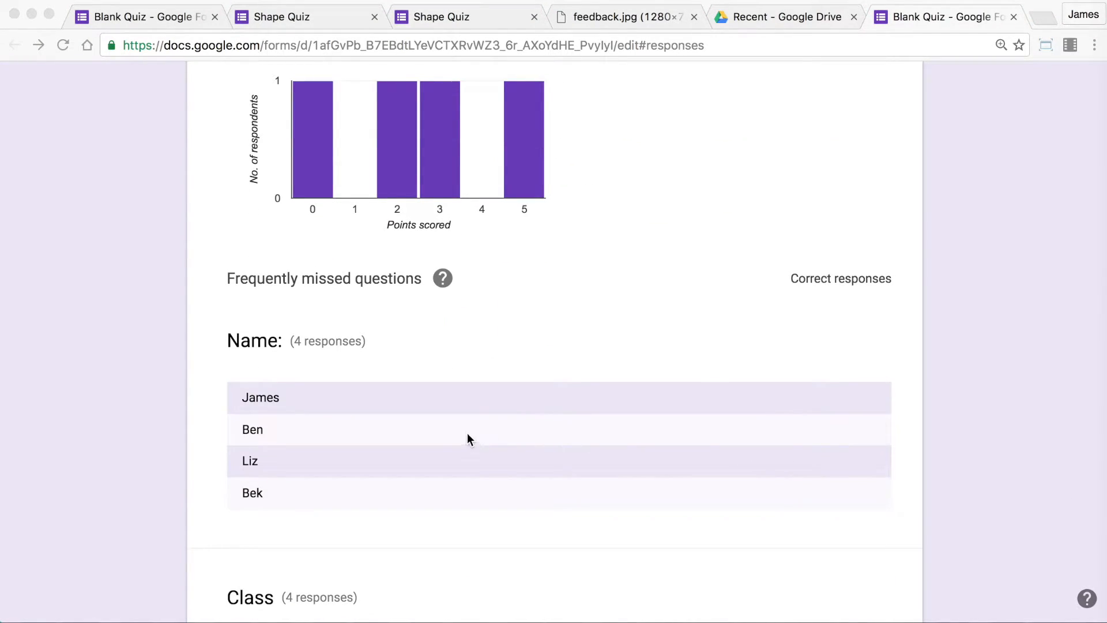
scroll("down", 3)
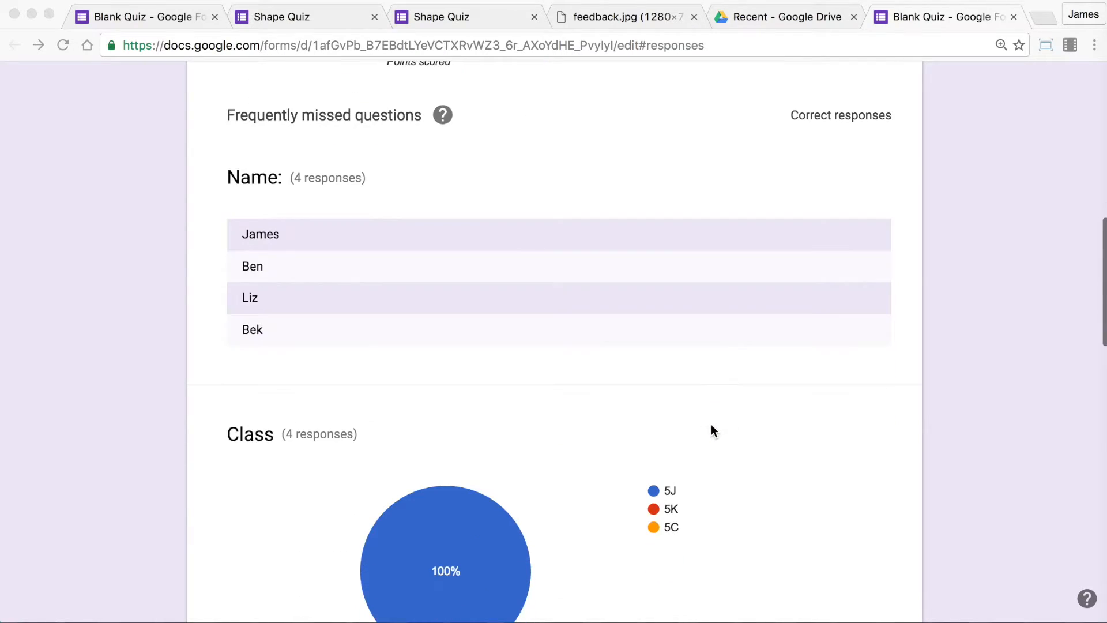
scroll("down", 3)
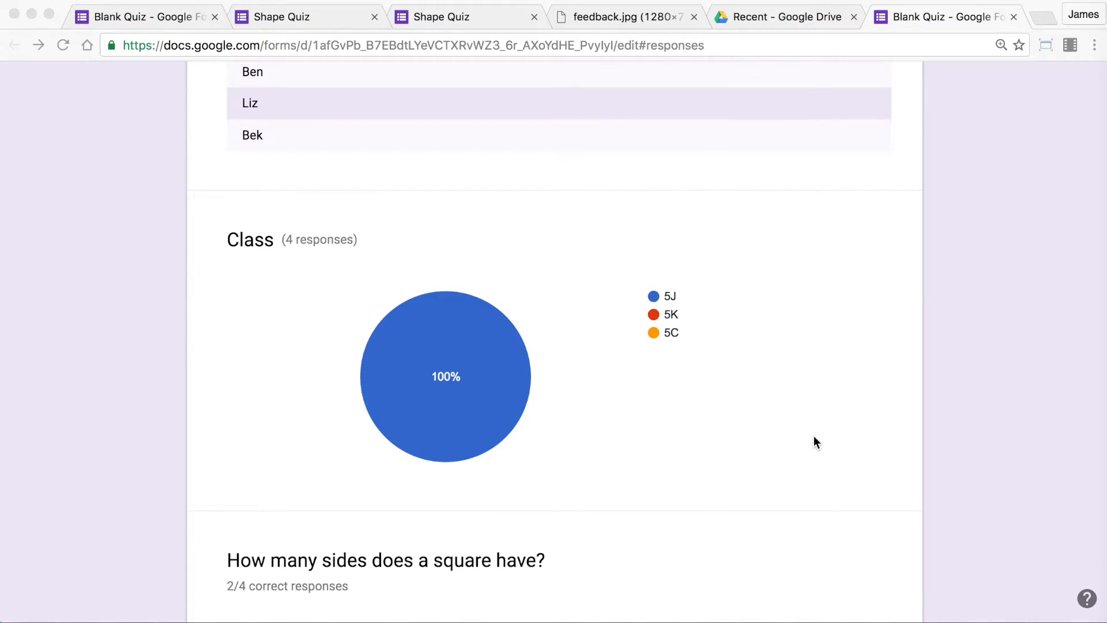
Scroll through the per-question charts showing the square and six-sides questions at 2/4 correct.
scroll("down", 3)
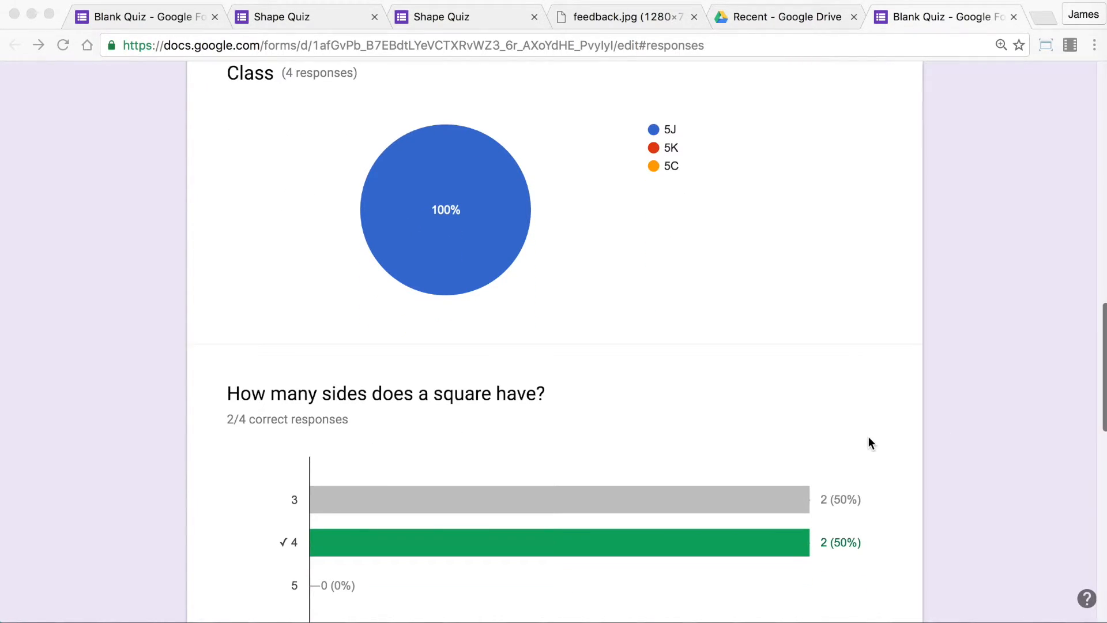
scroll("down", 3)
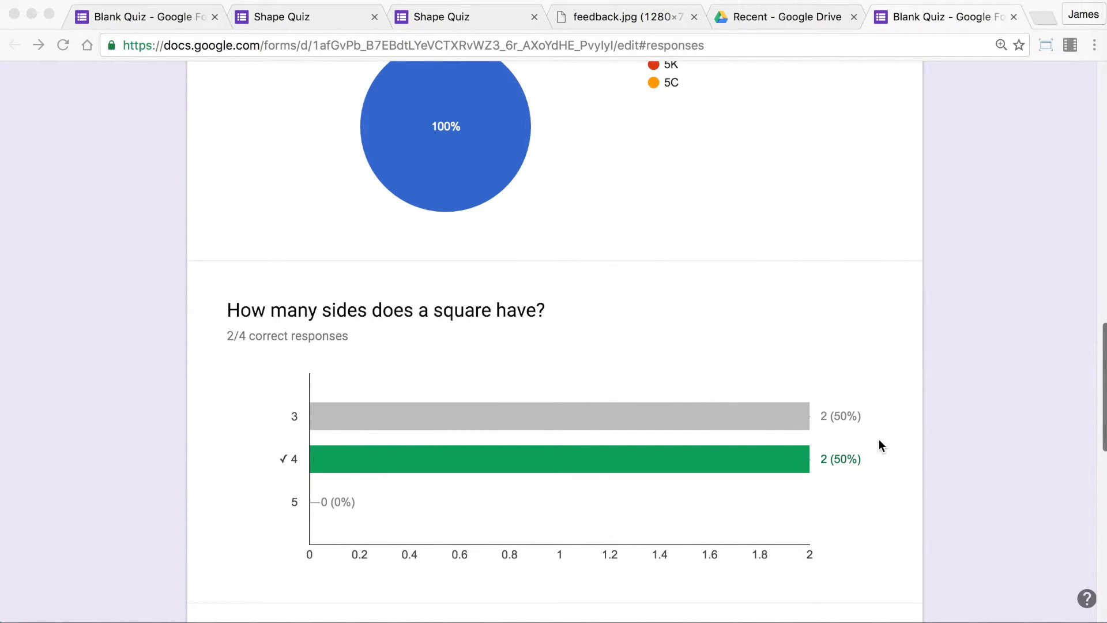
scroll("down", 3)
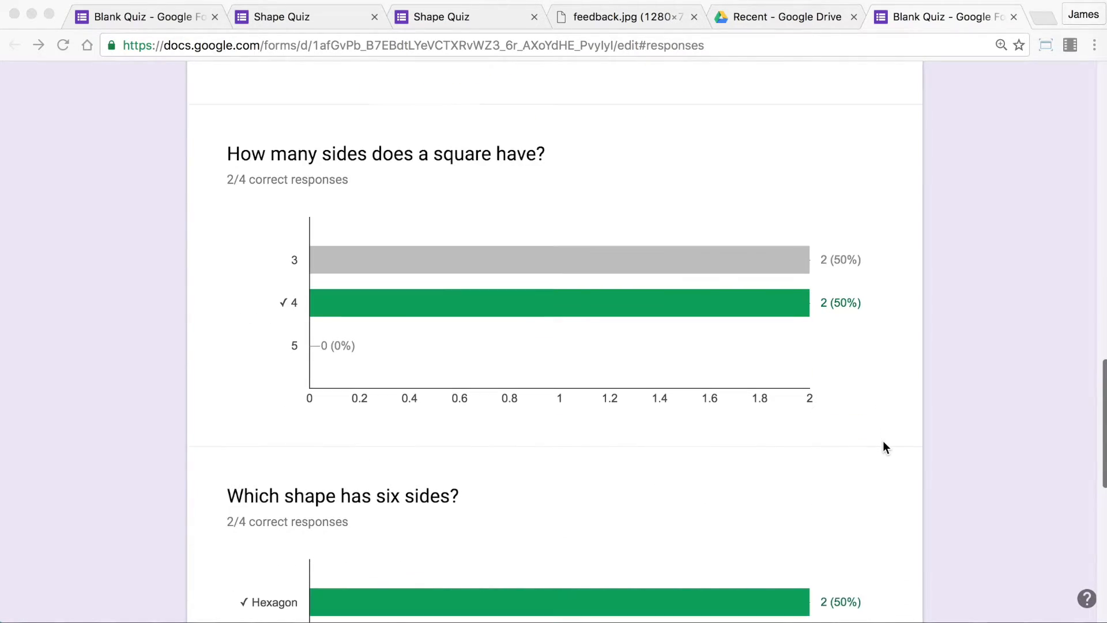
scroll("down", 3)
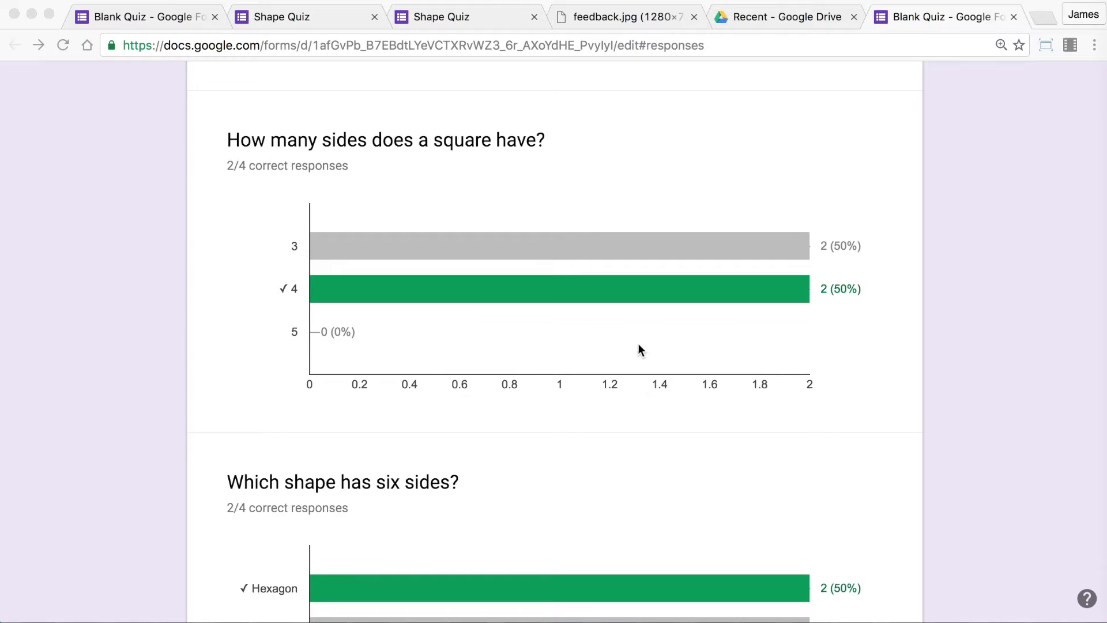
mouse_move(902, 418)
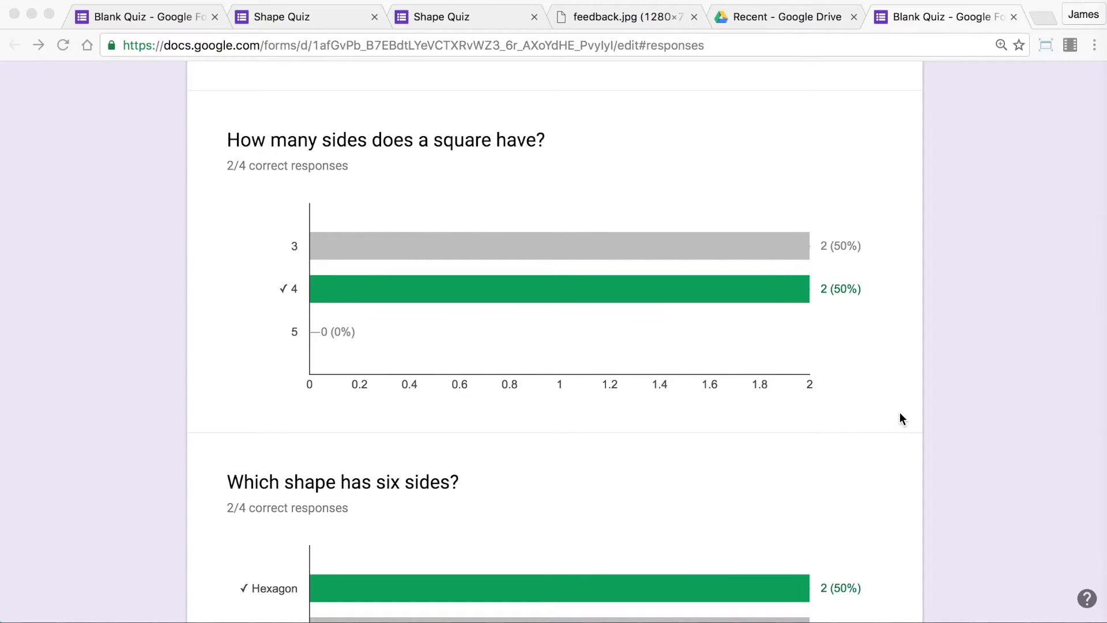
mouse_move(769, 394)
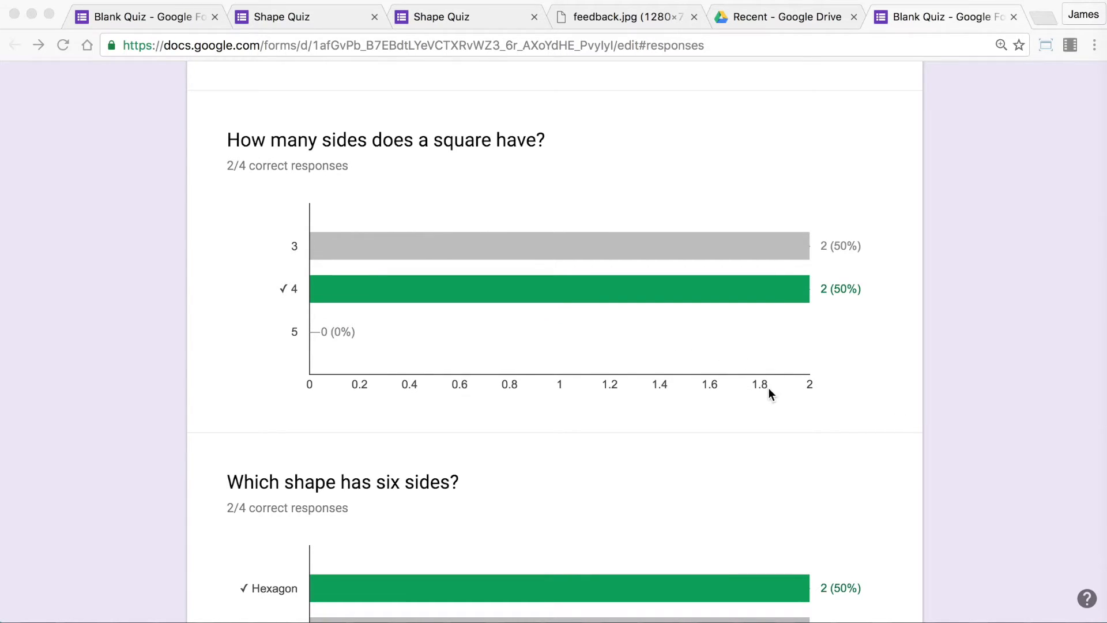
scroll("down", 3)
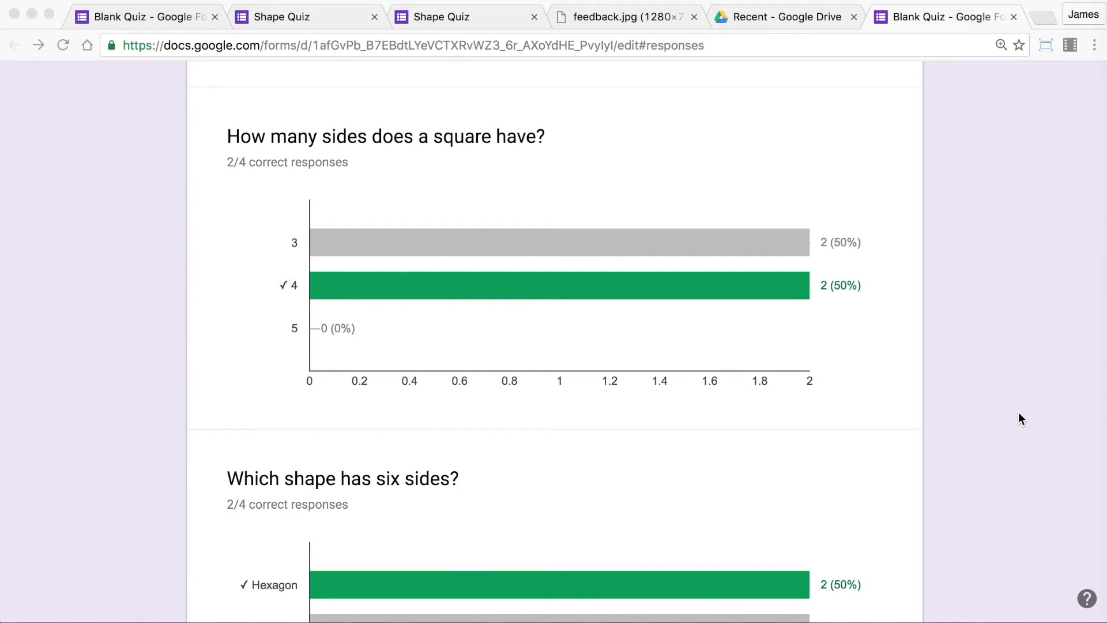
scroll("down", 3)
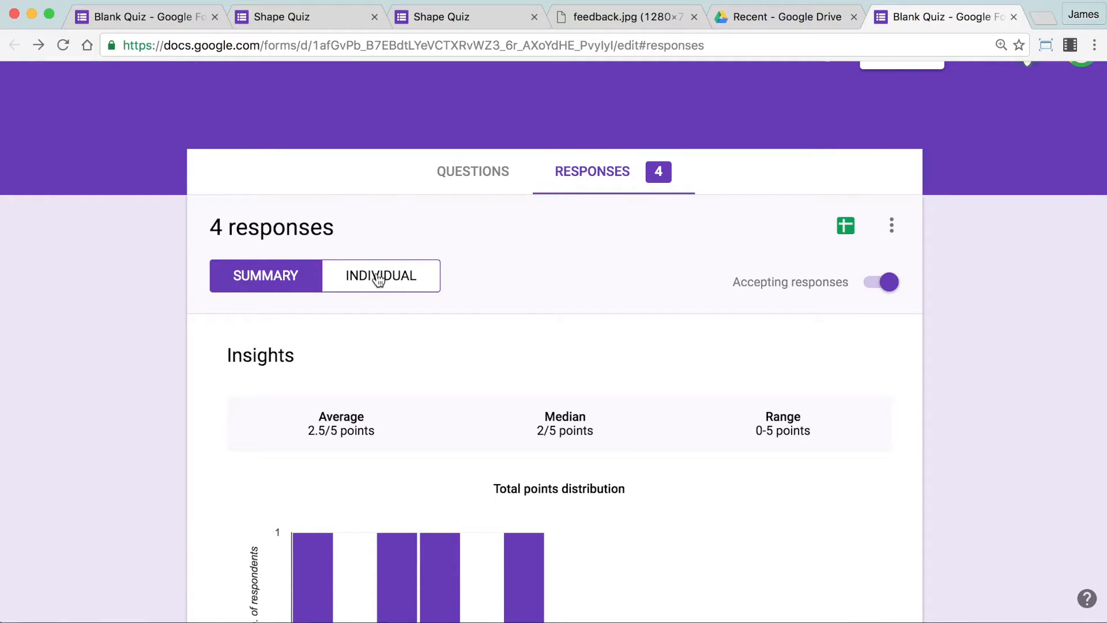
View James's individual response, 3/5 with square and hexagon right and quadrilateral wrong.
left_click(380, 276)
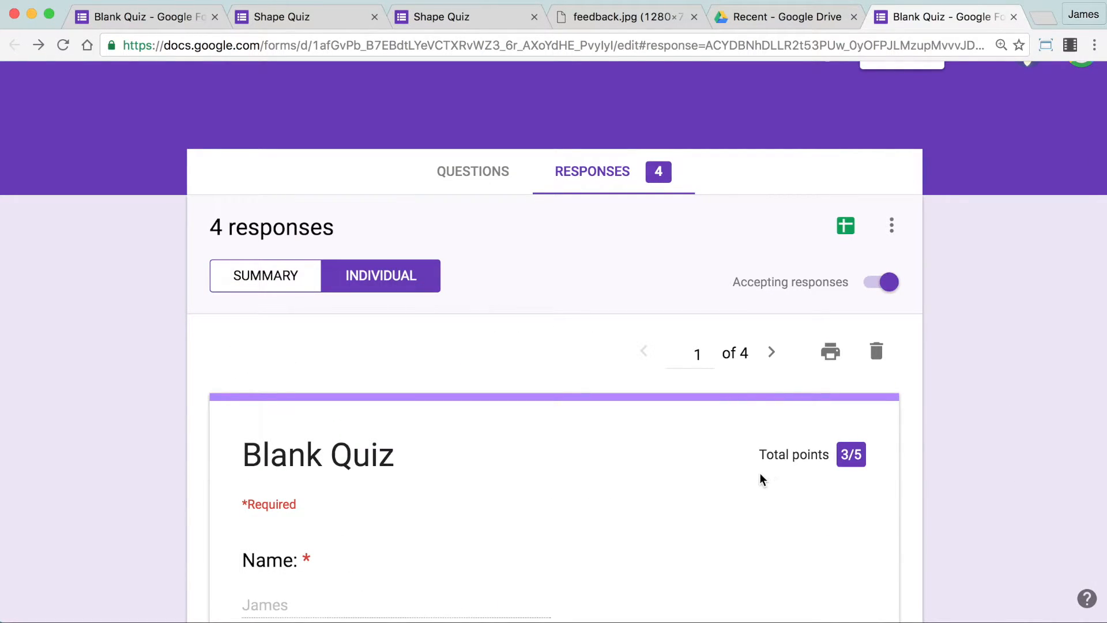
scroll("down", 3)
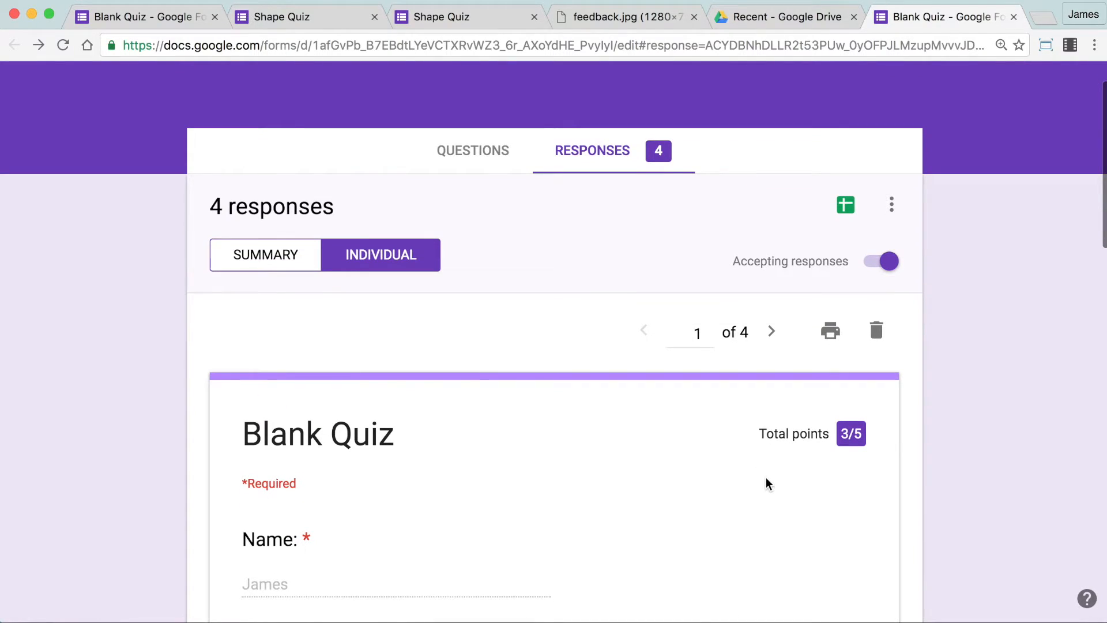
scroll("down", 3)
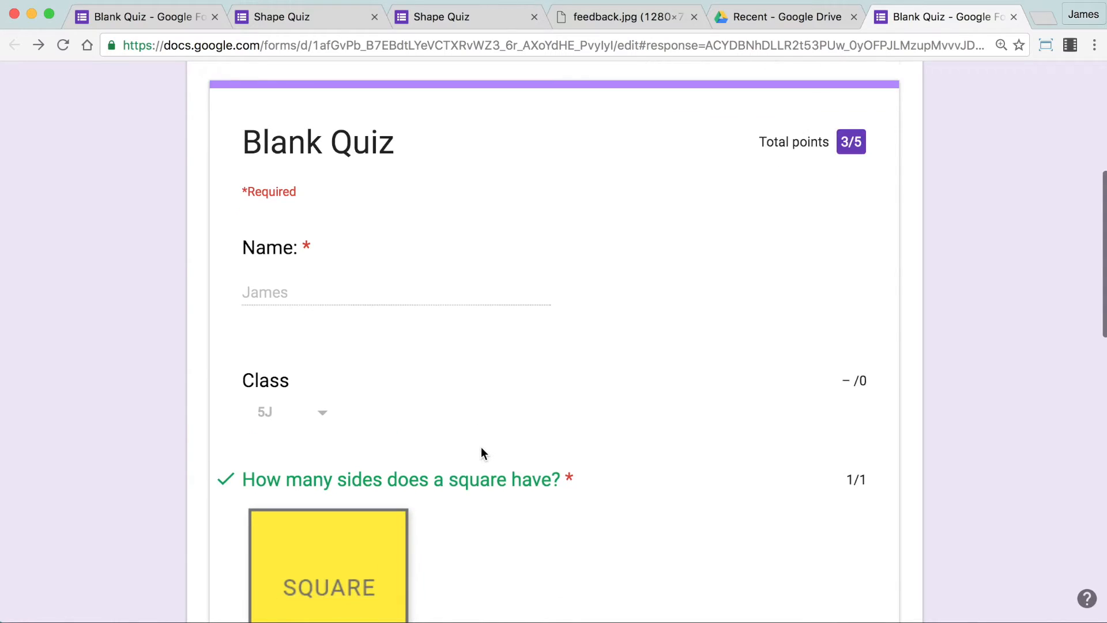
scroll("down", 3)
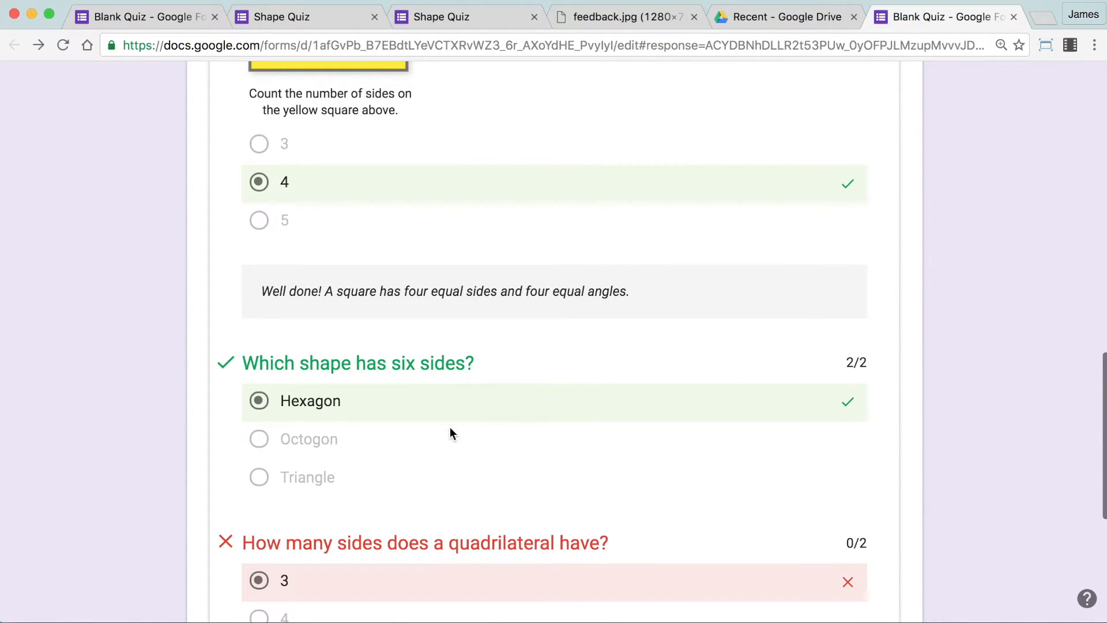
scroll("down", 3)
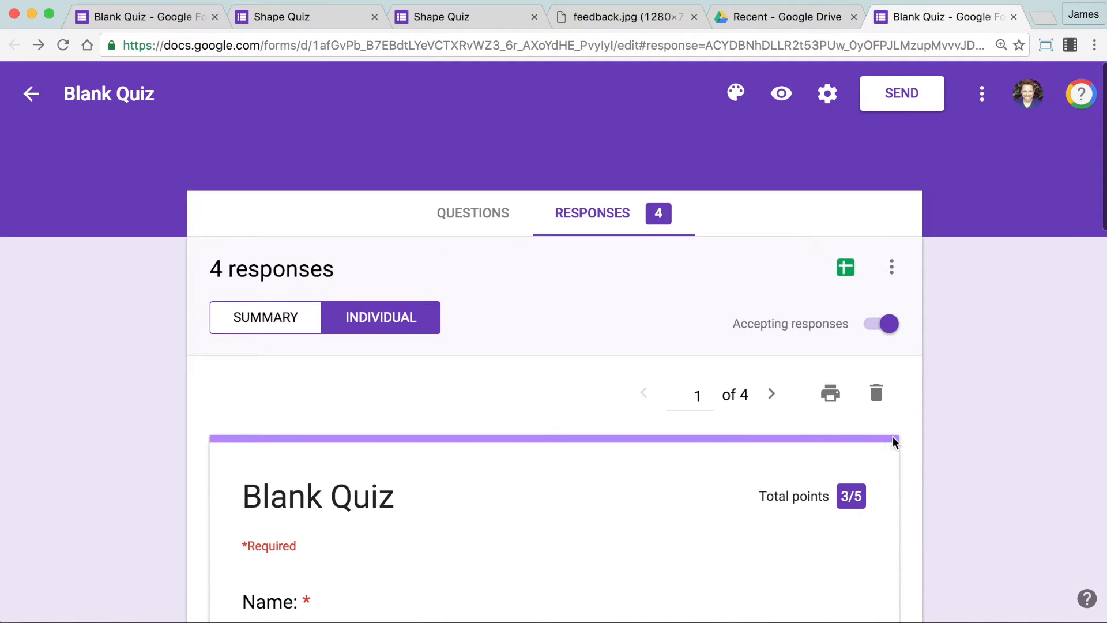
scroll("down", 3)
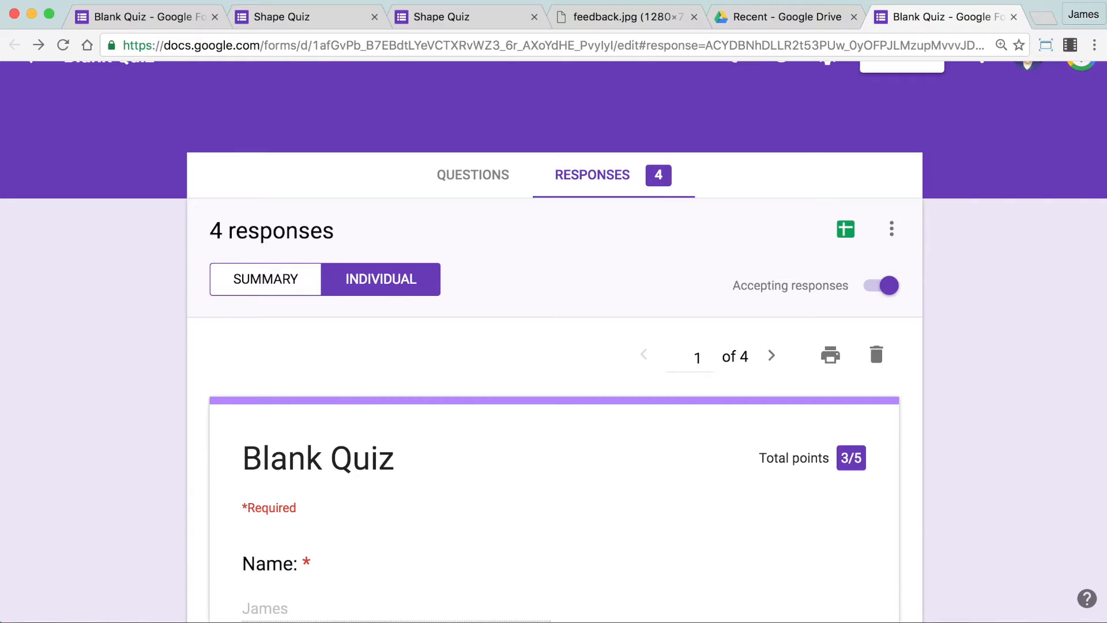
mouse_move(829, 376)
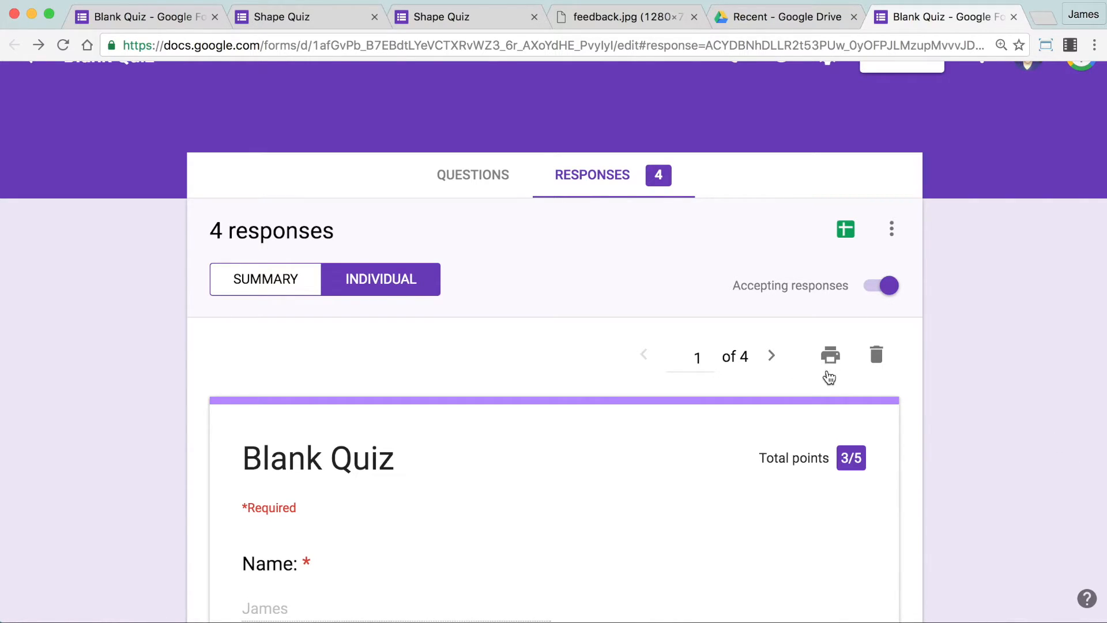
left_click(830, 354)
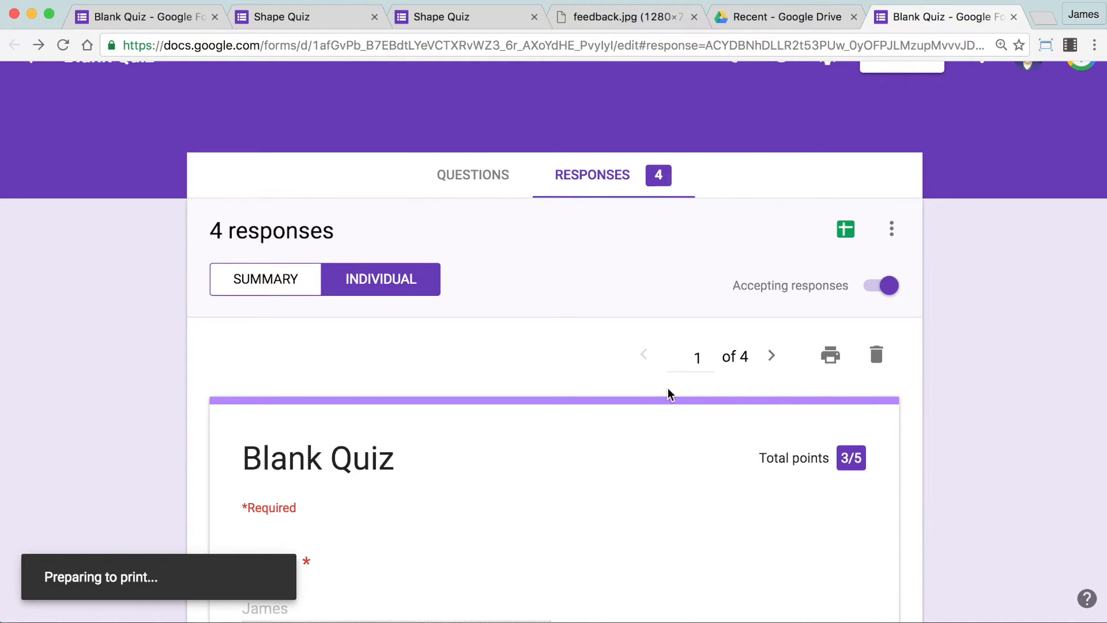
left_click(831, 354)
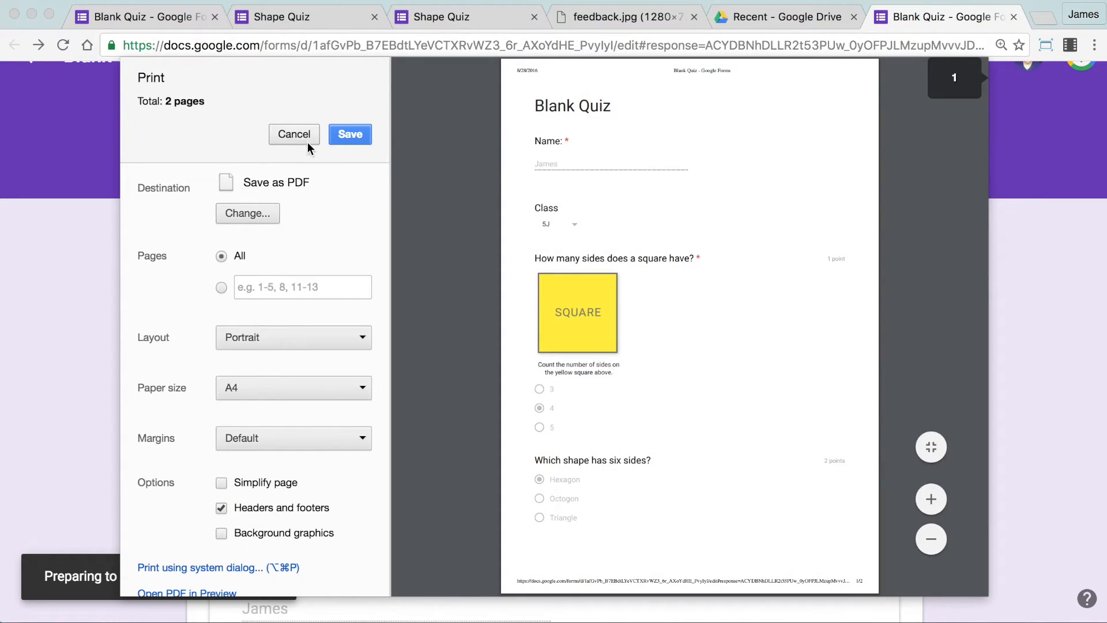
left_click(294, 134)
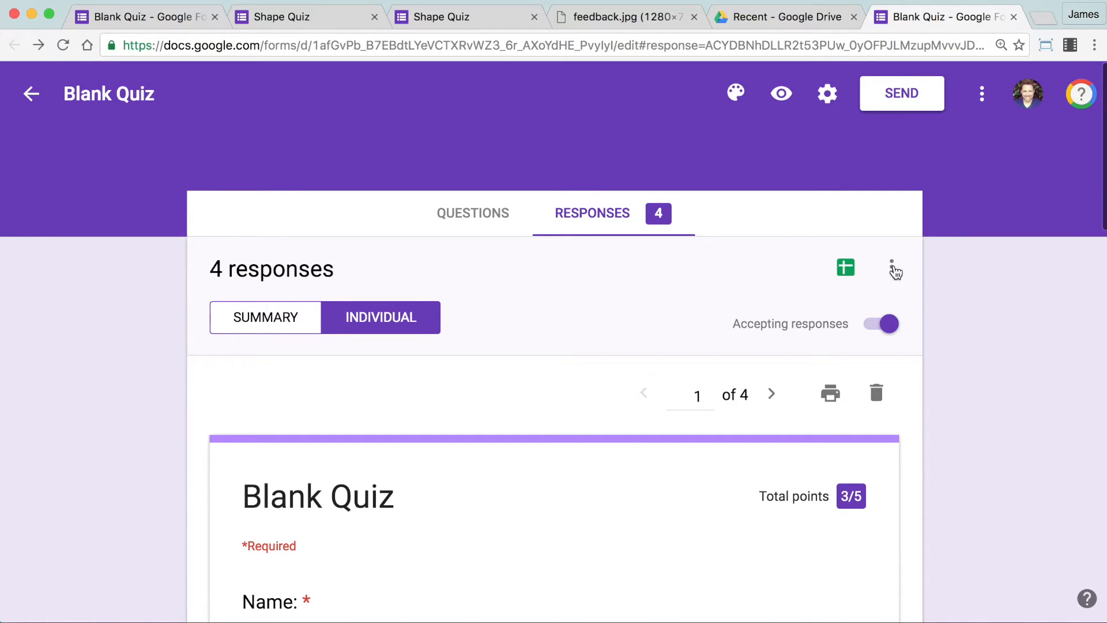
left_click(895, 269)
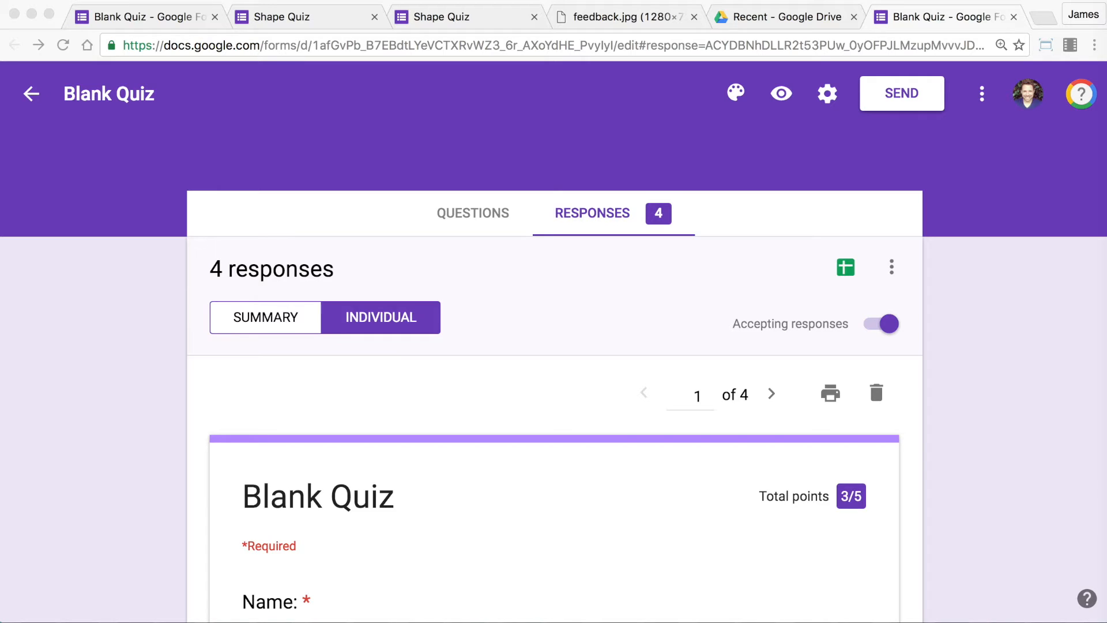
mouse_move(1022, 296)
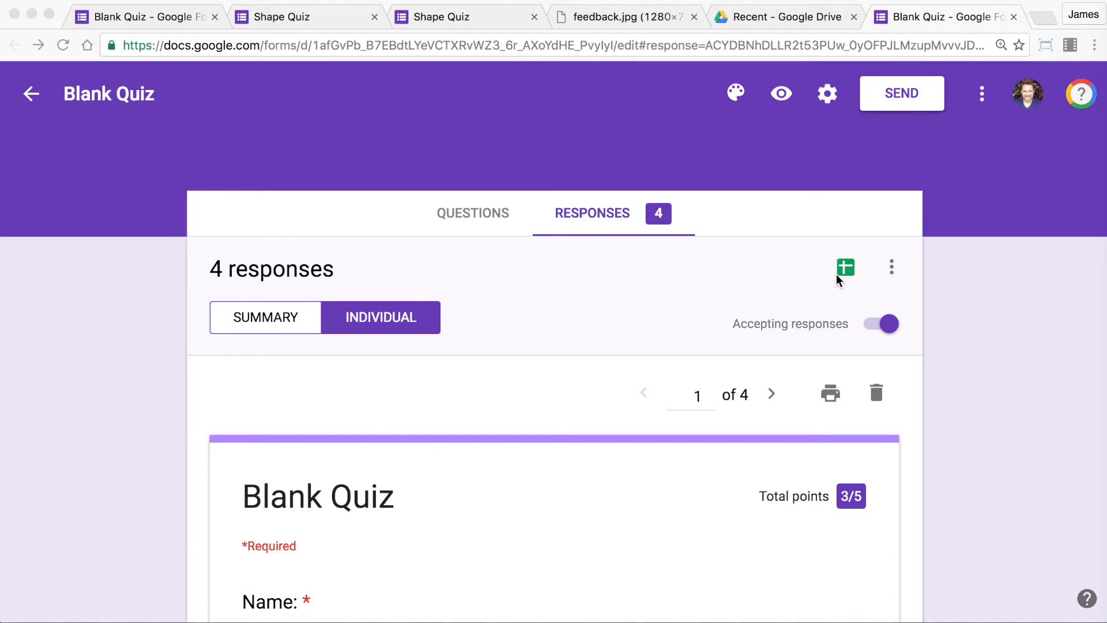
mouse_move(845, 278)
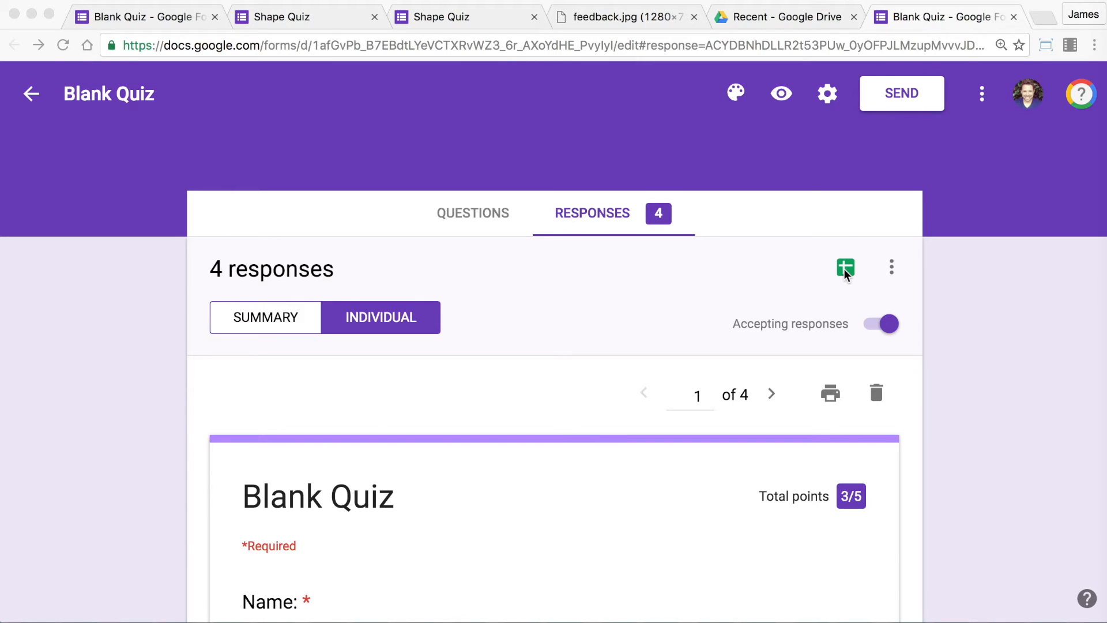
mouse_move(845, 269)
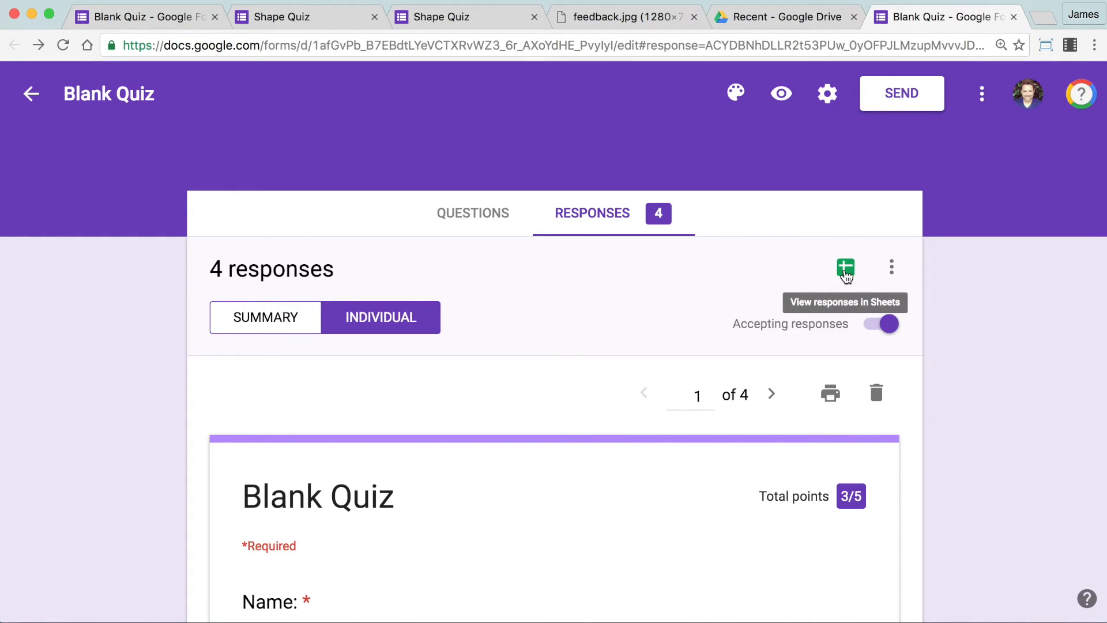
Open the linked responses spreadsheet listing James, Ben, Liz and Bek with scores and answers.
left_click(845, 269)
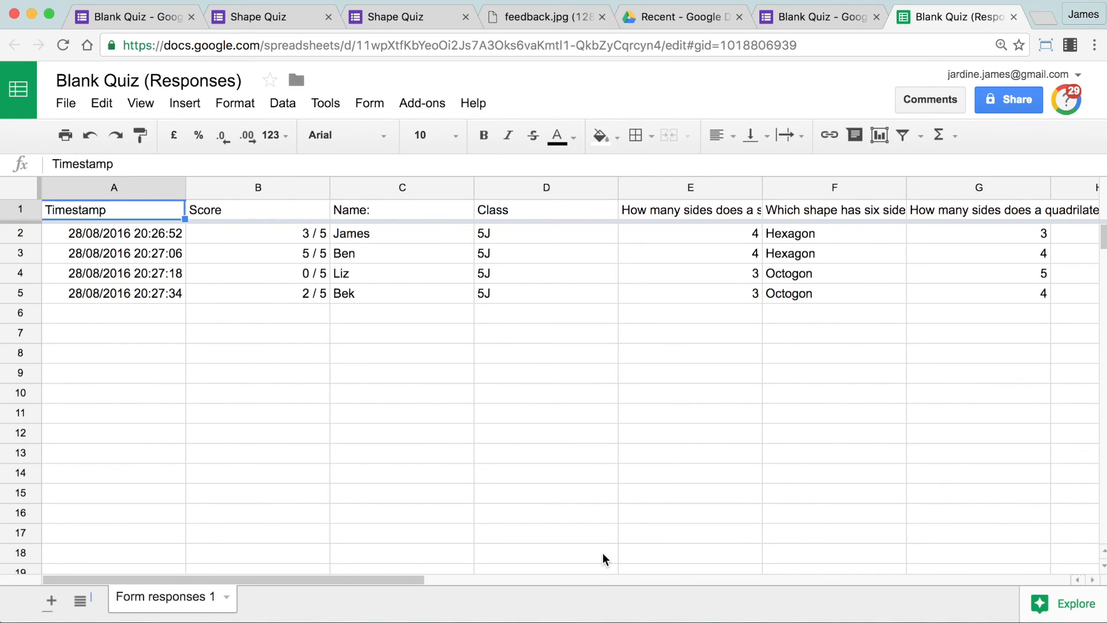
mouse_move(769, 551)
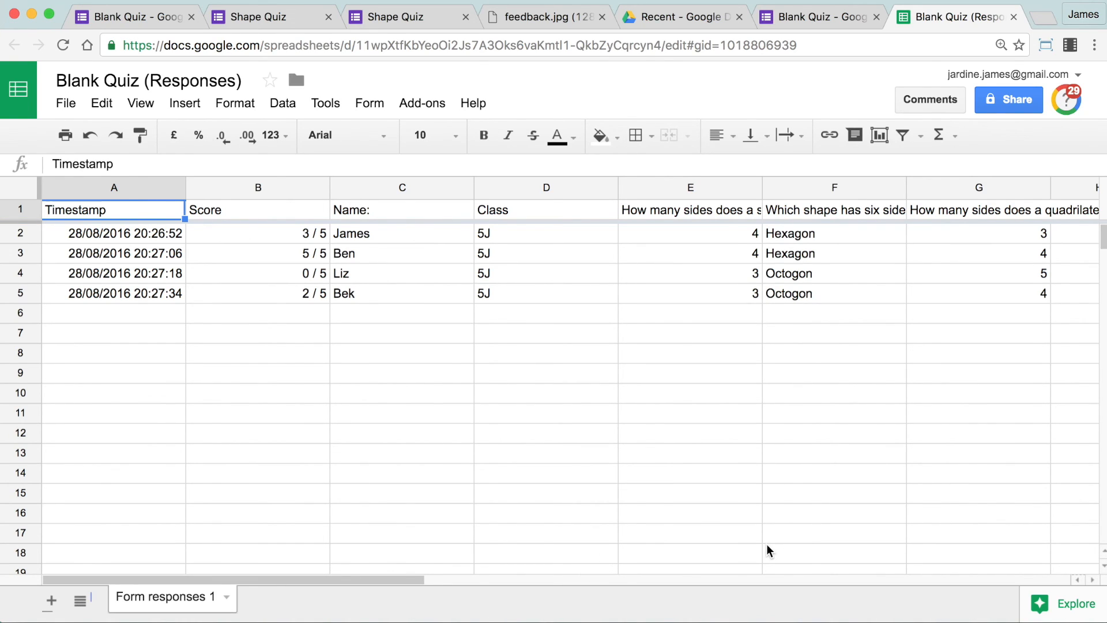